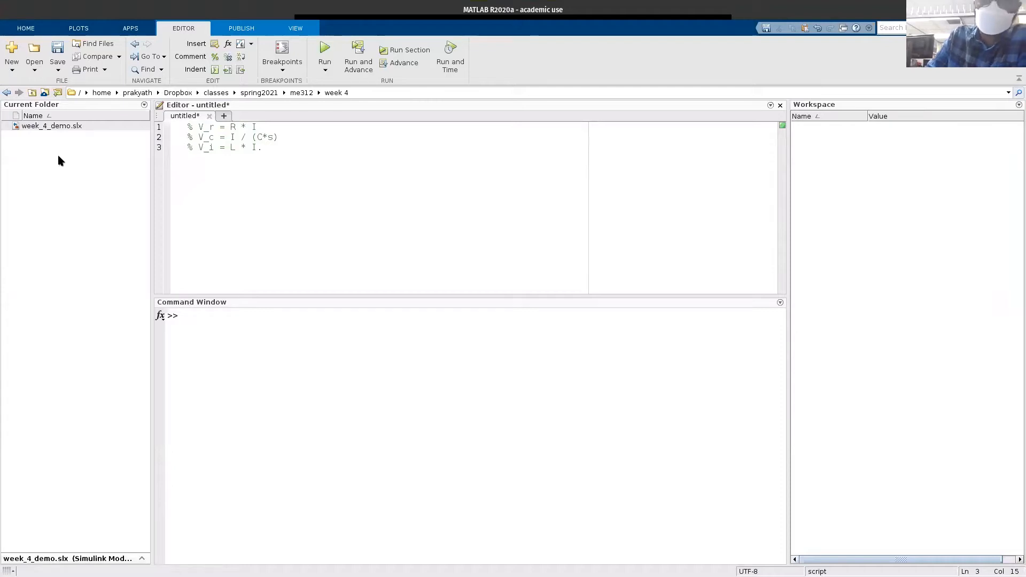
{"action": "mouse_move", "coordinate": [56, 144]}
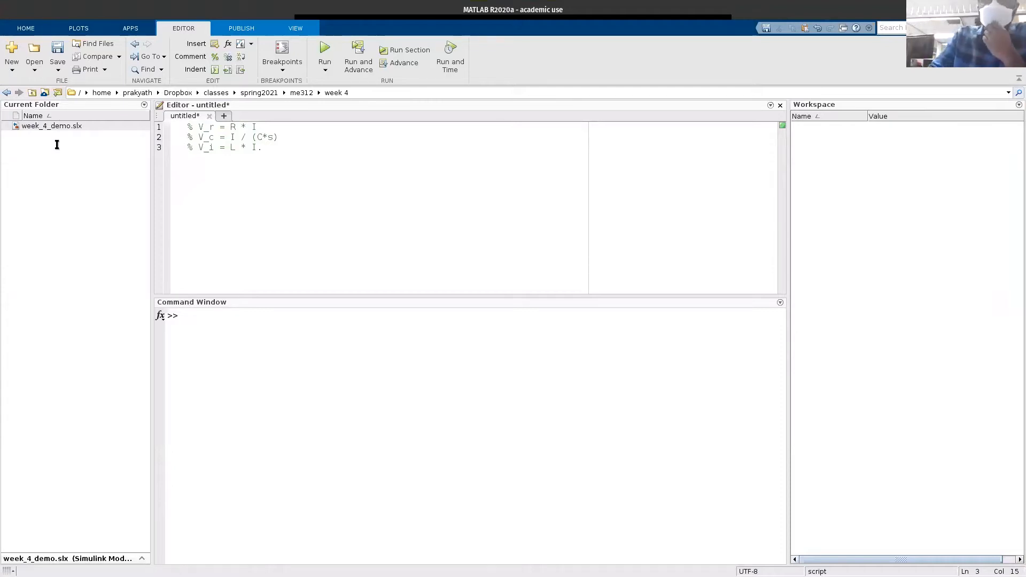
{"action": "mouse_move", "coordinate": [144, 286]}
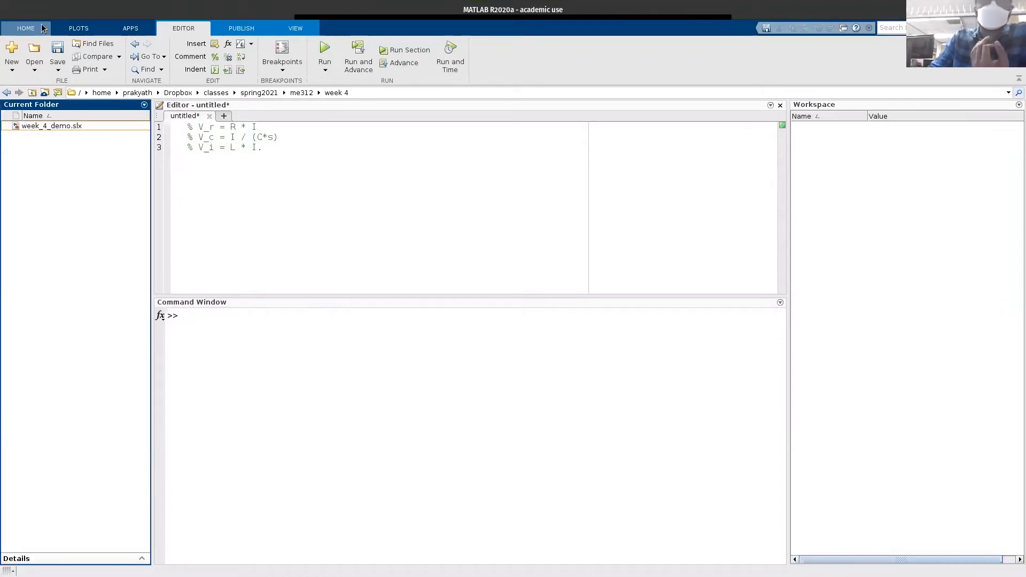
Switch the MATLAB toolstrip to the HOME commands
{"action": "left_click", "coordinate": [26, 28]}
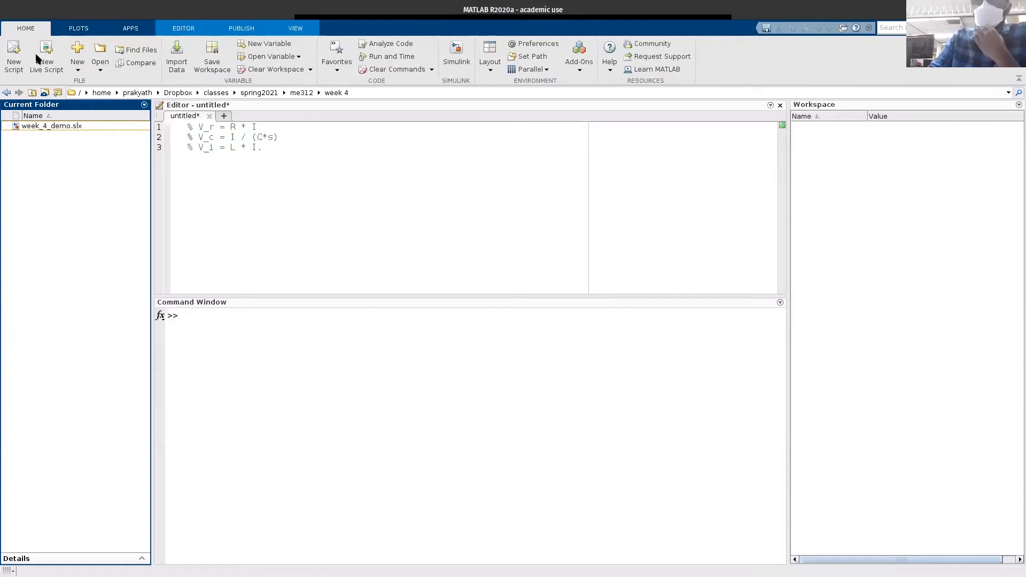
{"action": "mouse_move", "coordinate": [19, 36]}
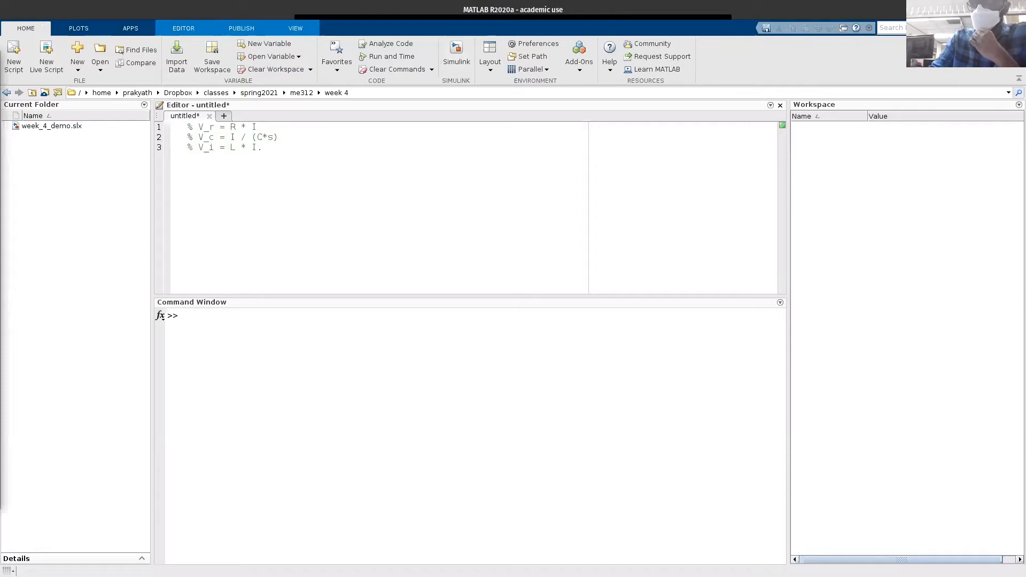
Launch the Simulink Start Page from the HOME toolstrip
{"action": "left_click", "coordinate": [457, 53]}
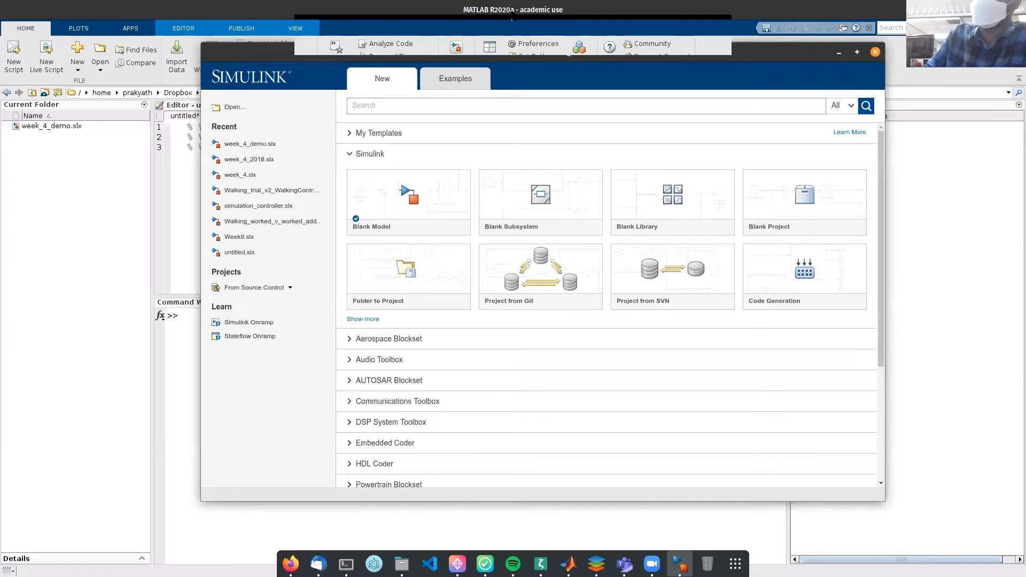
{"action": "mouse_move", "coordinate": [448, 159]}
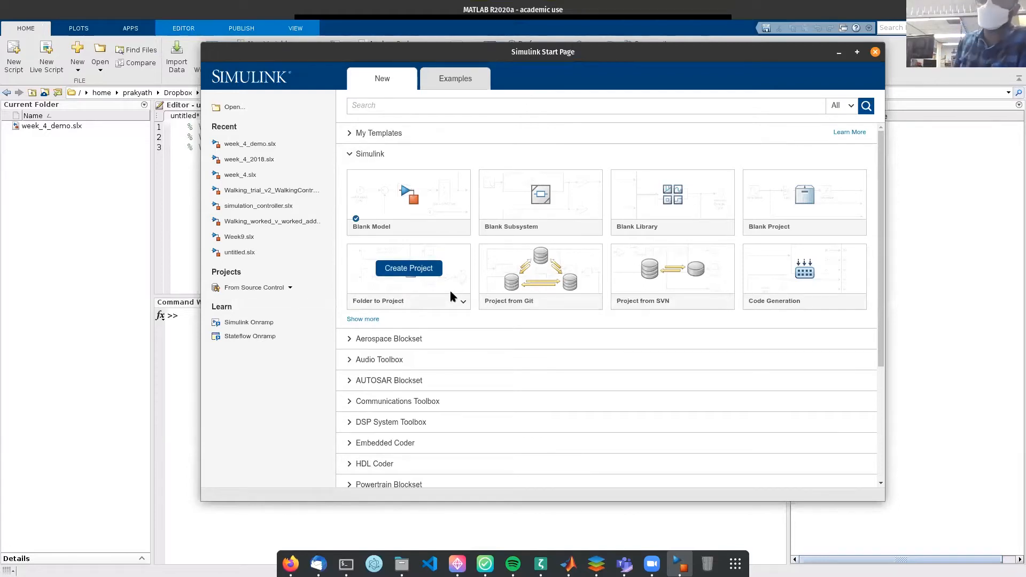
{"action": "mouse_move", "coordinate": [368, 245]}
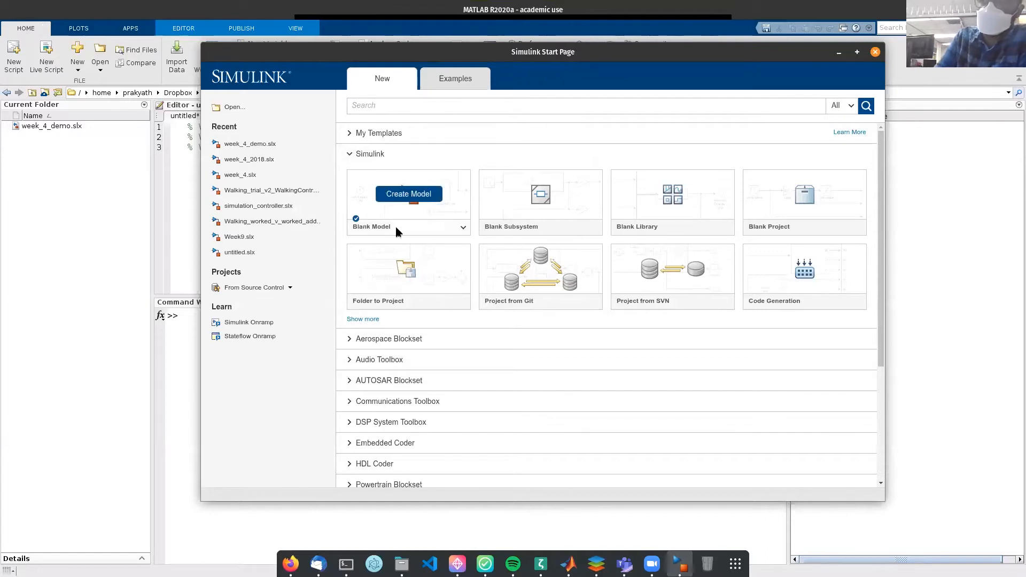
{"action": "mouse_move", "coordinate": [400, 212]}
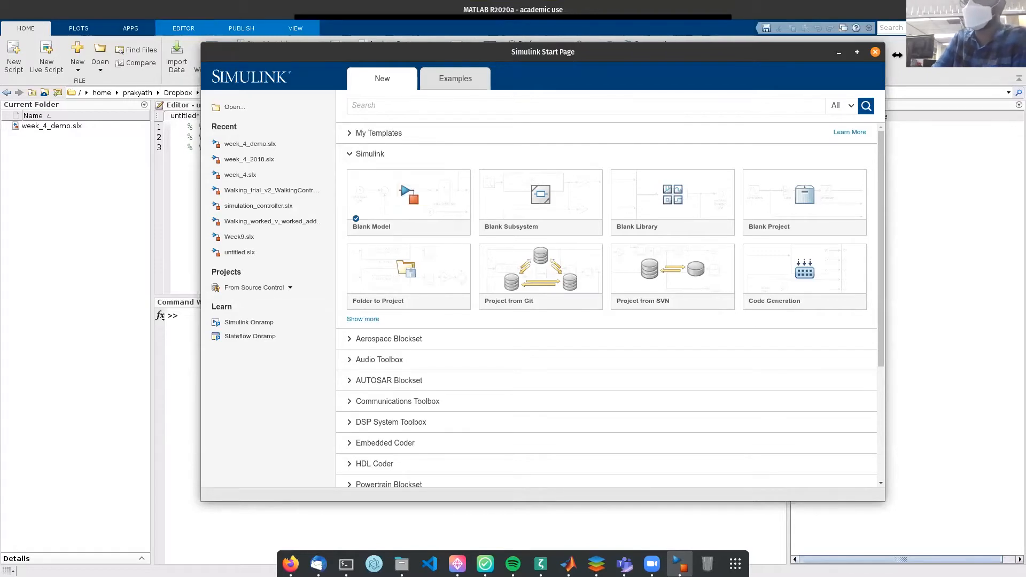
Run the 'simulink' command in the Command Window to reopen the Start Page
{"action": "left_click", "coordinate": [876, 52]}
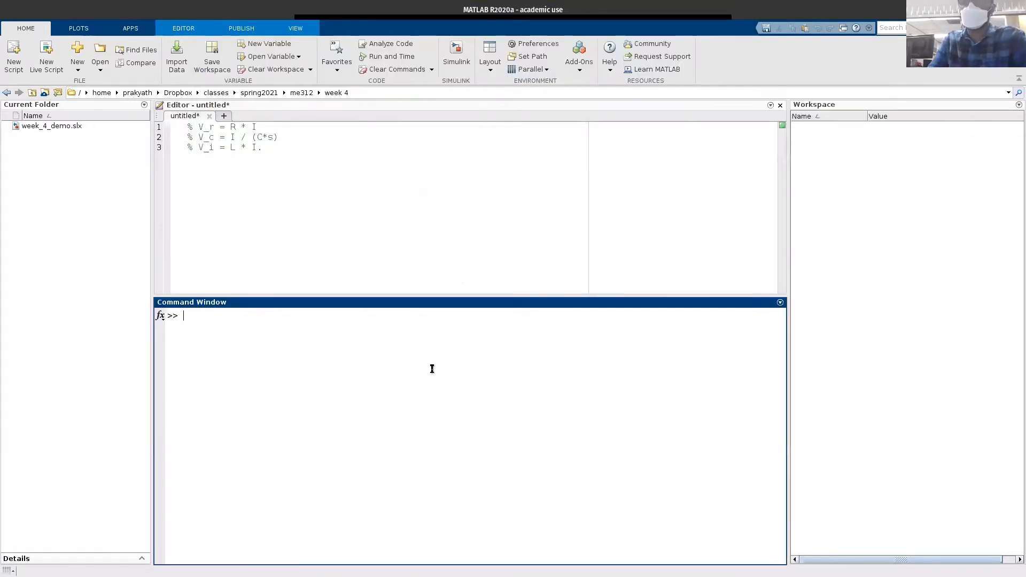
{"action": "type", "text": "sim"}
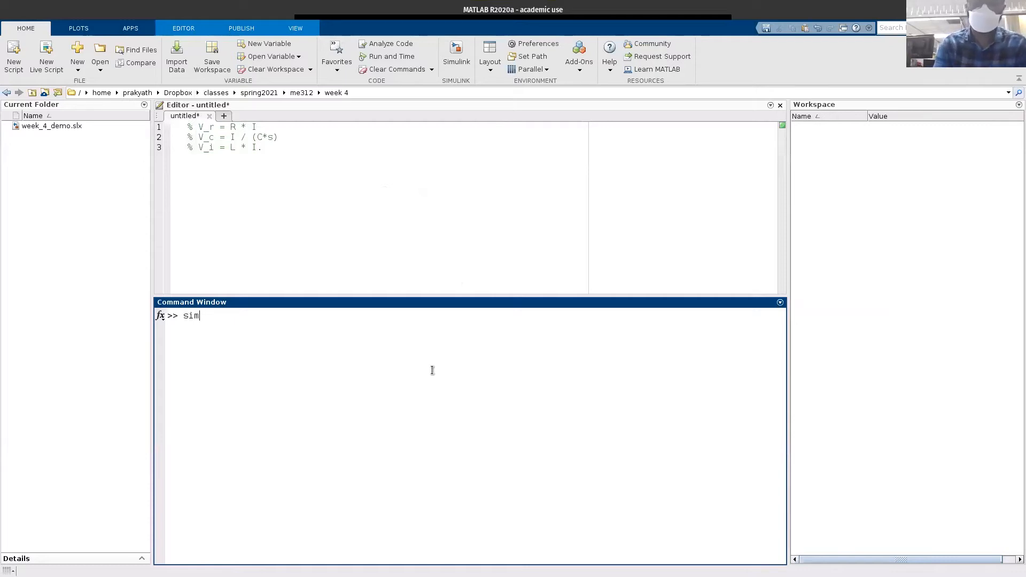
{"action": "type", "text": "ulink"}
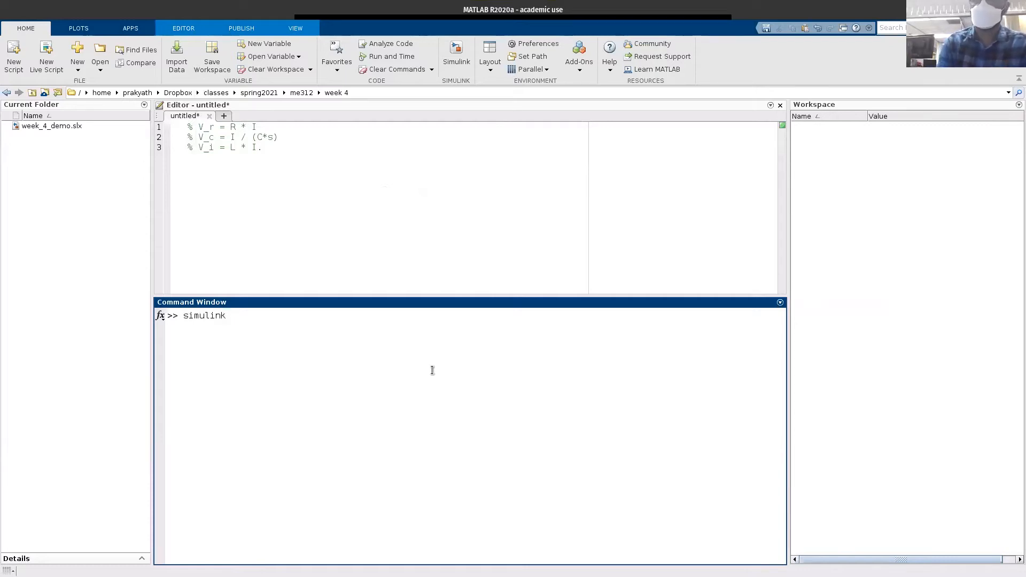
{"action": "key", "text": "Return"}
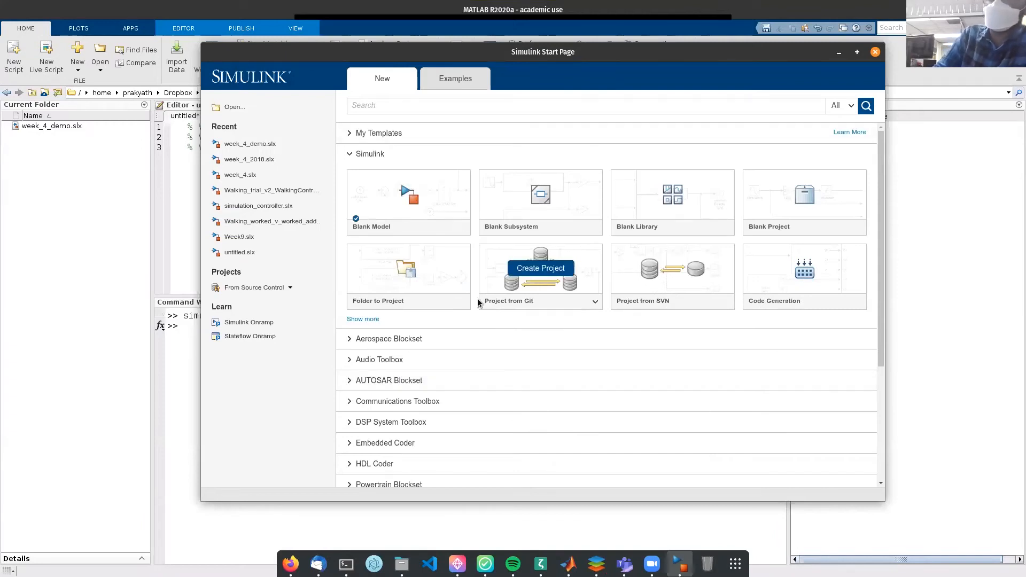
{"action": "mouse_move", "coordinate": [409, 194]}
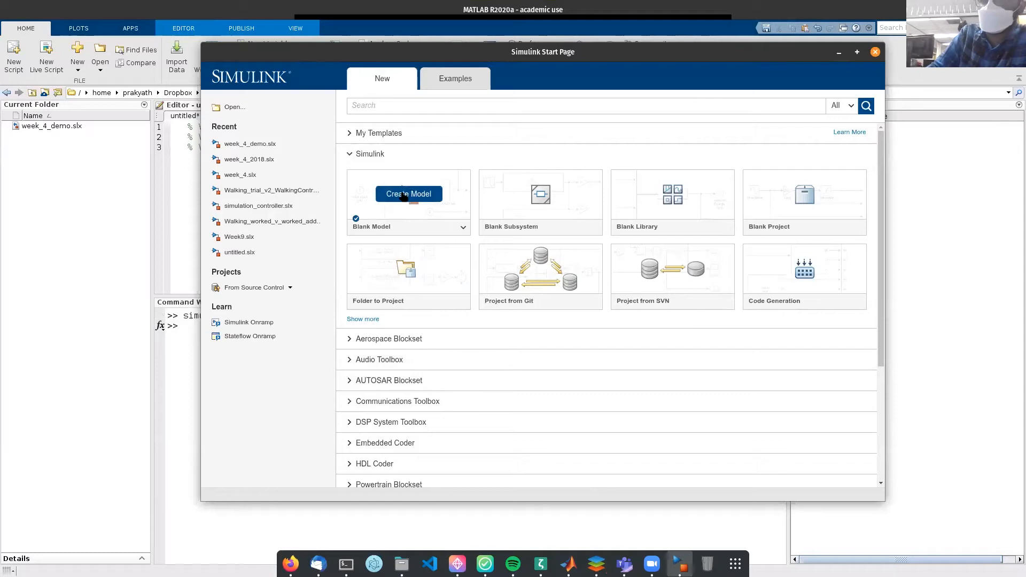
Create a new blank Simulink model from the Start Page
{"action": "left_click", "coordinate": [876, 51]}
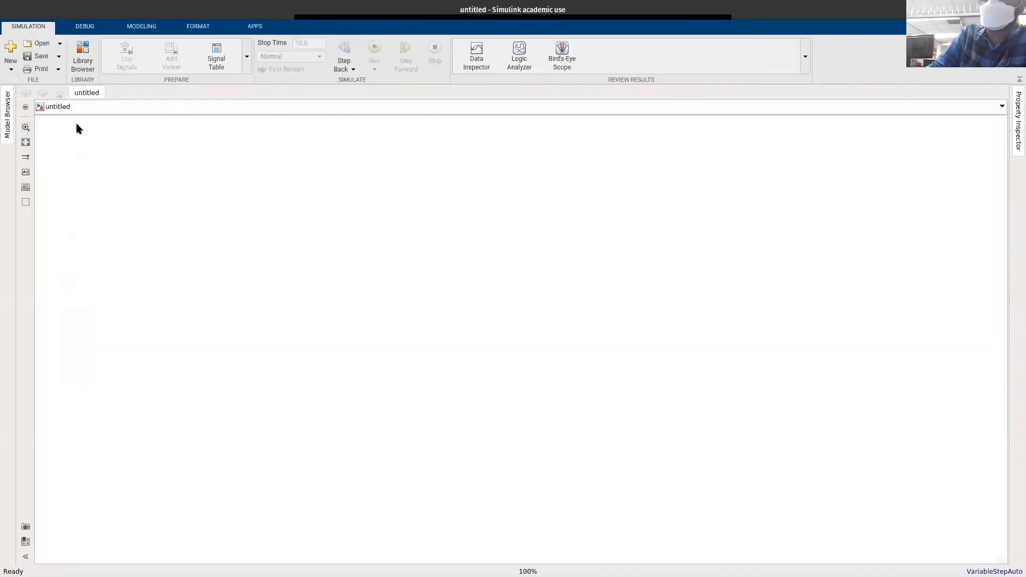
{"action": "mouse_move", "coordinate": [883, 404]}
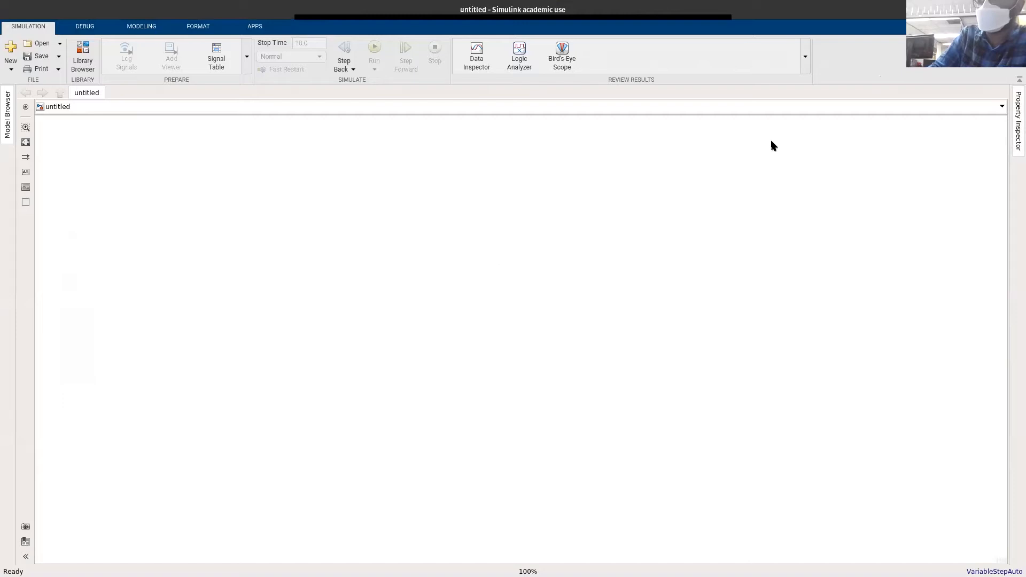
{"action": "mouse_move", "coordinate": [511, 263]}
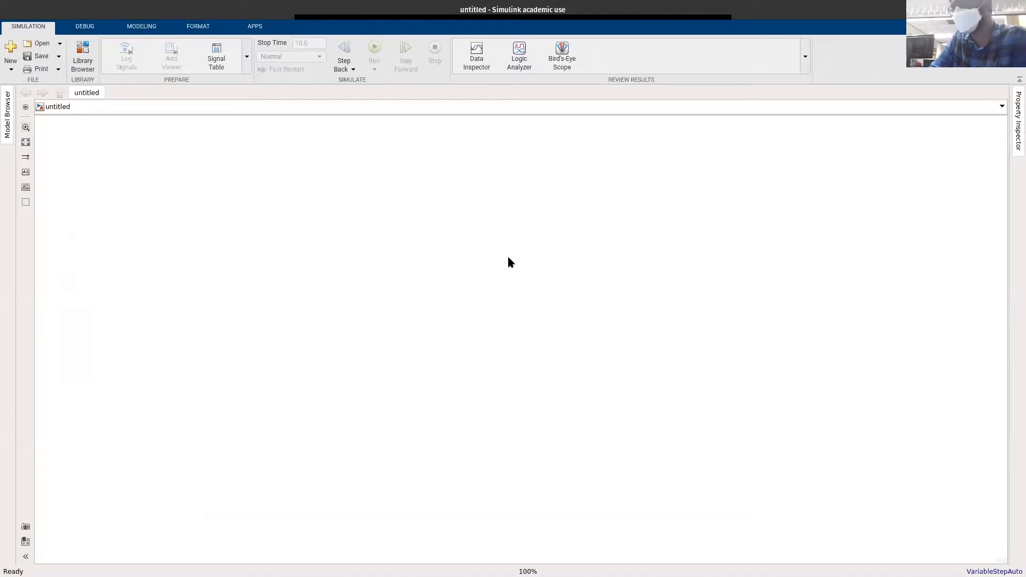
{"action": "mouse_move", "coordinate": [494, 243]}
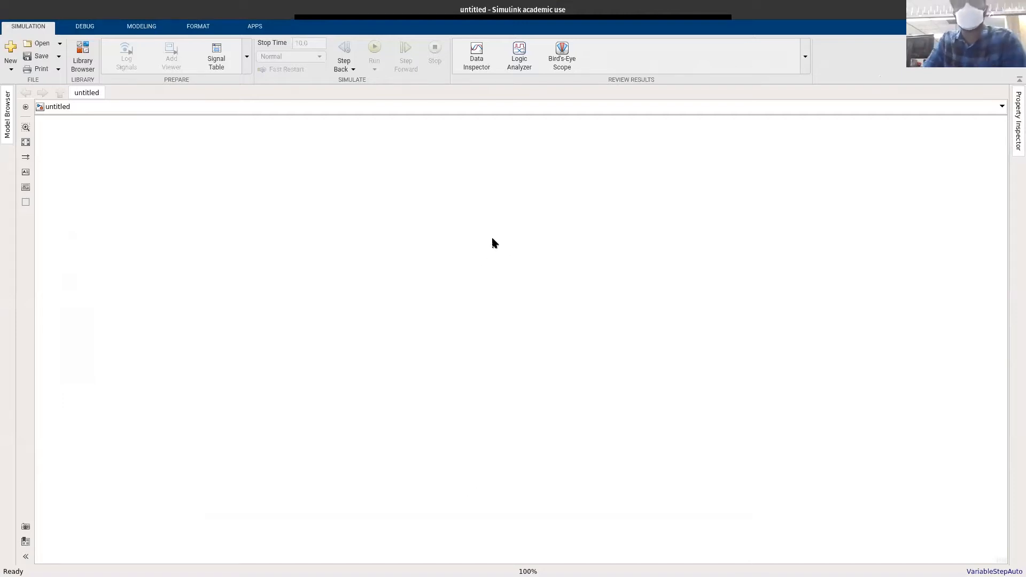
{"action": "mouse_move", "coordinate": [469, 290]}
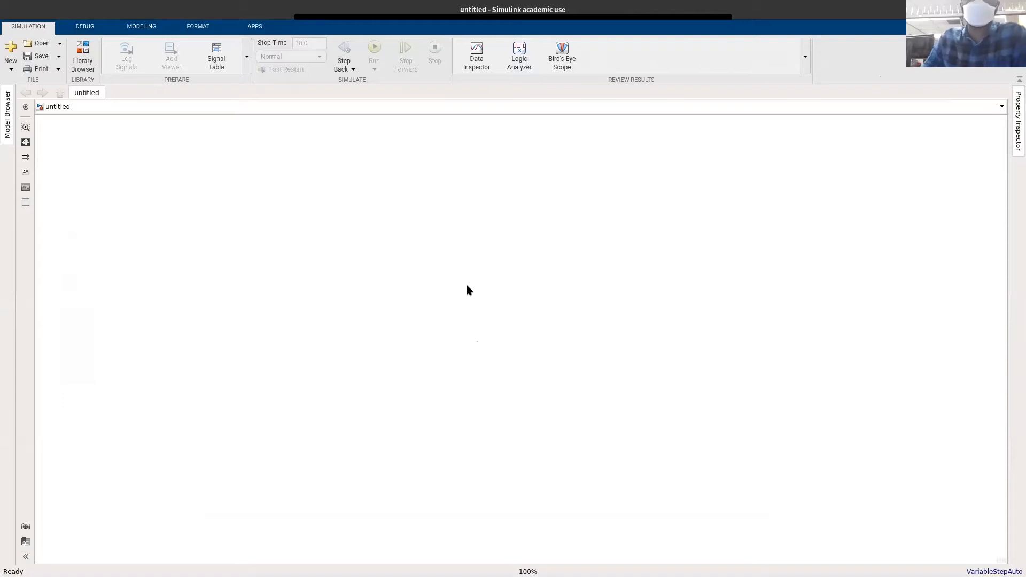
{"action": "mouse_move", "coordinate": [465, 210]}
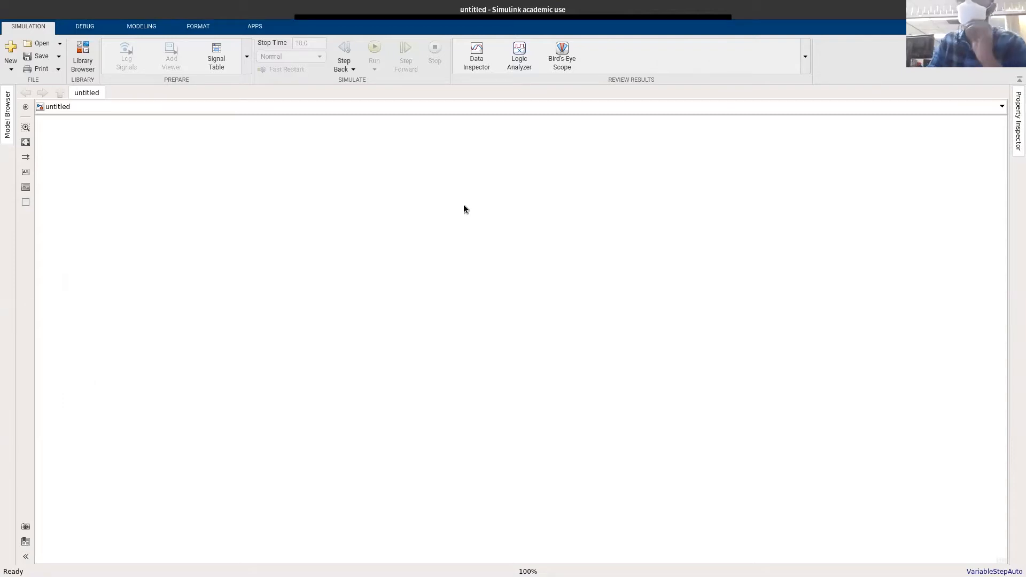
{"action": "mouse_move", "coordinate": [485, 209]}
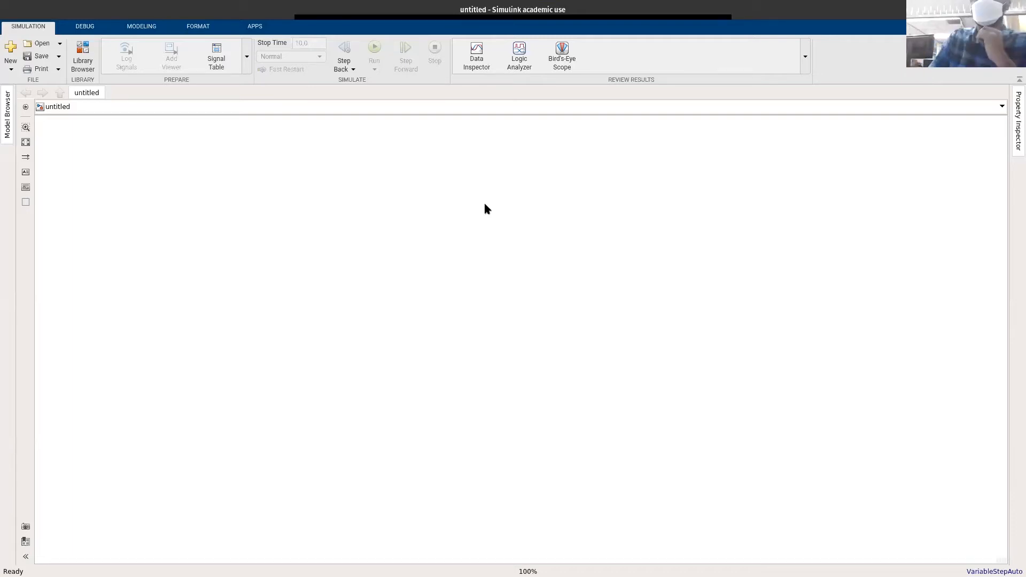
{"action": "mouse_move", "coordinate": [313, 237]}
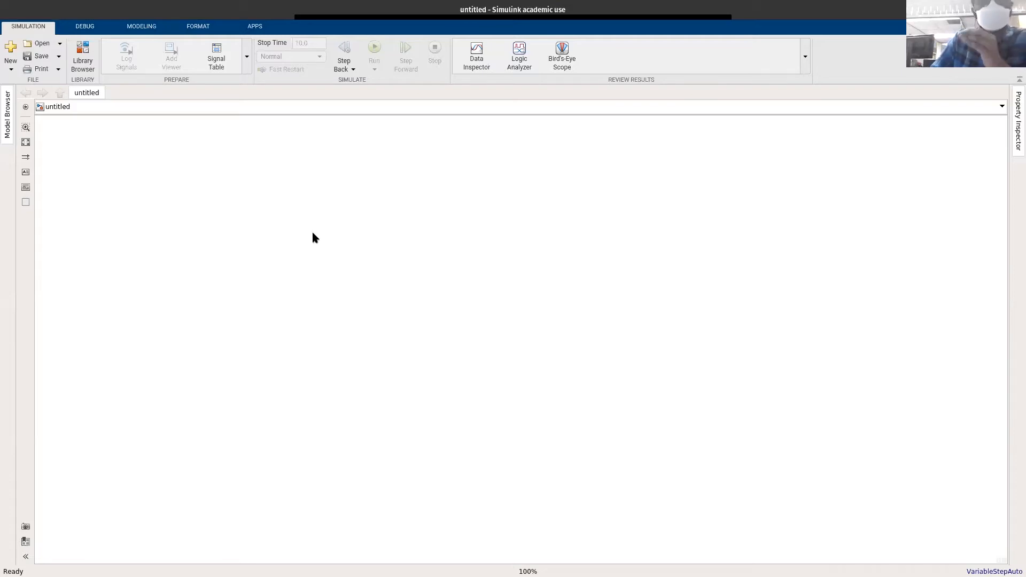
{"action": "mouse_move", "coordinate": [82, 56]}
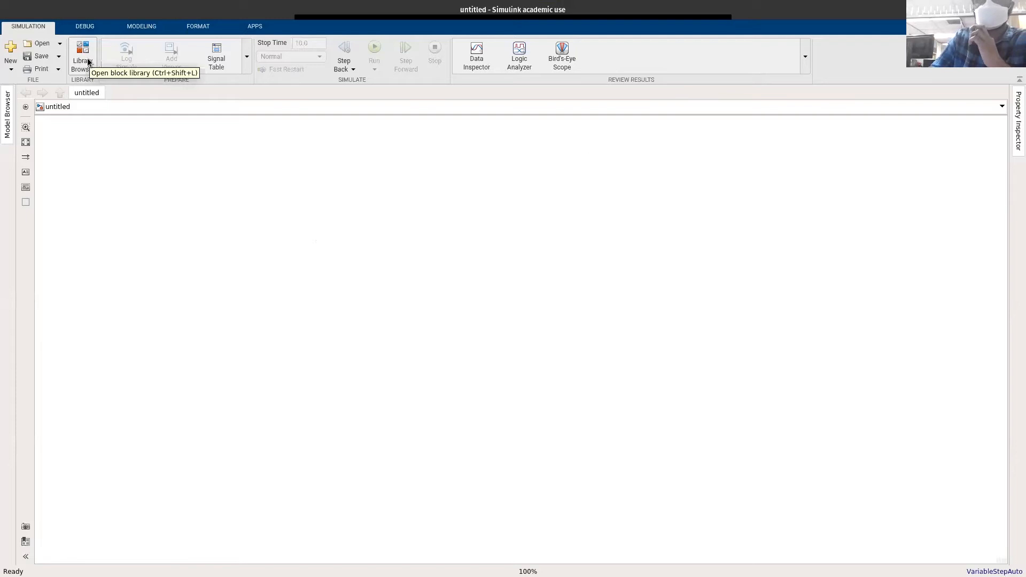
Browse the Simulink Library Browser to the Sources block category
{"action": "left_click", "coordinate": [80, 56]}
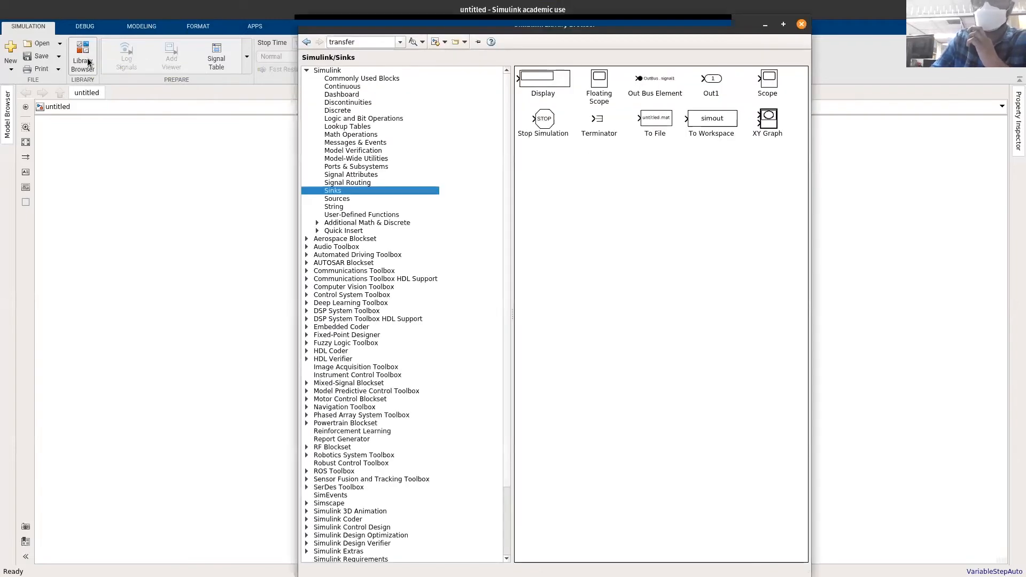
{"action": "mouse_move", "coordinate": [468, 169]}
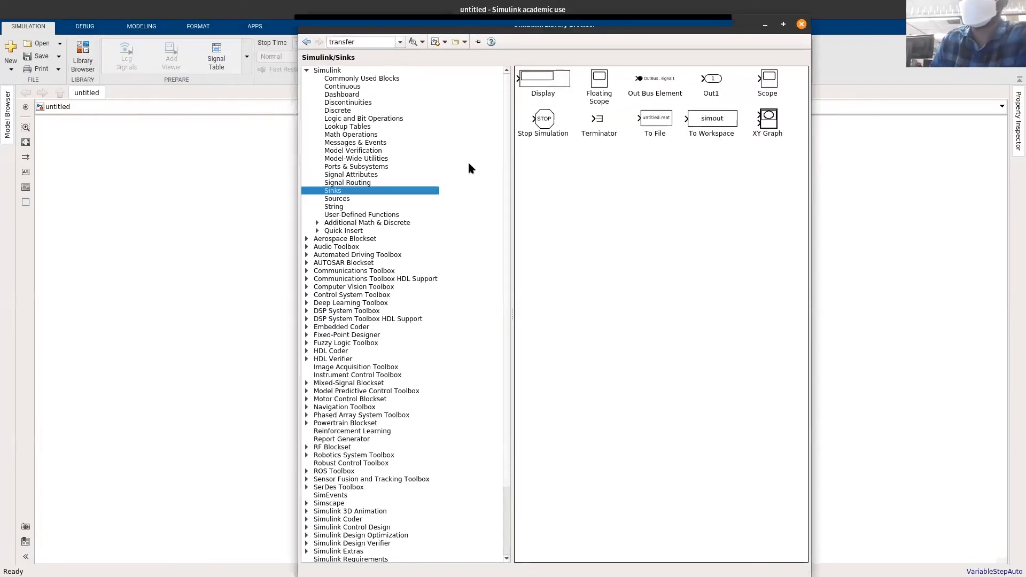
{"action": "mouse_move", "coordinate": [268, 53]}
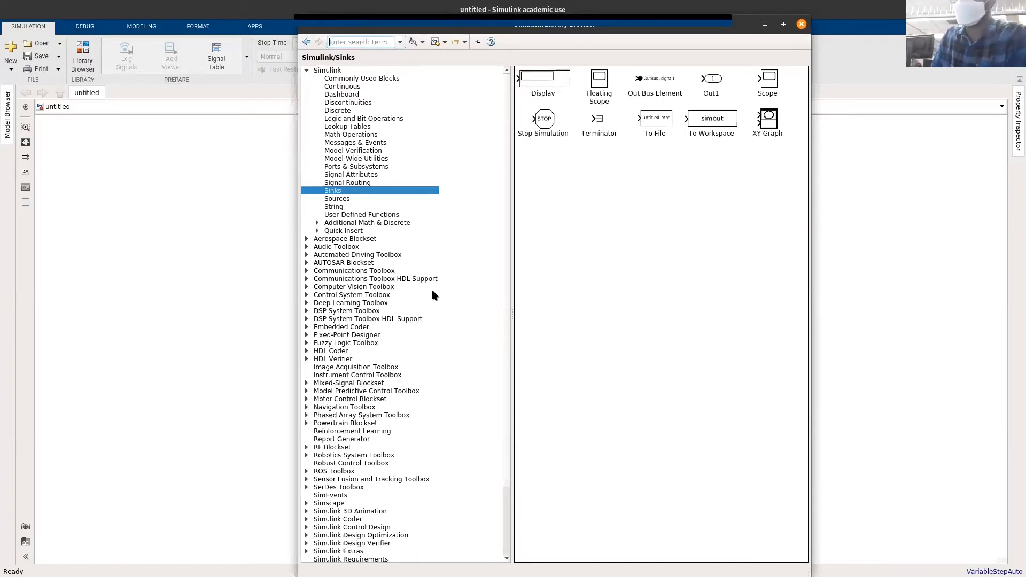
{"action": "mouse_move", "coordinate": [371, 293]}
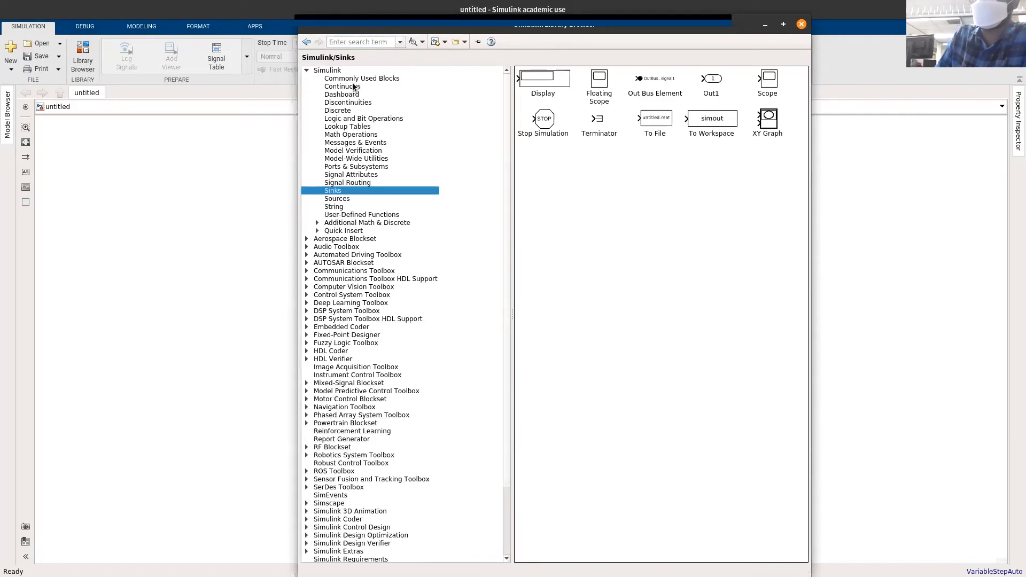
{"action": "mouse_move", "coordinate": [344, 198]}
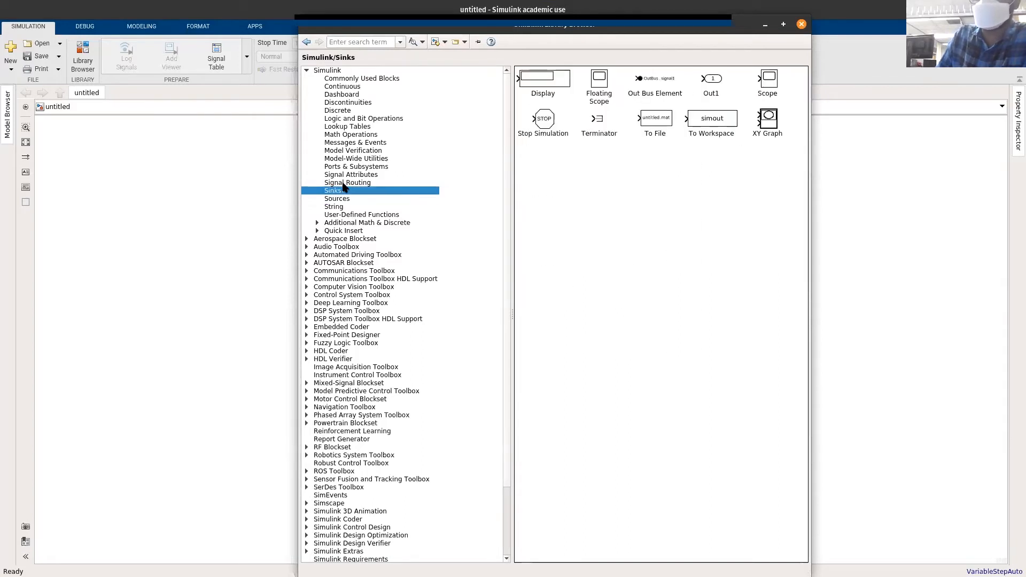
{"action": "left_click", "coordinate": [347, 182]}
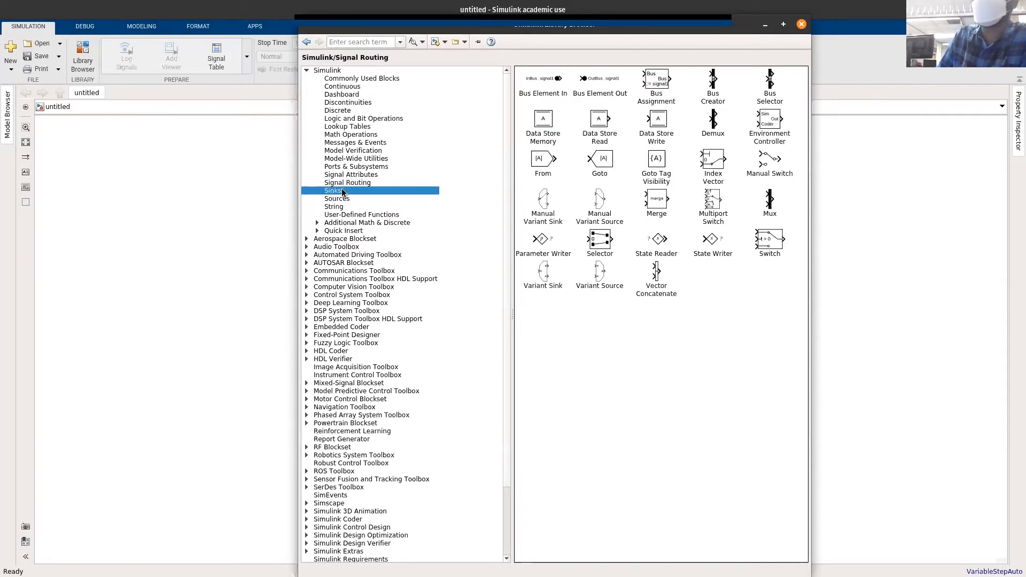
{"action": "left_click", "coordinate": [332, 191]}
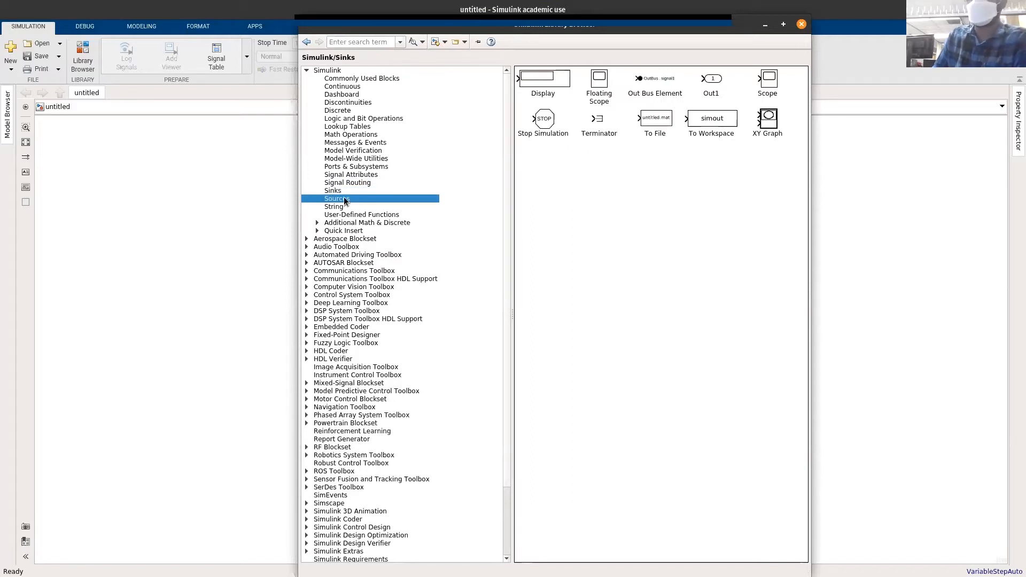
Add the Step block from Sources to the untitled model
{"action": "left_click", "coordinate": [336, 199]}
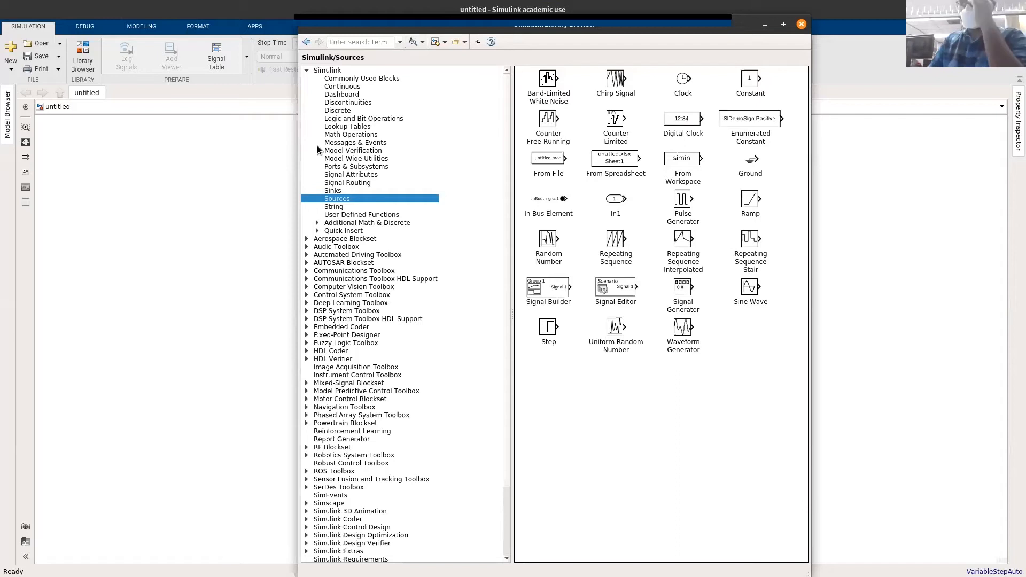
{"action": "mouse_move", "coordinate": [342, 199]}
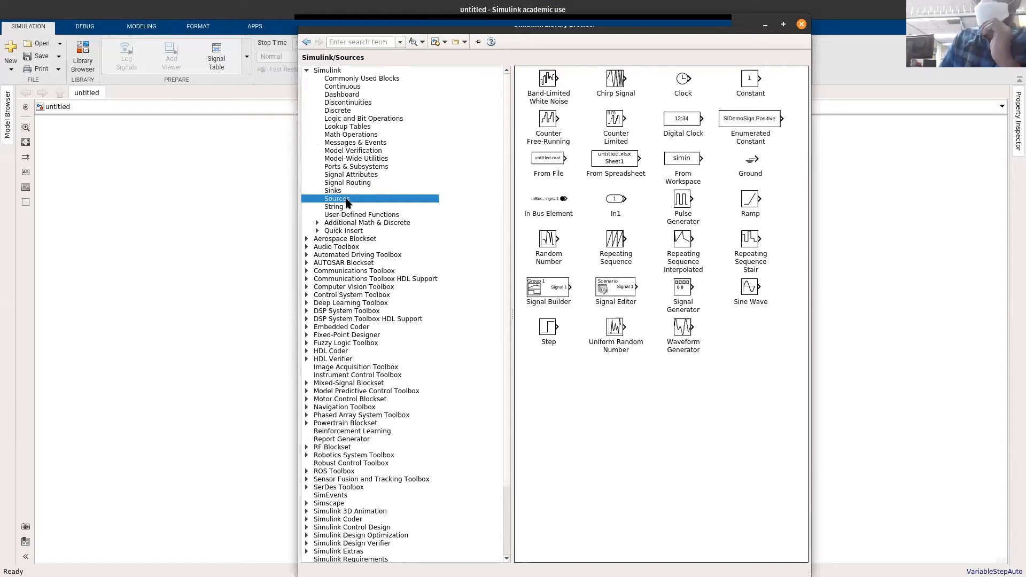
{"action": "mouse_move", "coordinate": [776, 92]}
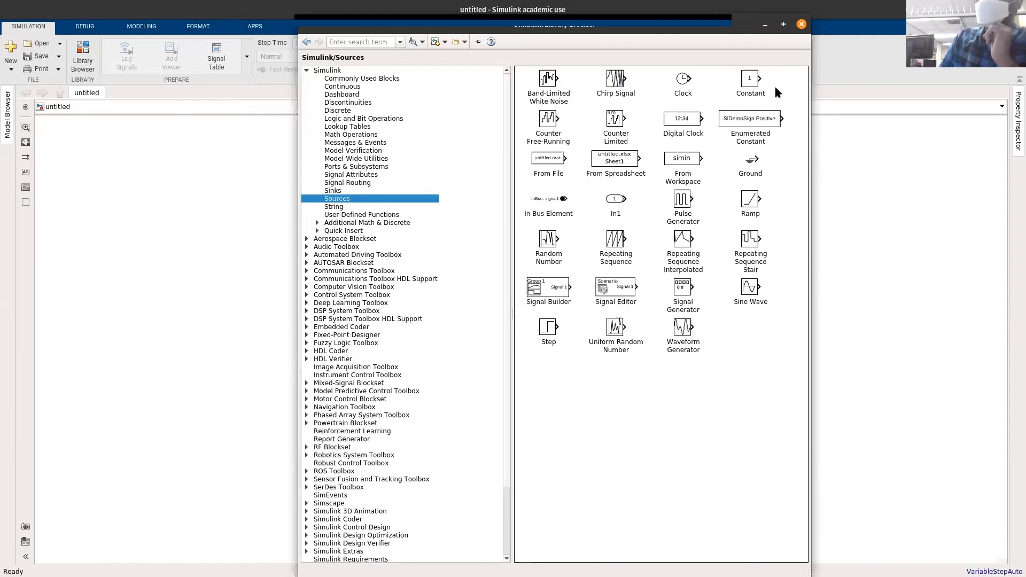
{"action": "mouse_move", "coordinate": [541, 107]}
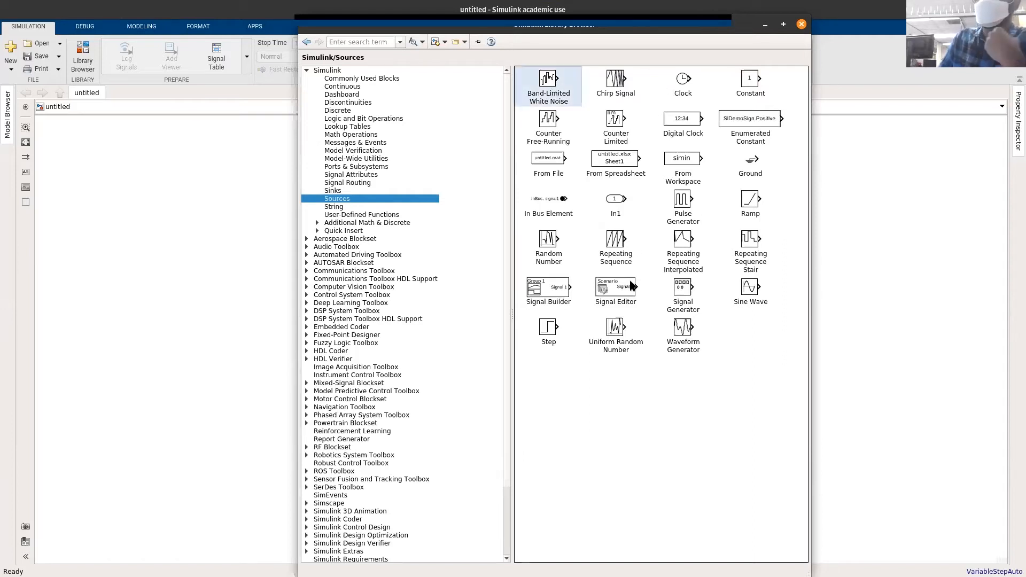
{"action": "mouse_move", "coordinate": [614, 333]}
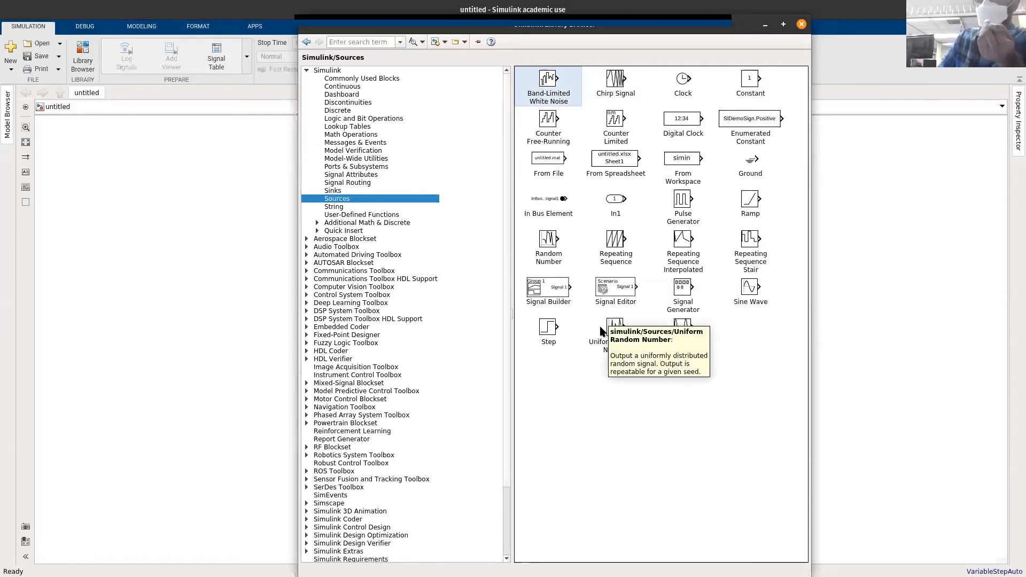
{"action": "mouse_move", "coordinate": [555, 340]}
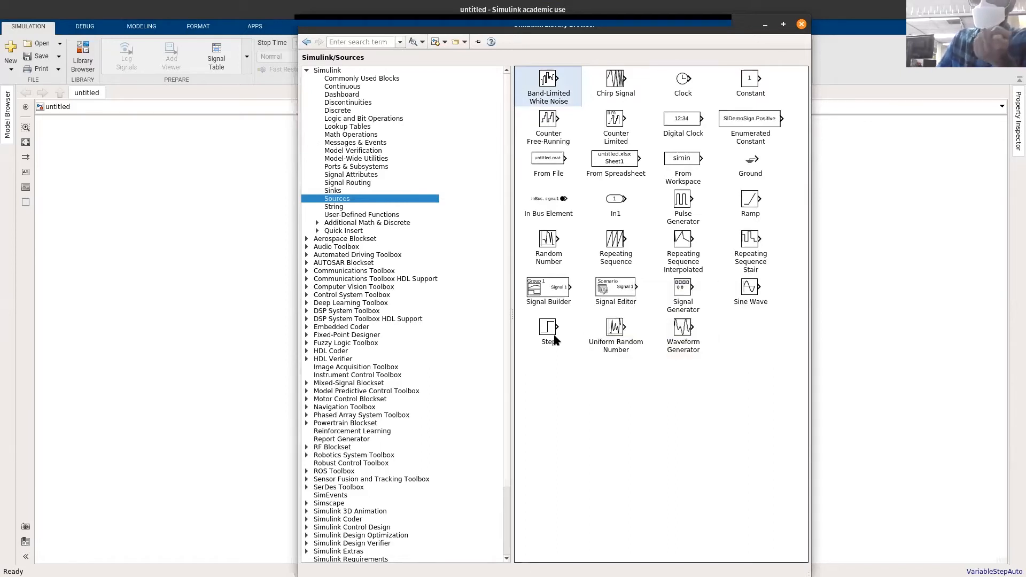
{"action": "mouse_move", "coordinate": [550, 330]}
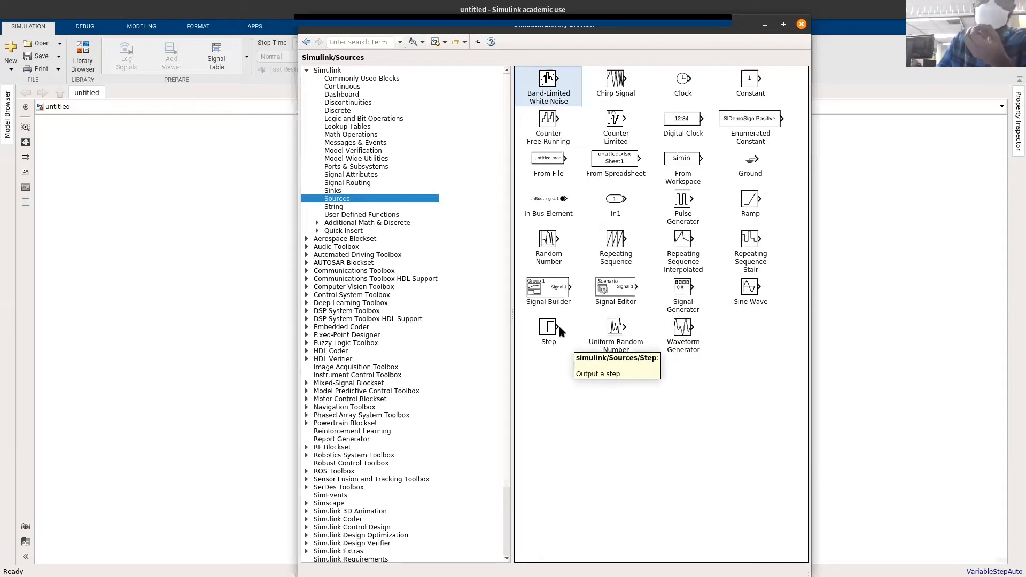
{"action": "mouse_move", "coordinate": [704, 416]}
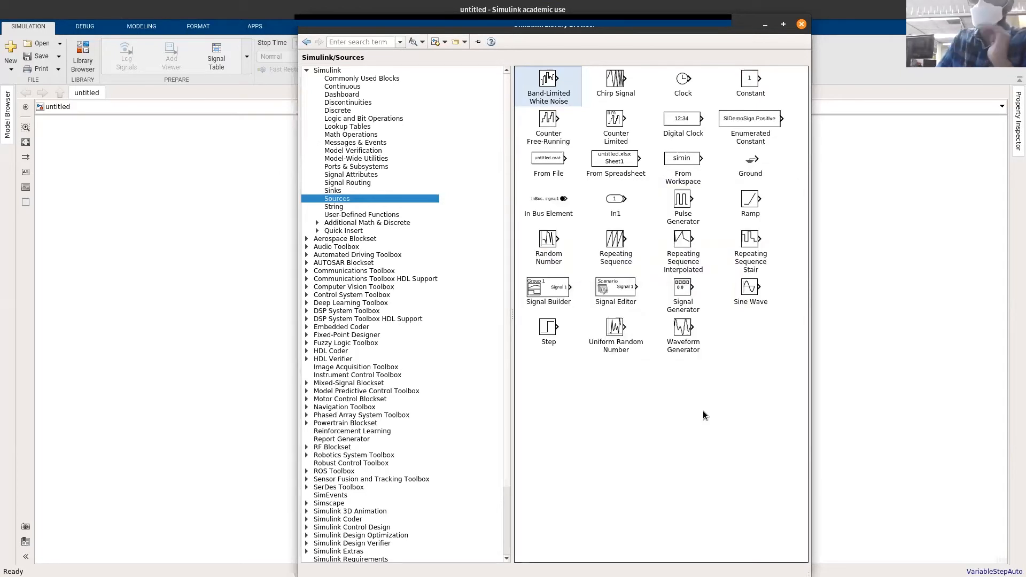
{"action": "mouse_move", "coordinate": [652, 445]}
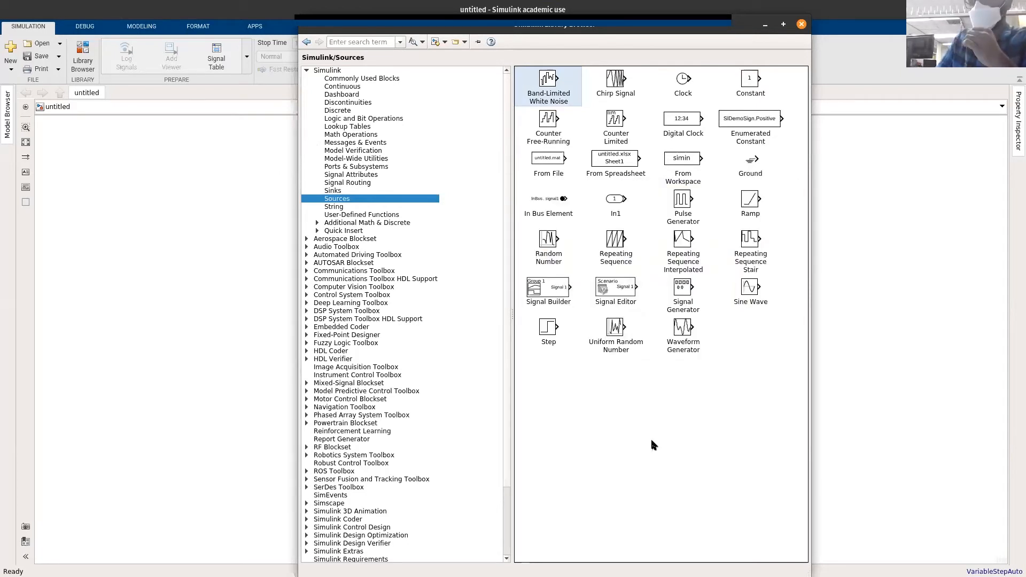
{"action": "left_click", "coordinate": [549, 330]}
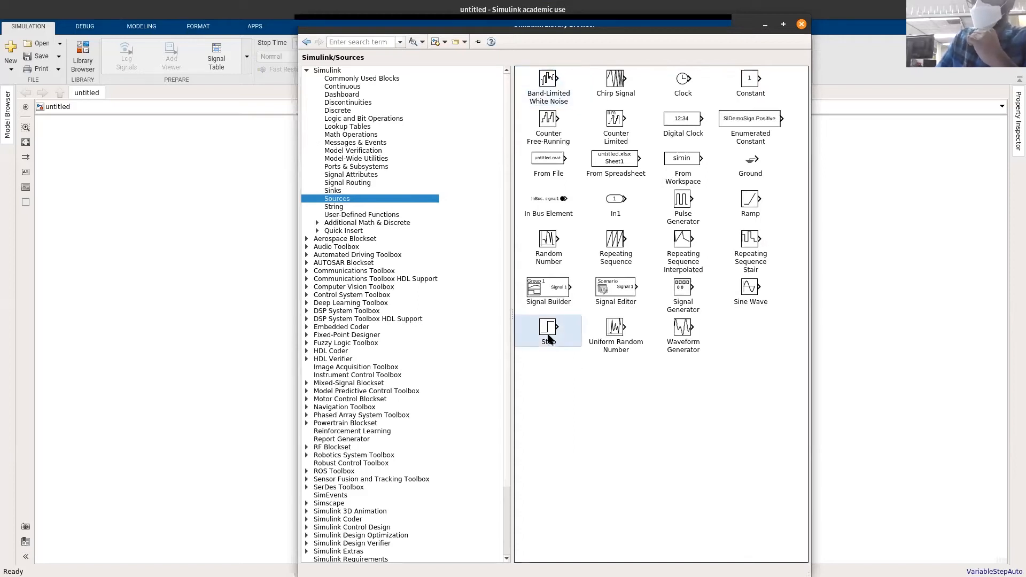
{"action": "mouse_move", "coordinate": [548, 330]}
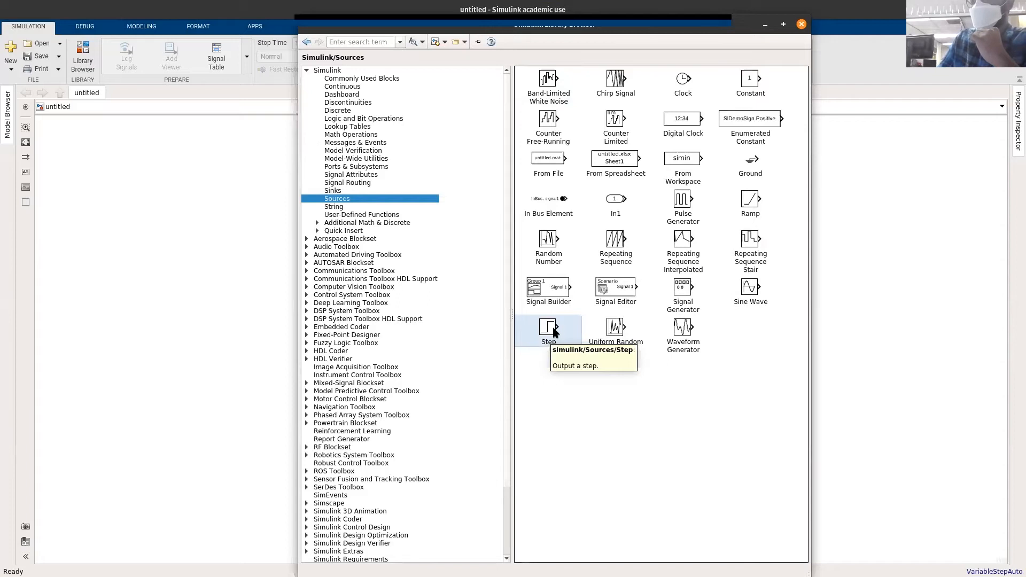
{"action": "mouse_move", "coordinate": [490, 332]}
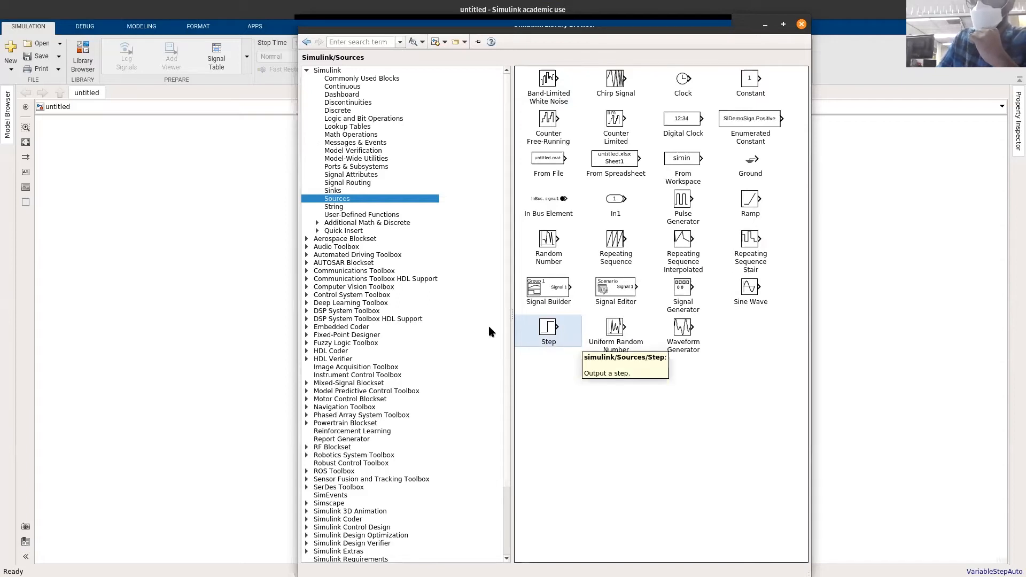
{"action": "mouse_move", "coordinate": [548, 333]}
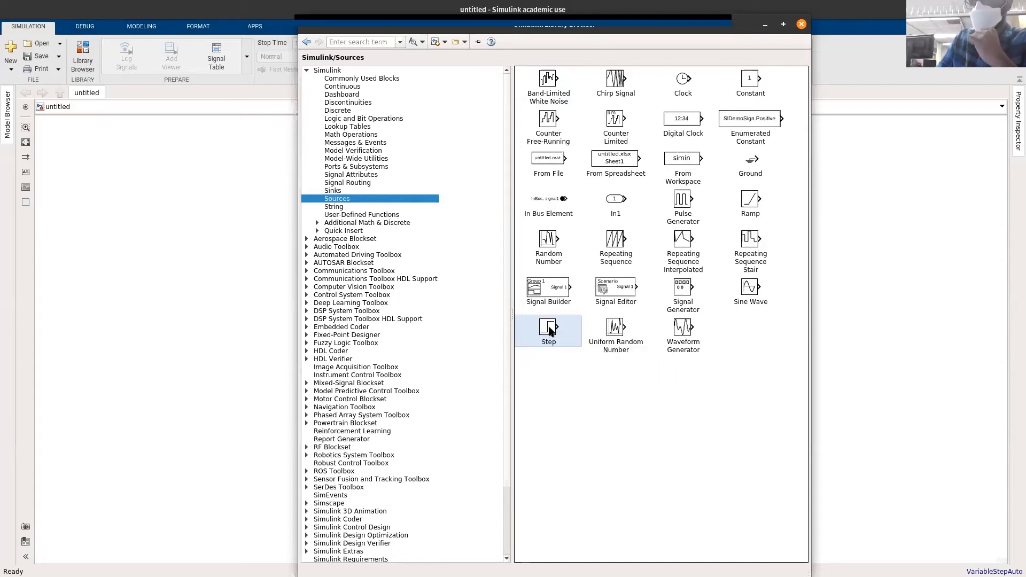
{"action": "mouse_move", "coordinate": [568, 334]}
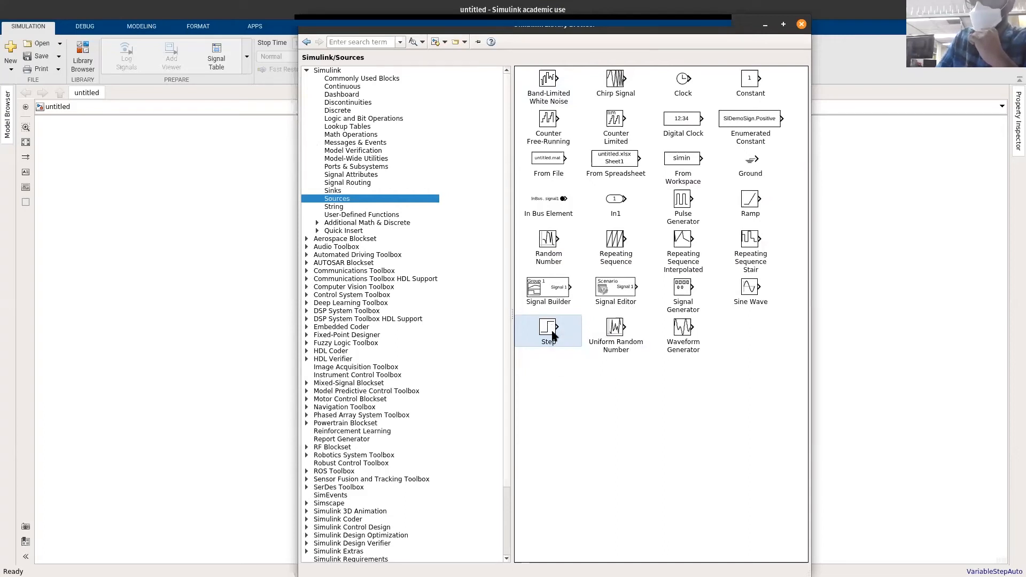
{"action": "right_click", "coordinate": [548, 330]}
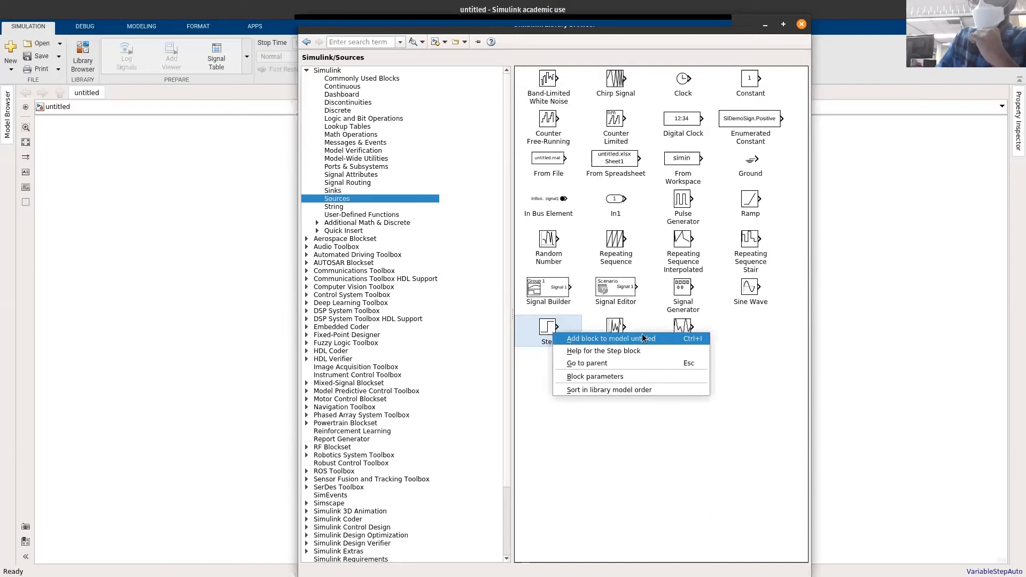
{"action": "left_click", "coordinate": [608, 339]}
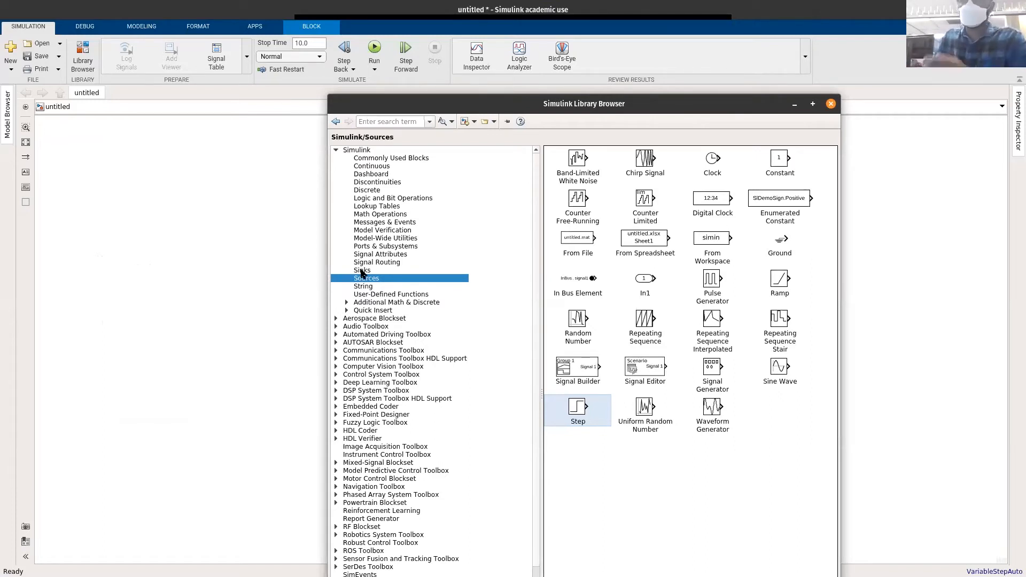
Browse the Sinks category and bring up the Scope block's actions
{"action": "left_click", "coordinate": [362, 271]}
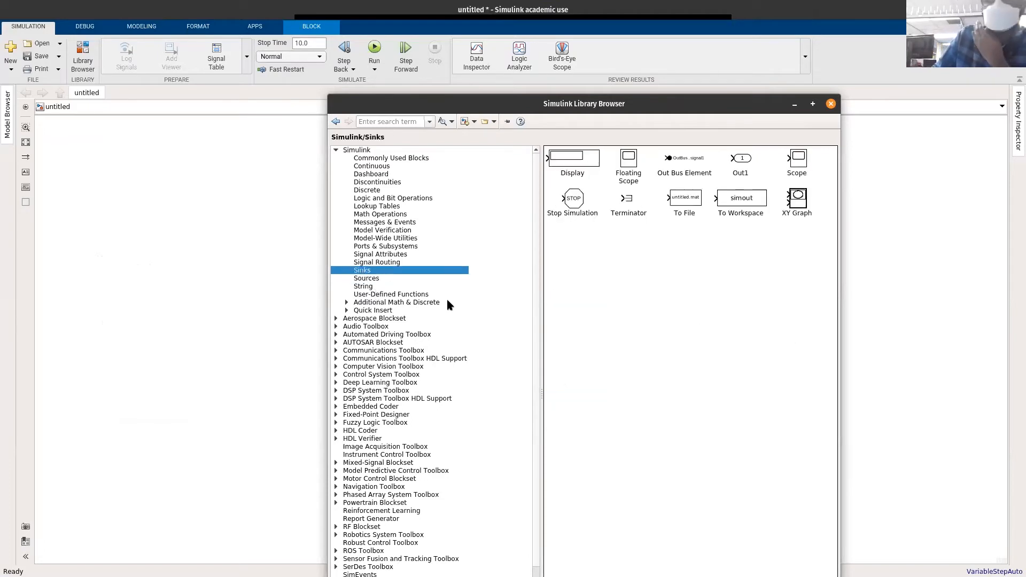
{"action": "mouse_move", "coordinate": [621, 325]}
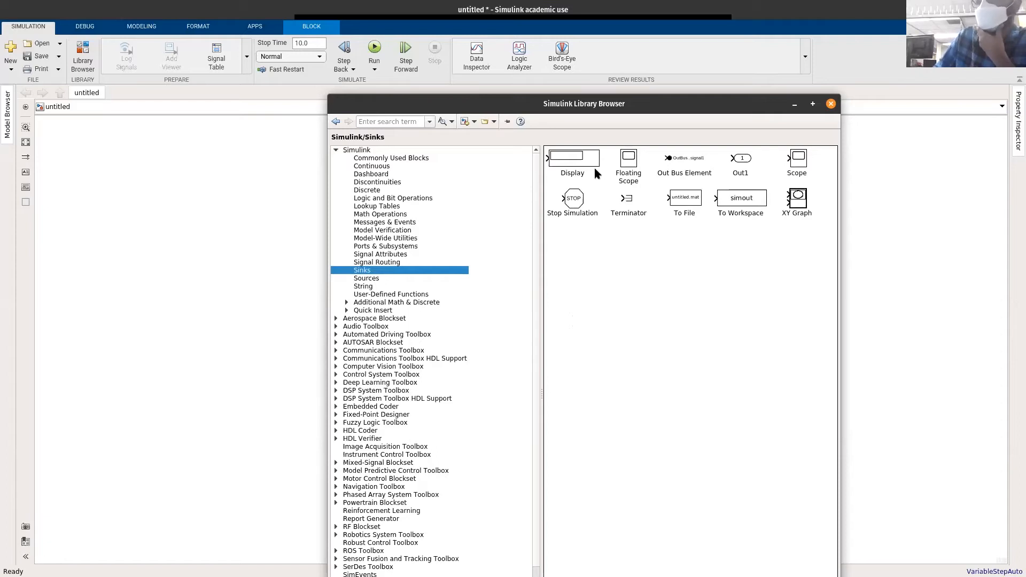
{"action": "mouse_move", "coordinate": [519, 319]}
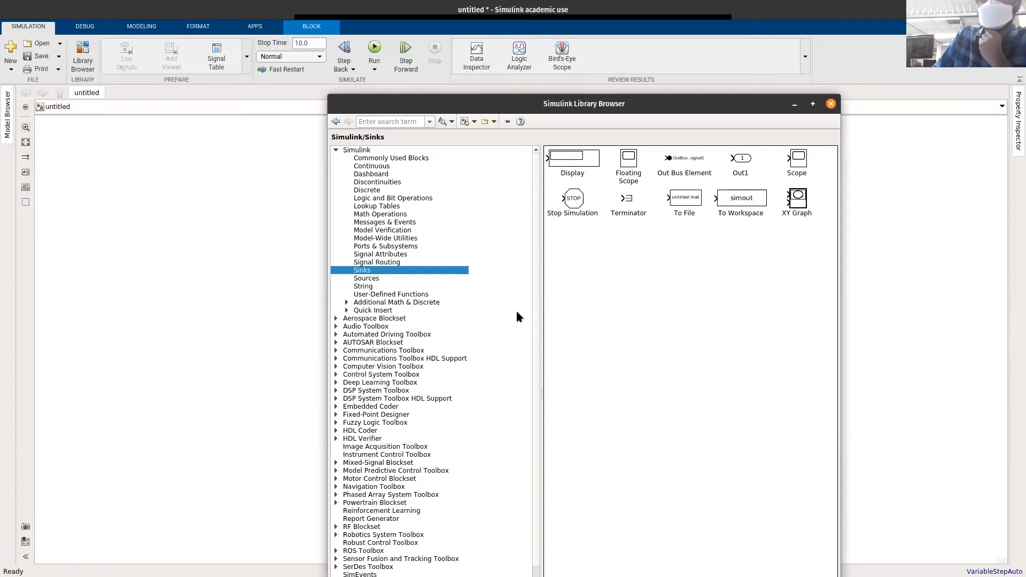
{"action": "mouse_move", "coordinate": [592, 170]}
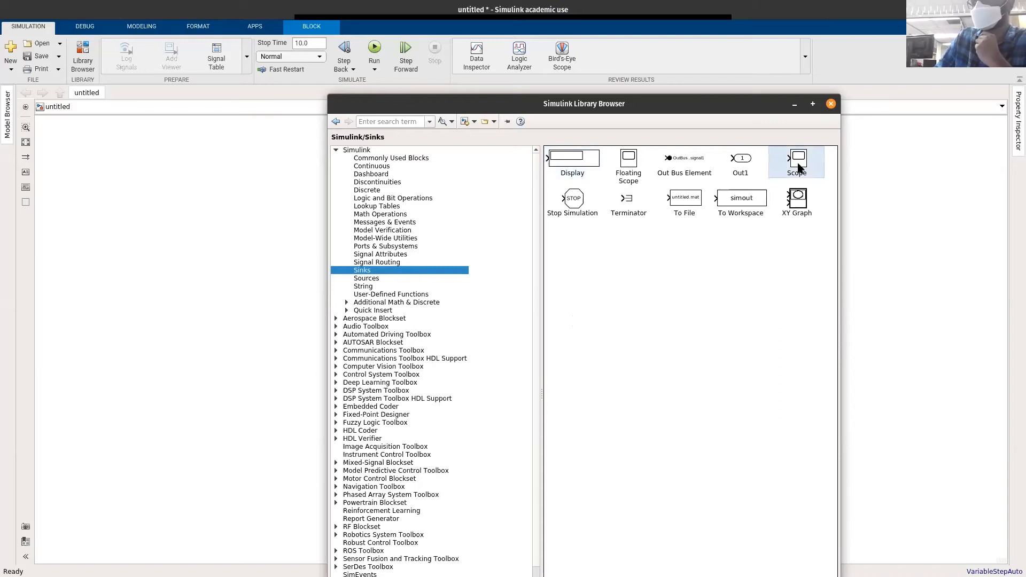
{"action": "mouse_move", "coordinate": [797, 161]}
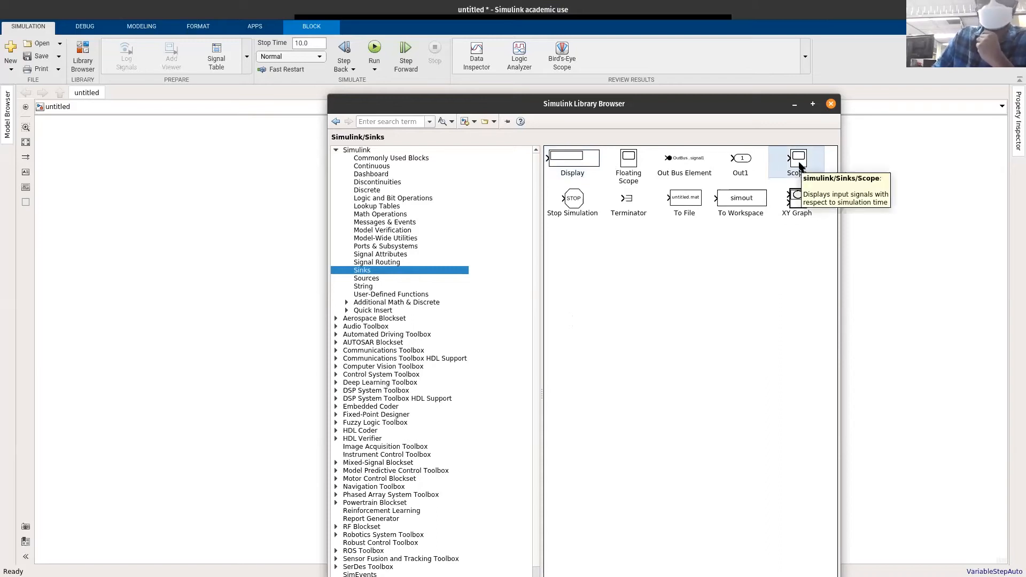
{"action": "mouse_move", "coordinate": [793, 298]}
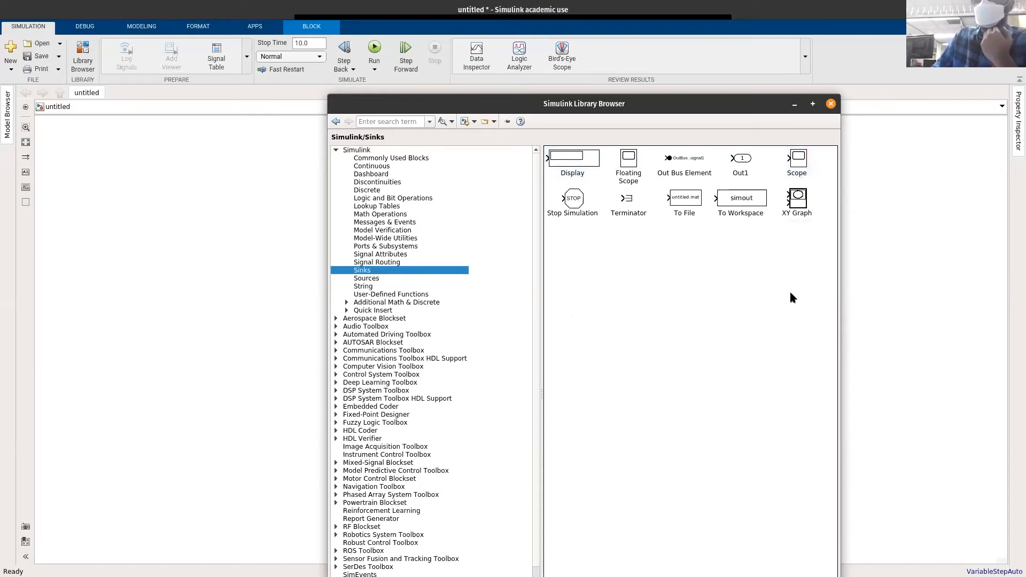
{"action": "mouse_move", "coordinate": [757, 301]}
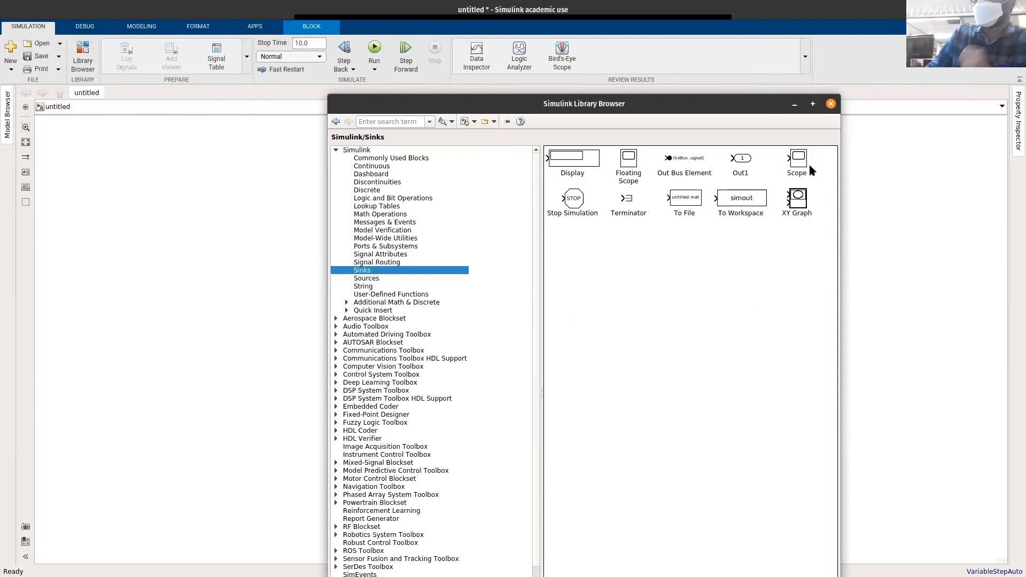
{"action": "mouse_move", "coordinate": [796, 160]}
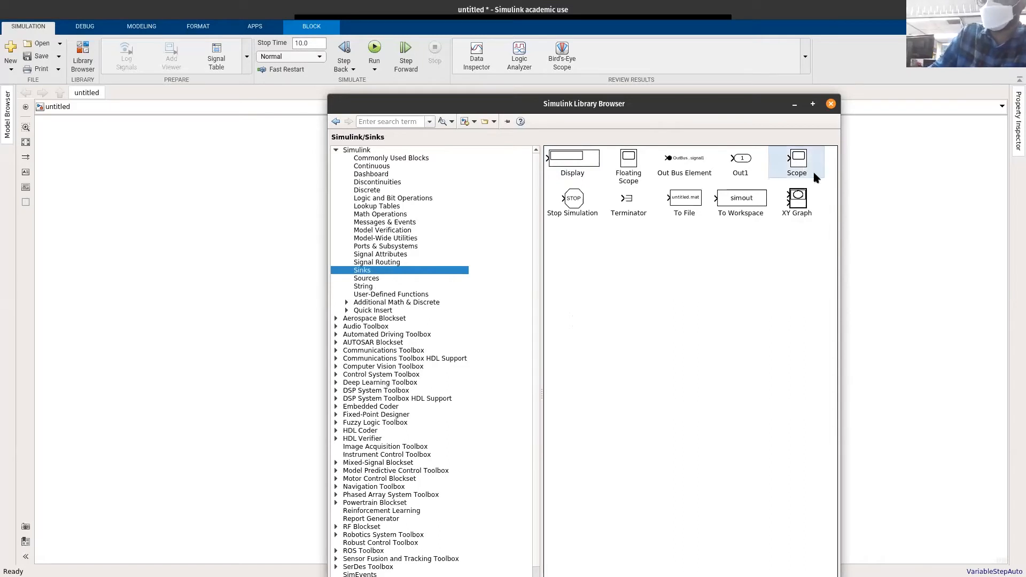
{"action": "mouse_move", "coordinate": [928, 206]}
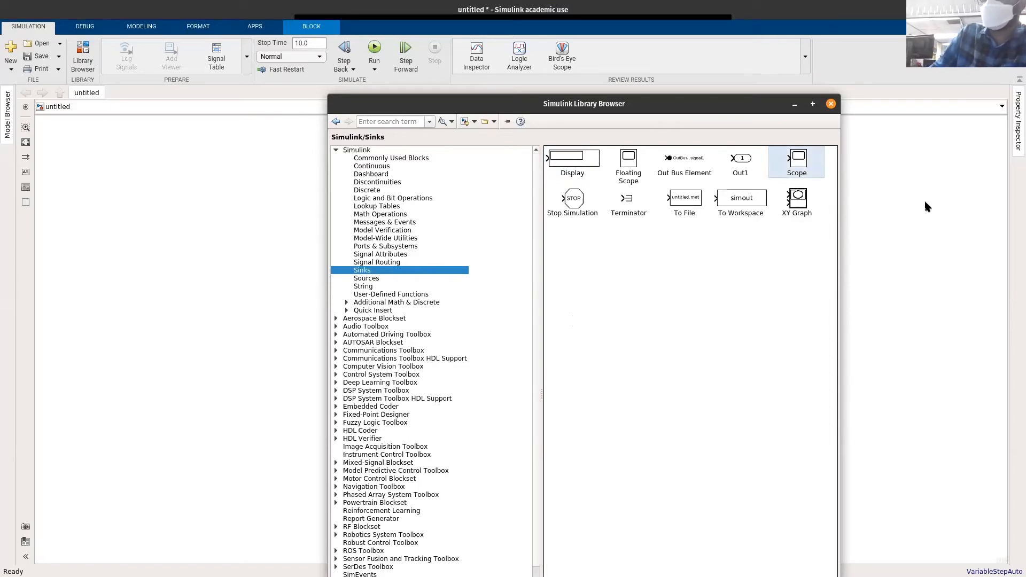
{"action": "right_click", "coordinate": [797, 161]}
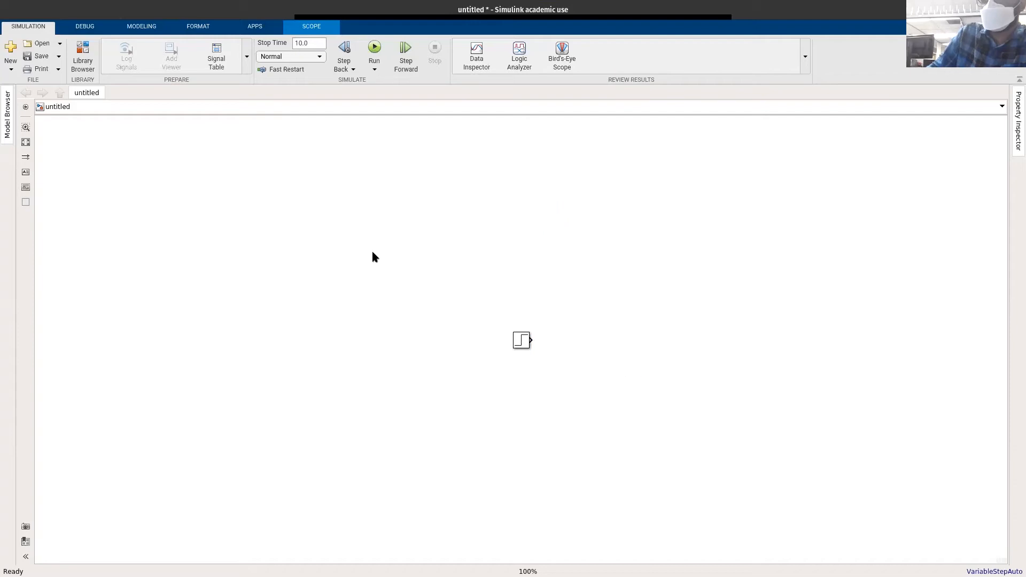
{"action": "mouse_move", "coordinate": [687, 399]}
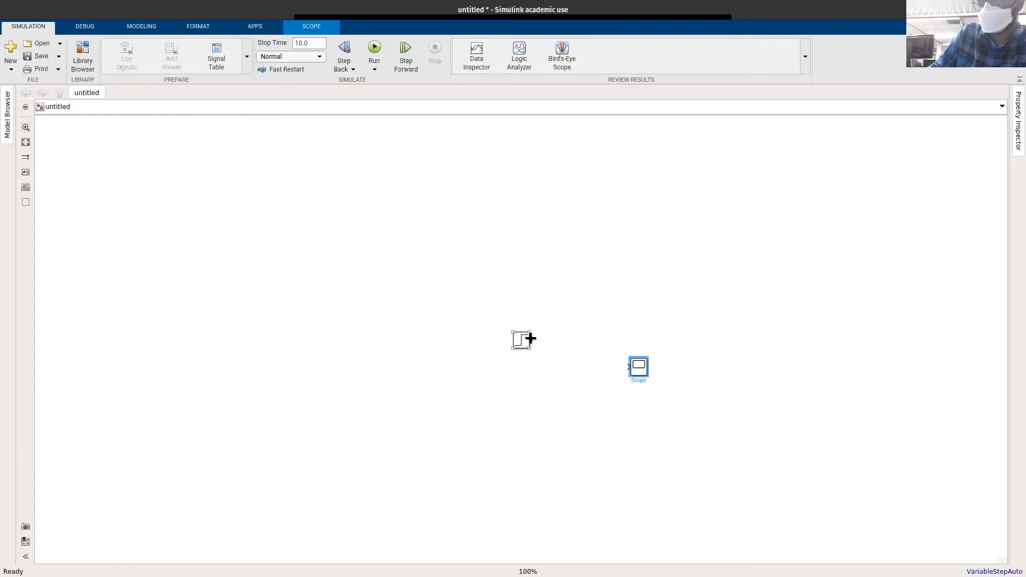
Draw a signal line from the Step block's output to the Scope input
{"action": "left_click", "coordinate": [530, 339]}
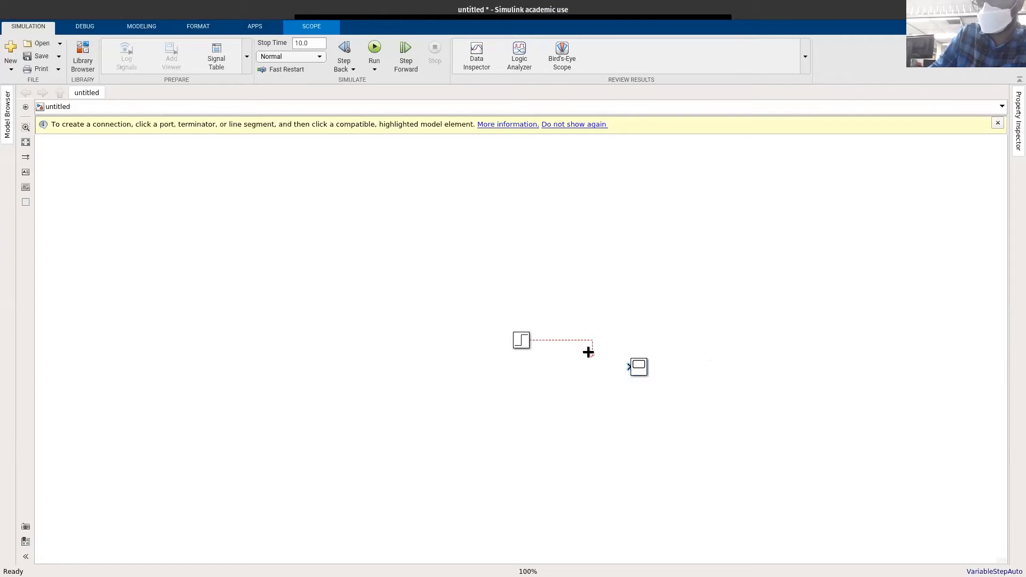
{"action": "left_click", "coordinate": [630, 367]}
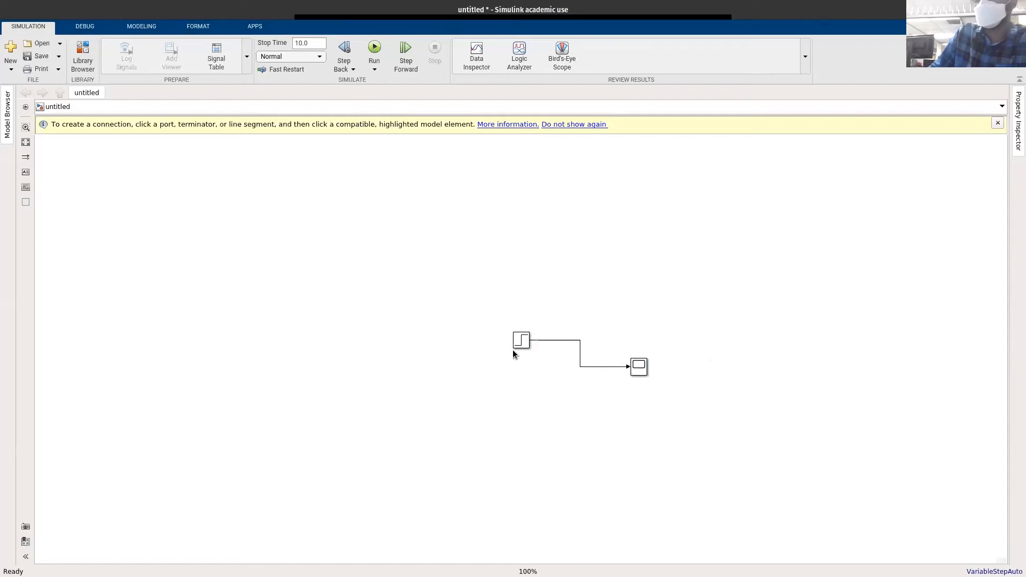
{"action": "left_click", "coordinate": [521, 340]}
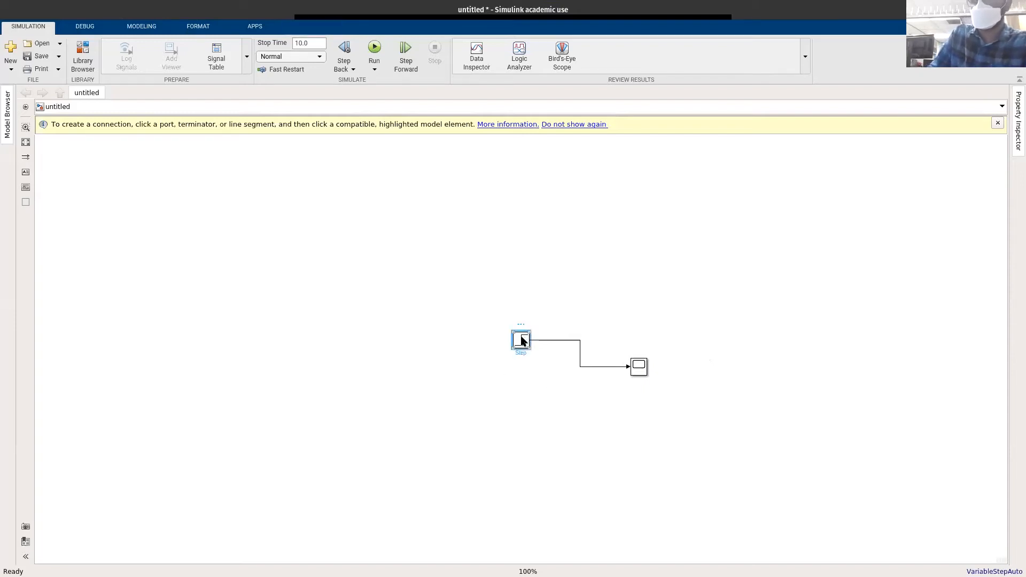
Rename the blocks my_Step and my_scope and label the line my_step_signal
{"action": "left_click", "coordinate": [521, 343]}
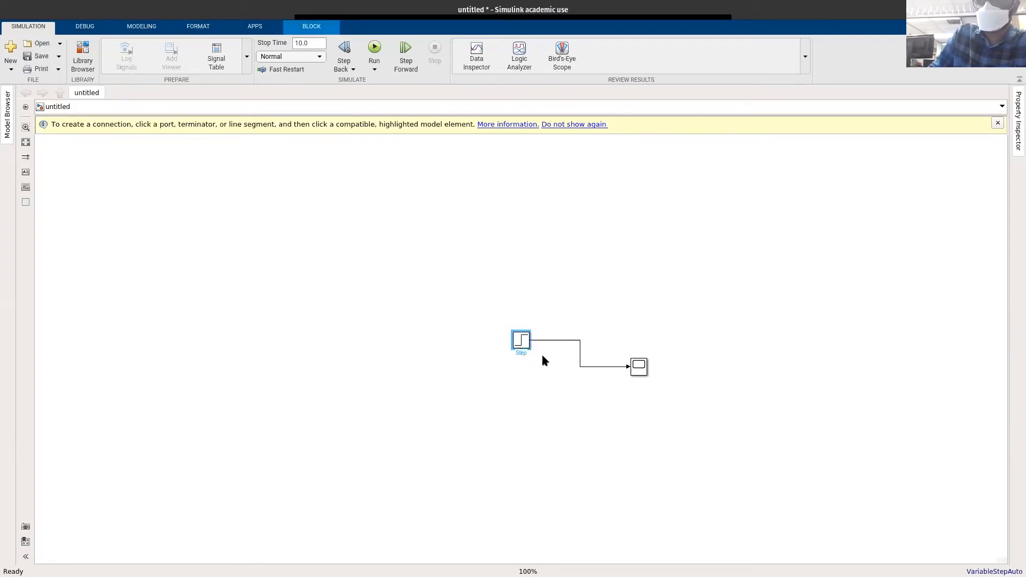
{"action": "mouse_move", "coordinate": [628, 348]}
{"action": "type", "text": "my_"}
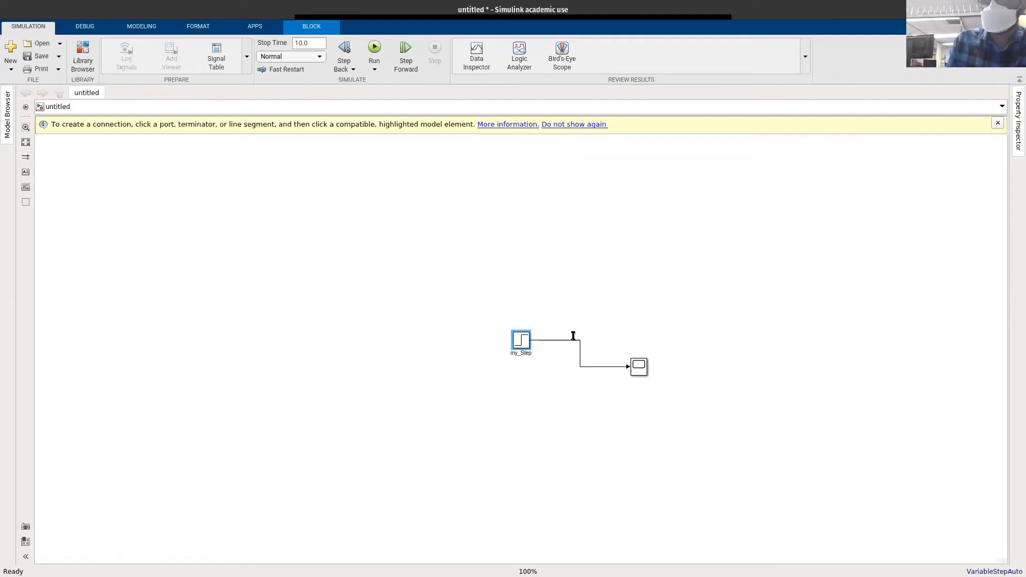
{"action": "mouse_move", "coordinate": [558, 346]}
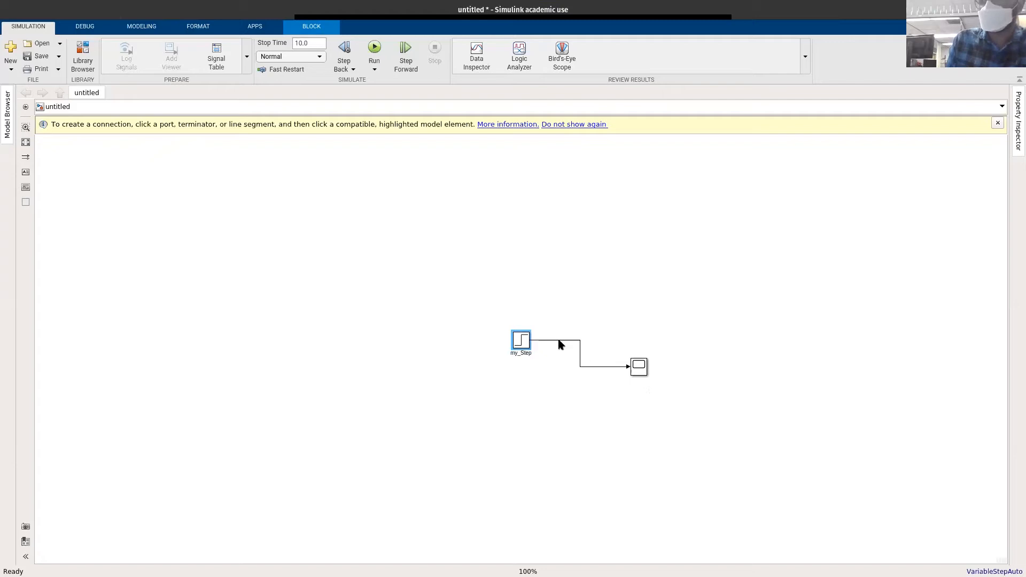
{"action": "left_click", "coordinate": [580, 354]}
{"action": "type", "text": "my_step_signal"}
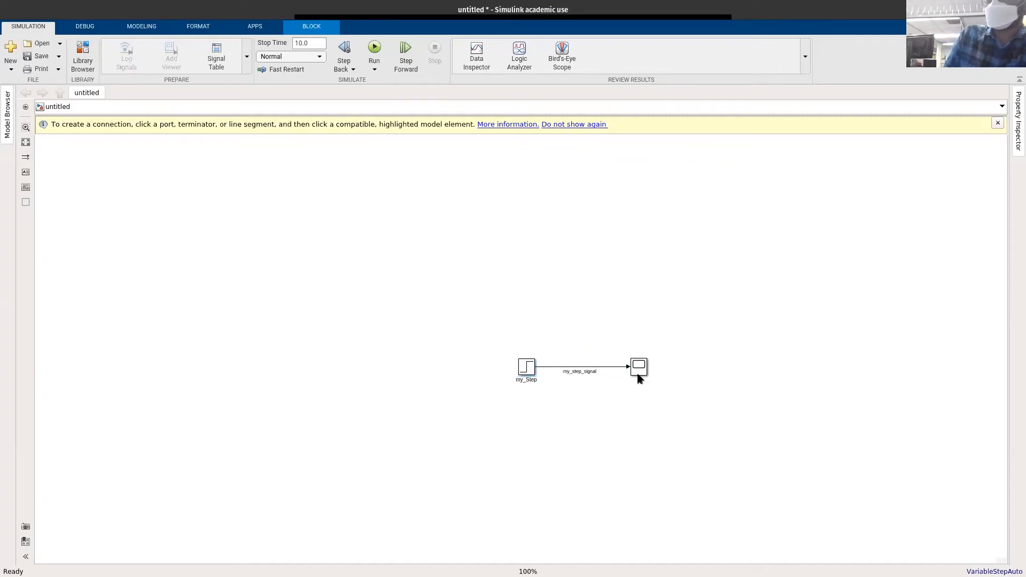
{"action": "left_click", "coordinate": [637, 365]}
{"action": "type", "text": "my_scope"}
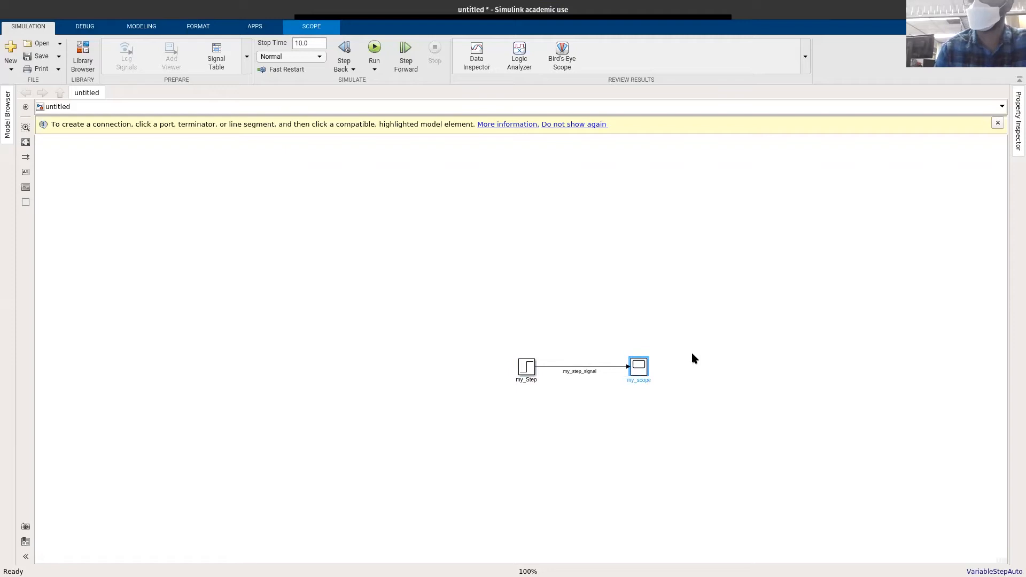
{"action": "left_click", "coordinate": [667, 428]}
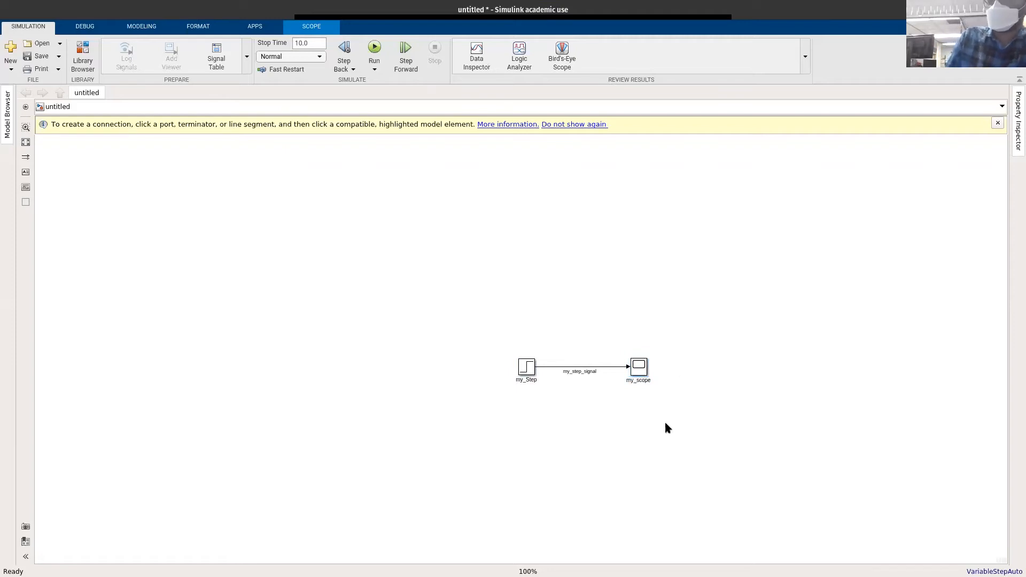
{"action": "left_click", "coordinate": [637, 367]}
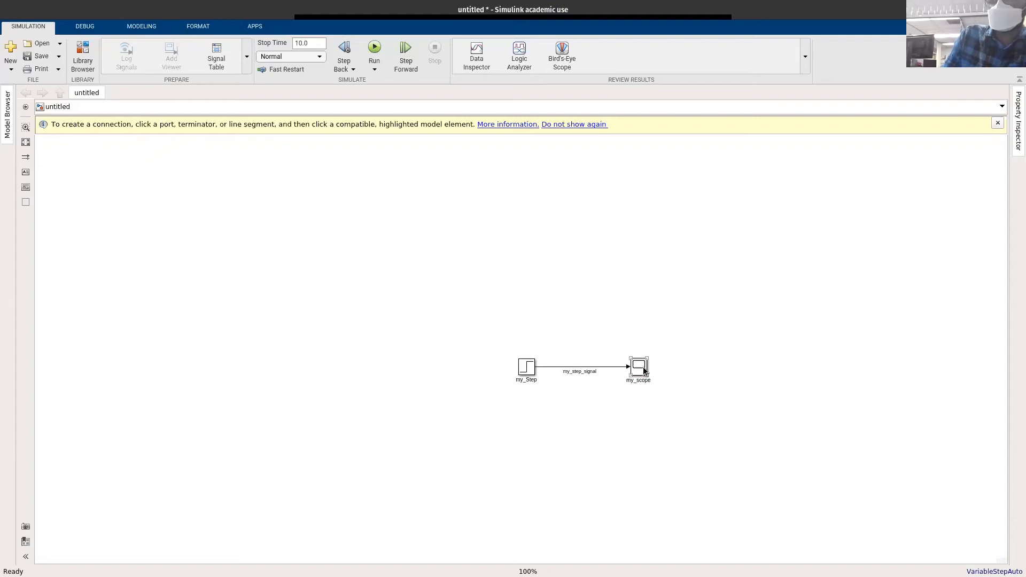
{"action": "left_click", "coordinate": [638, 367]}
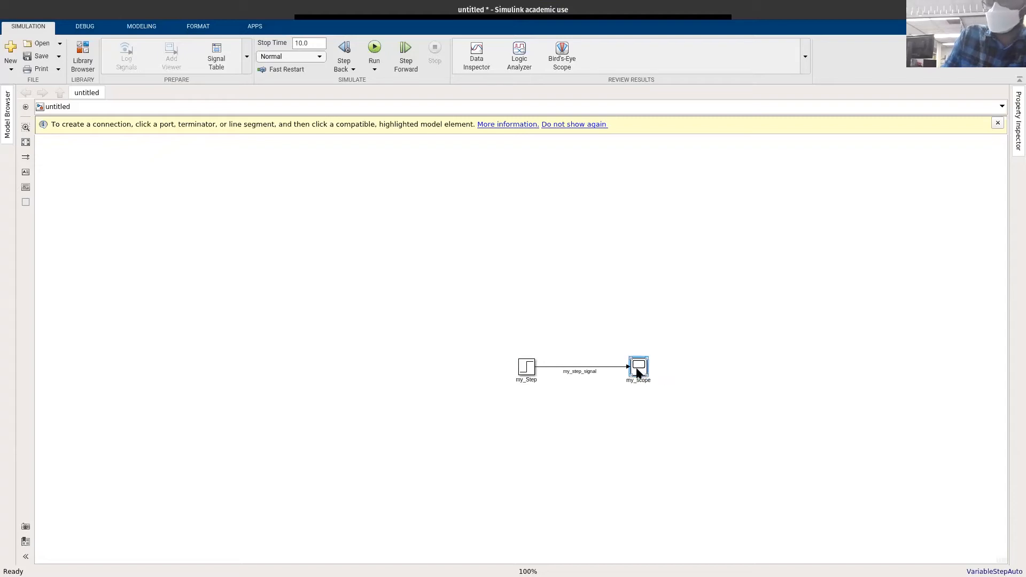
{"action": "left_click", "coordinate": [637, 366]}
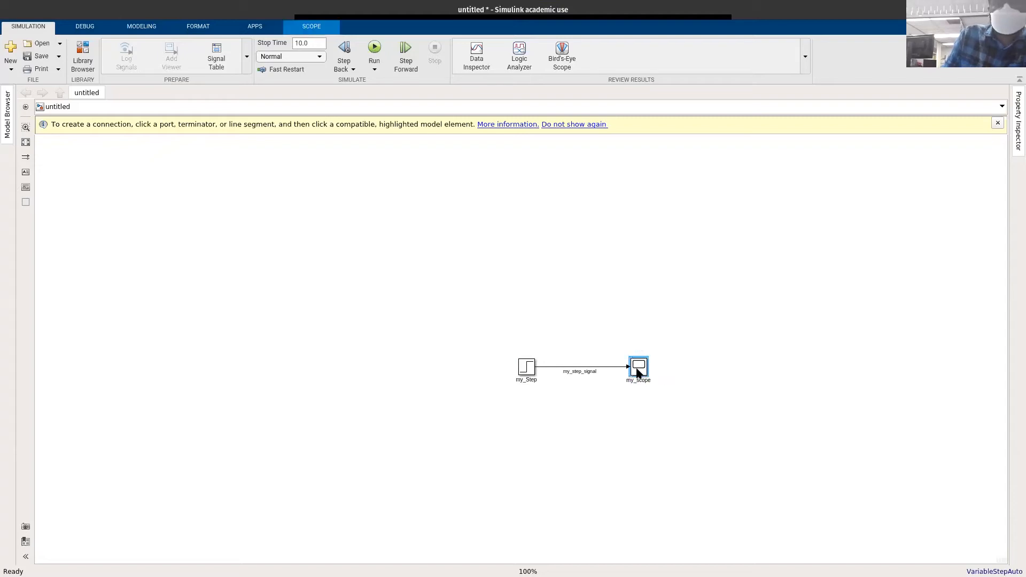
{"action": "double_click", "coordinate": [637, 366]}
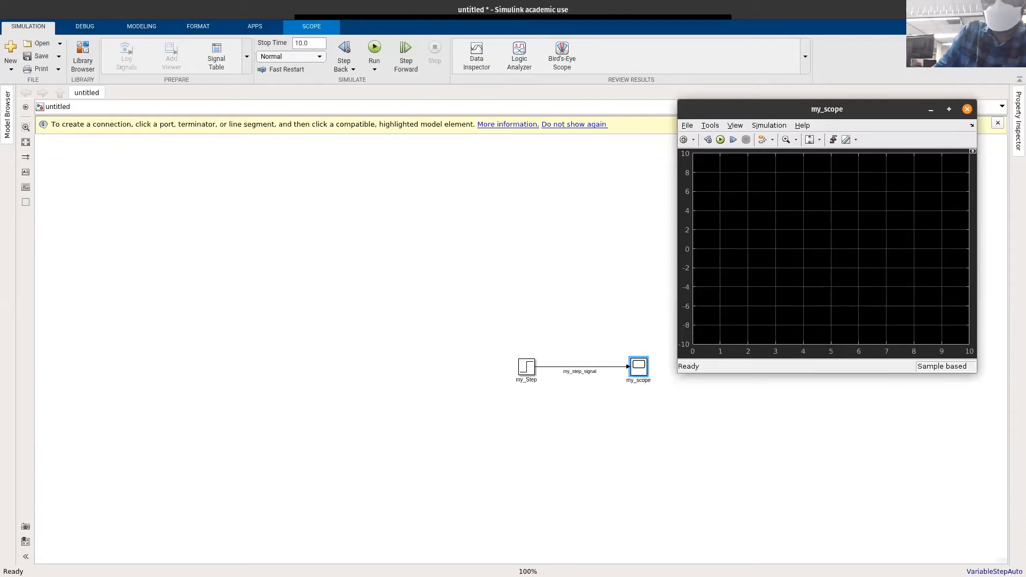
{"action": "mouse_move", "coordinate": [947, 162]}
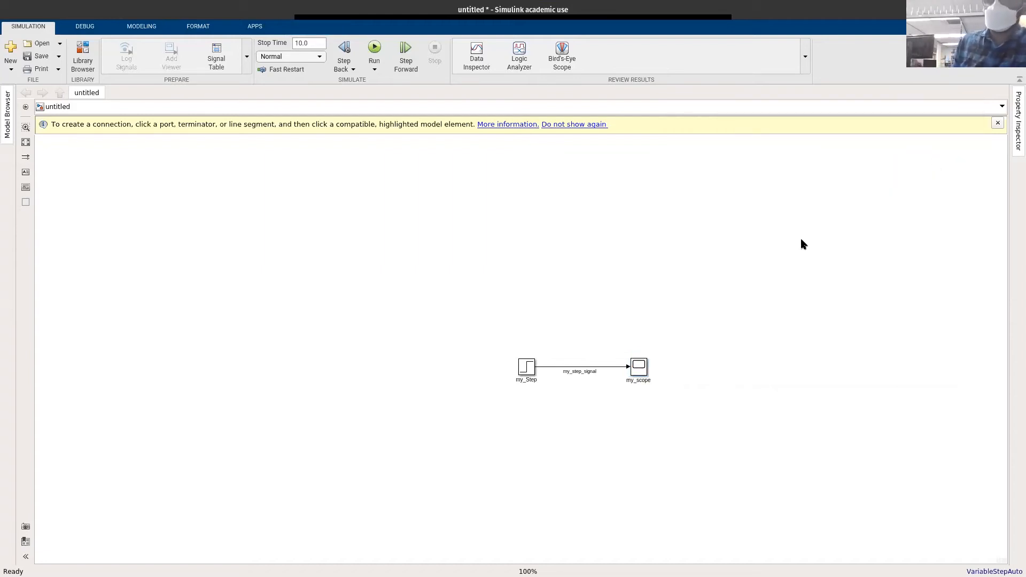
{"action": "mouse_move", "coordinate": [712, 401]}
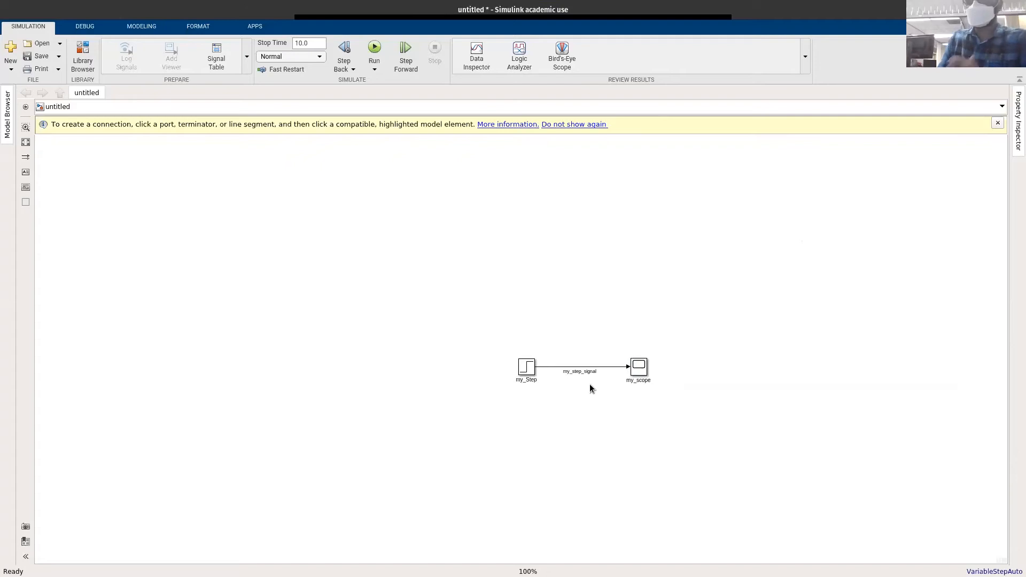
{"action": "mouse_move", "coordinate": [591, 380]}
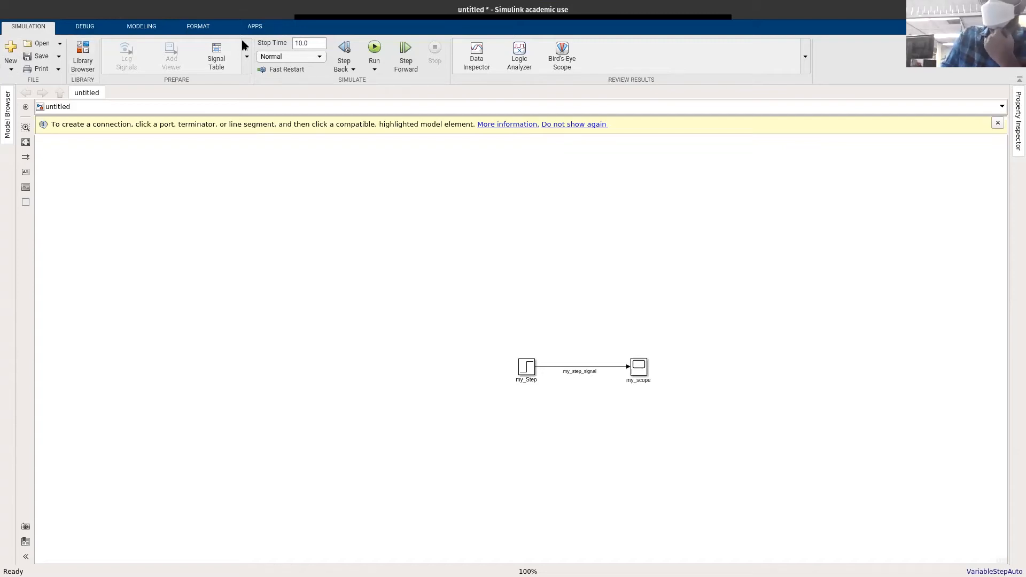
{"action": "mouse_move", "coordinate": [296, 52]}
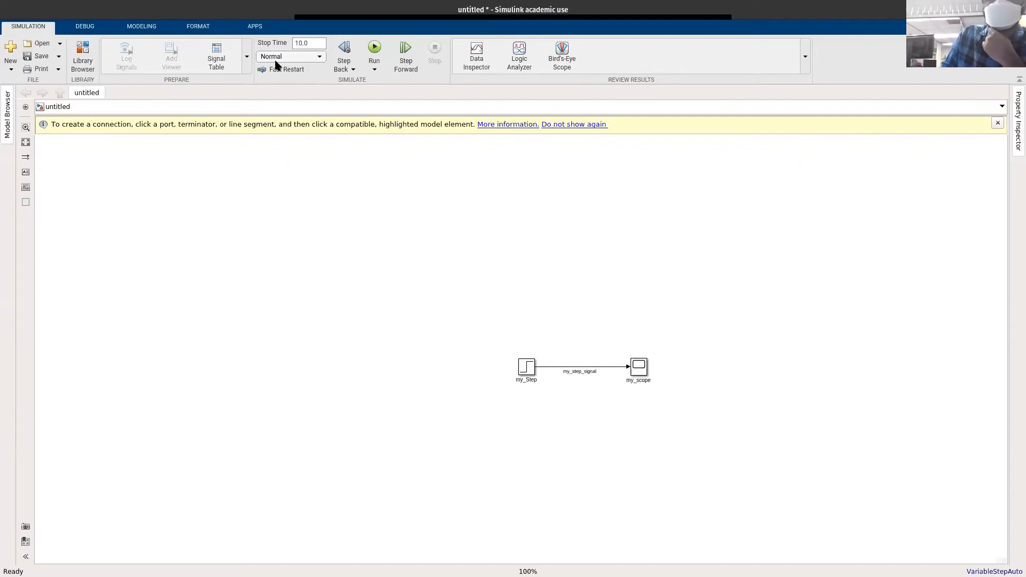
{"action": "mouse_move", "coordinate": [289, 55]}
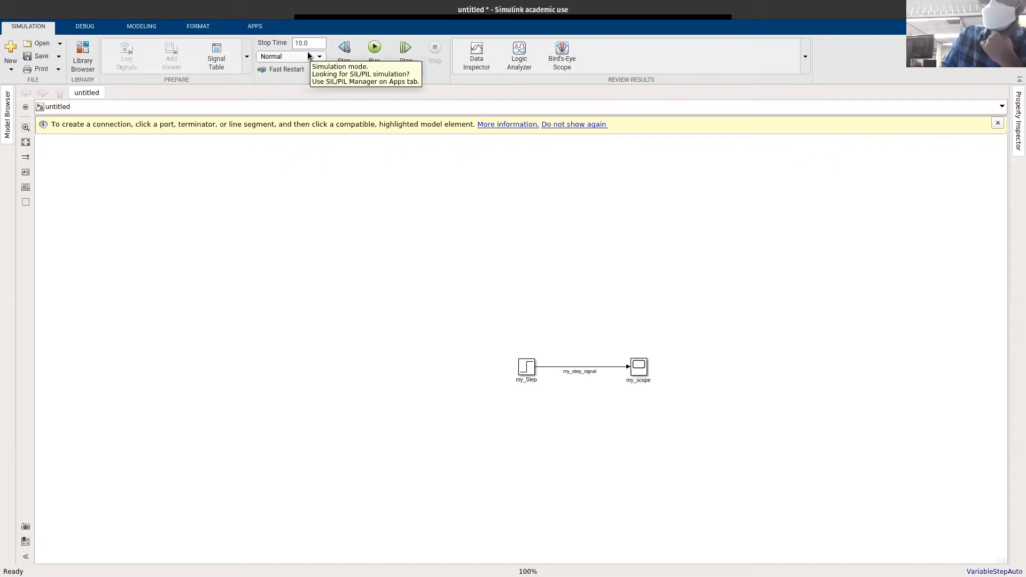
{"action": "mouse_move", "coordinate": [308, 42]}
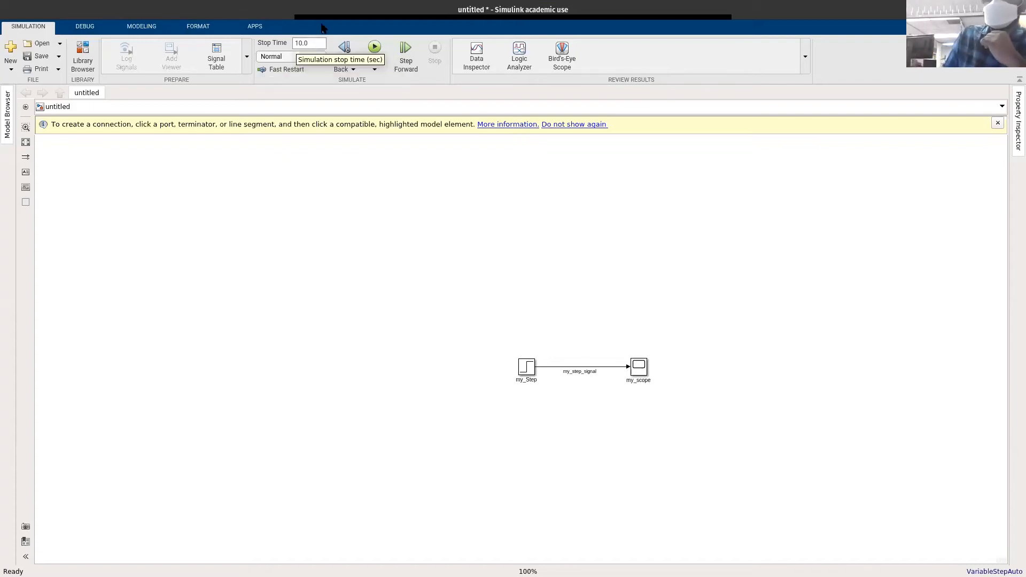
{"action": "mouse_move", "coordinate": [375, 47]}
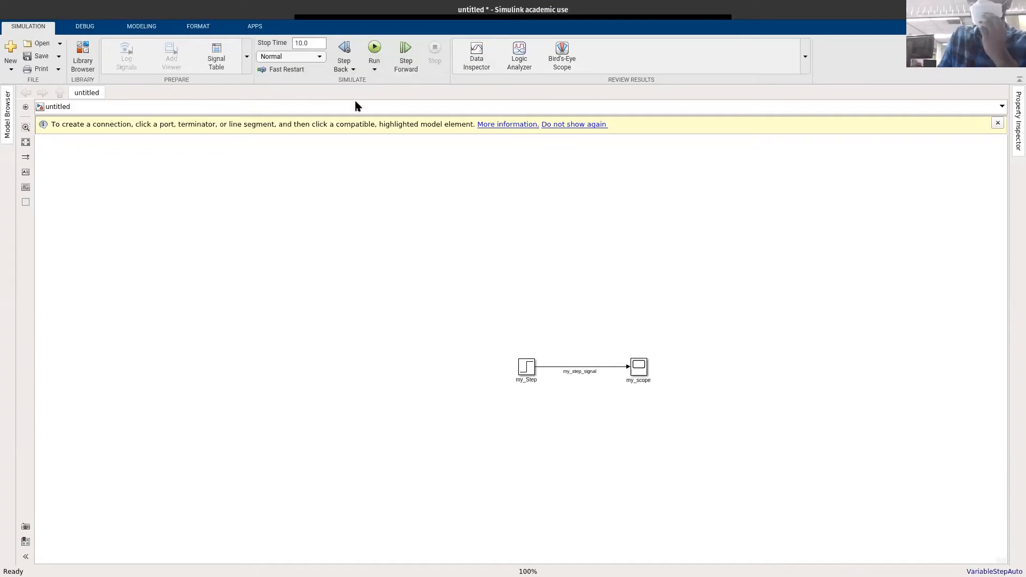
{"action": "mouse_move", "coordinate": [83, 54]}
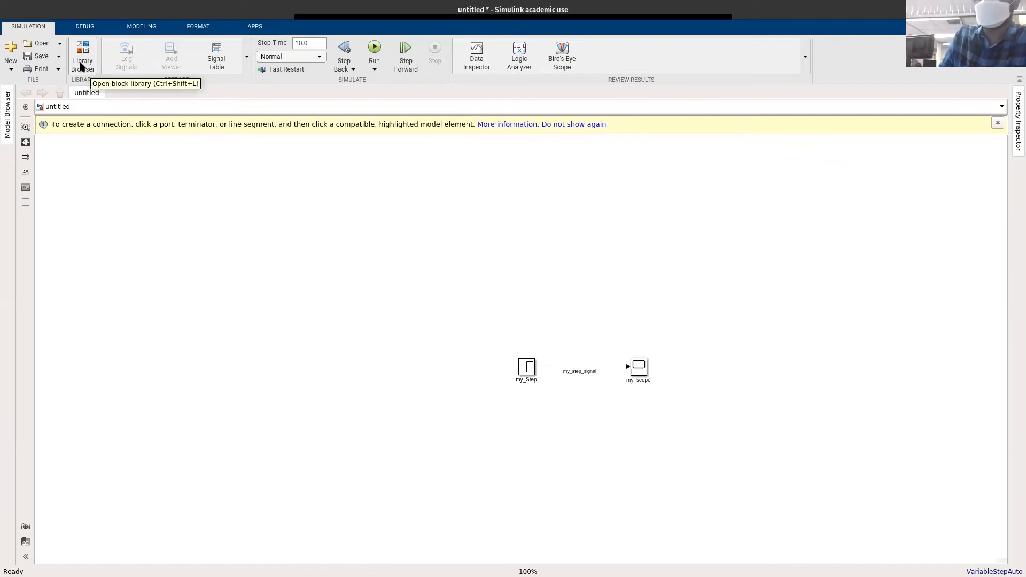
{"action": "mouse_move", "coordinate": [92, 54]}
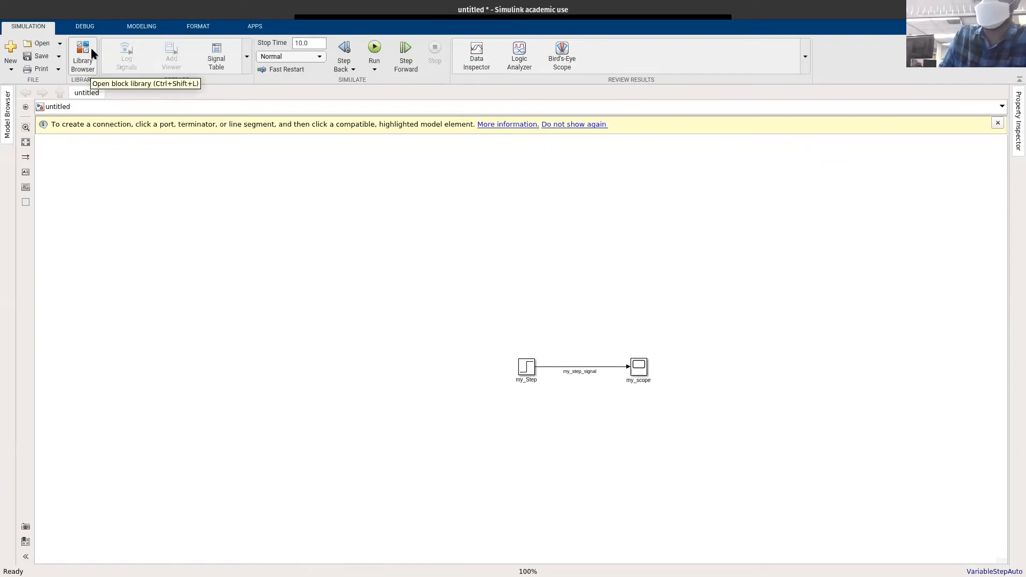
{"action": "mouse_move", "coordinate": [41, 68]}
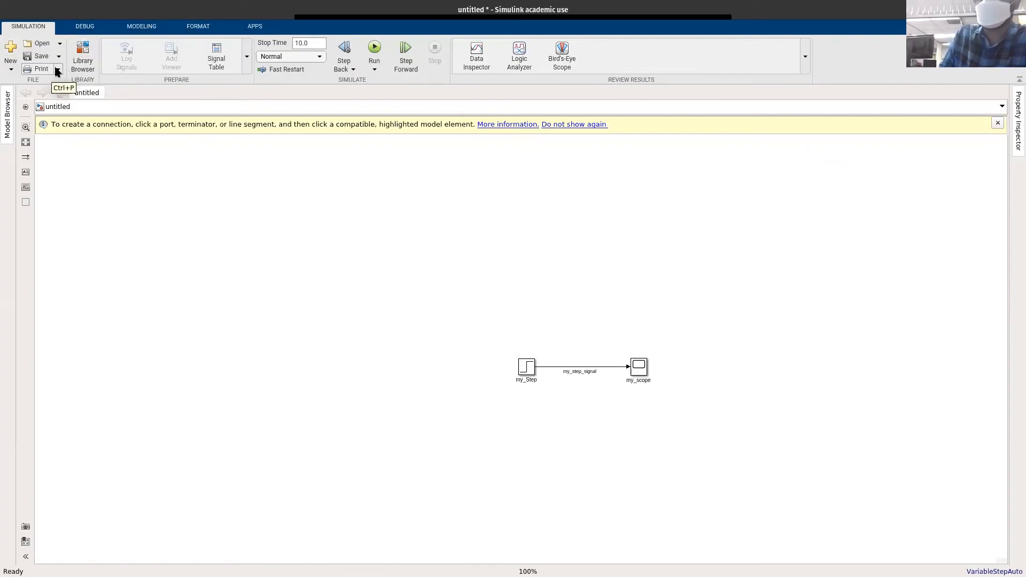
{"action": "mouse_move", "coordinate": [344, 47]}
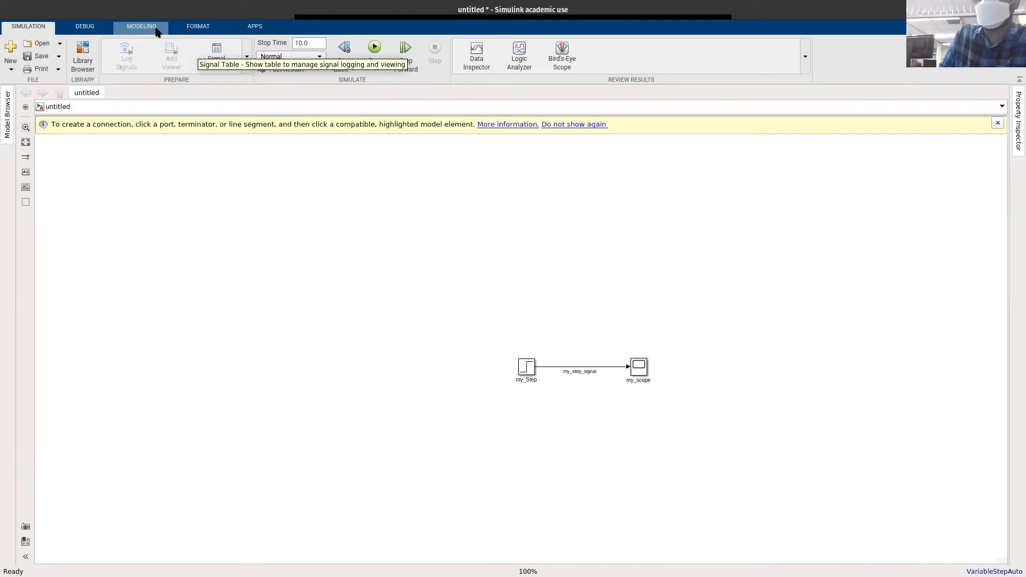
{"action": "mouse_move", "coordinate": [391, 320]}
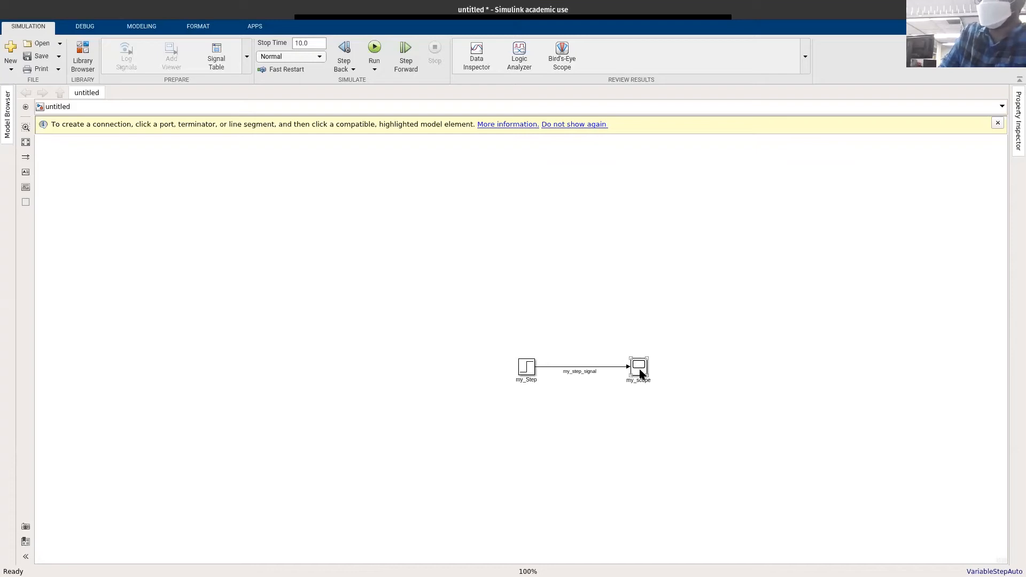
{"action": "double_click", "coordinate": [637, 366]}
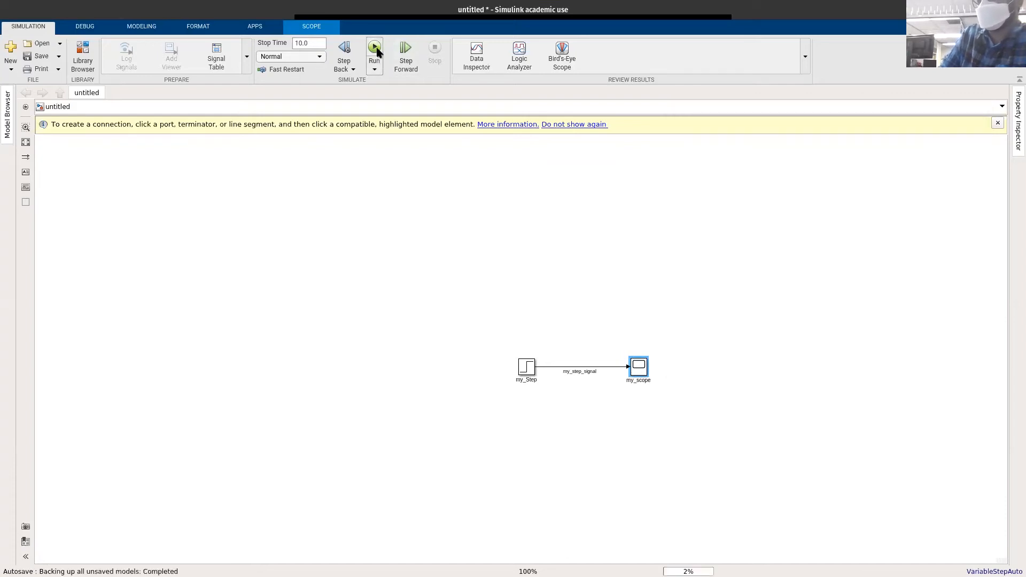
Run the simulation, view the step plot in my_scope and bring up its View options
{"action": "left_click", "coordinate": [374, 51]}
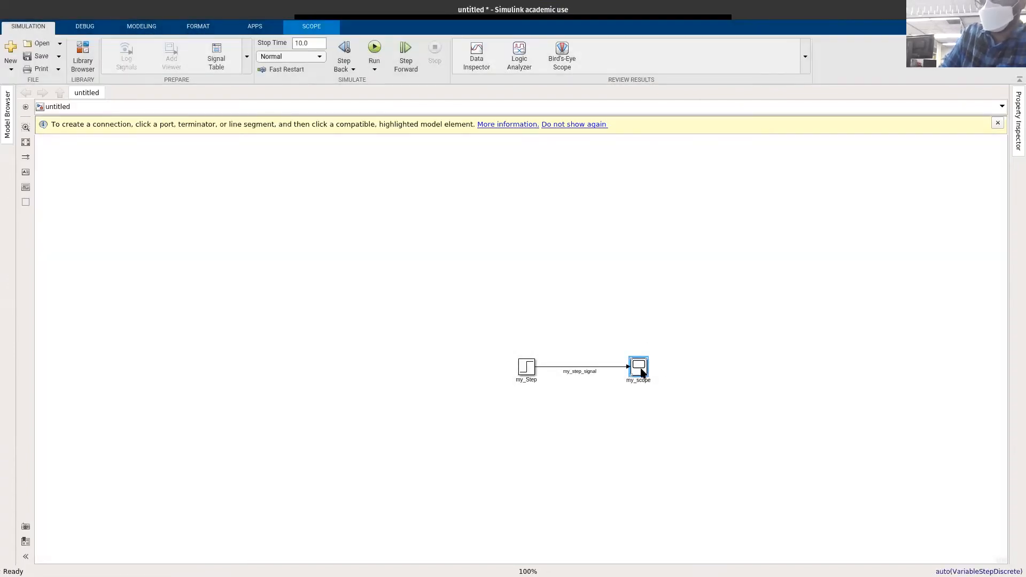
{"action": "double_click", "coordinate": [638, 366]}
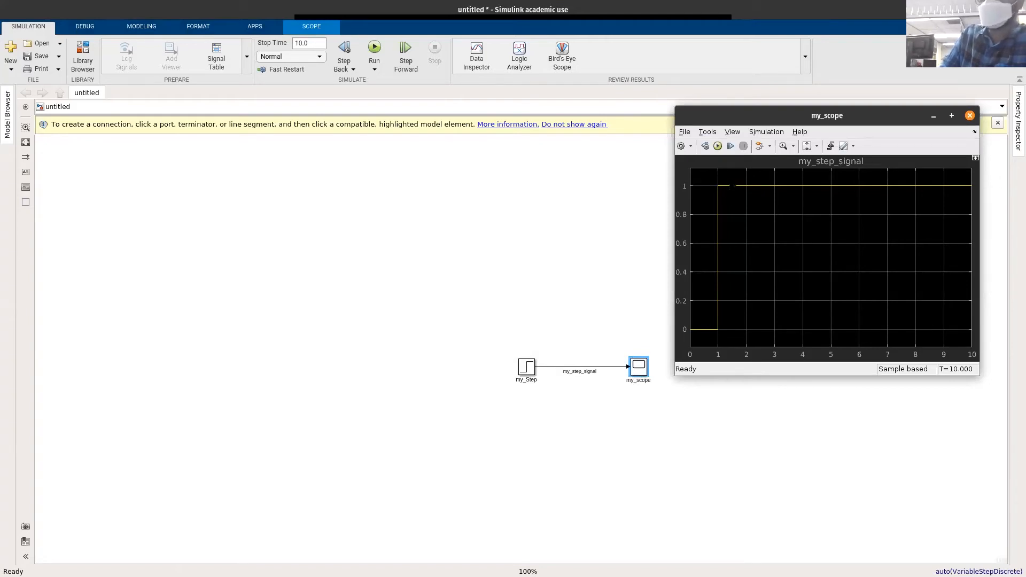
{"action": "mouse_move", "coordinate": [583, 371]}
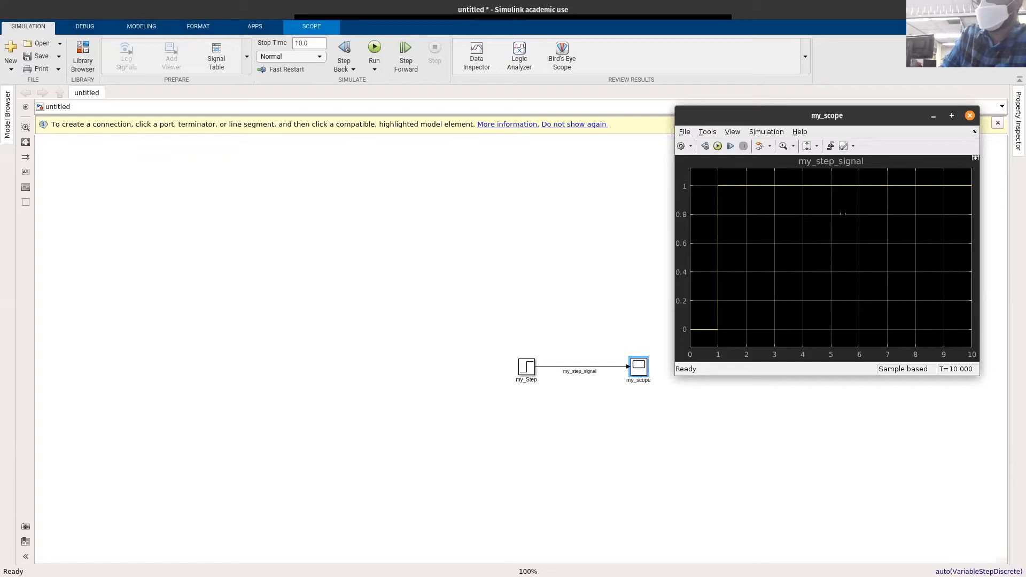
{"action": "right_click", "coordinate": [844, 213]}
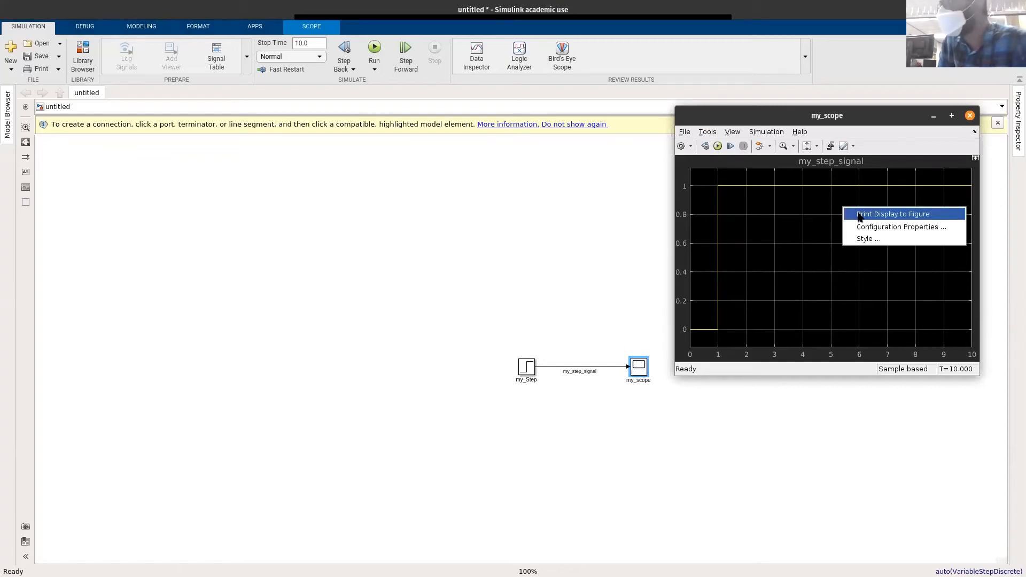
{"action": "mouse_move", "coordinate": [724, 124]}
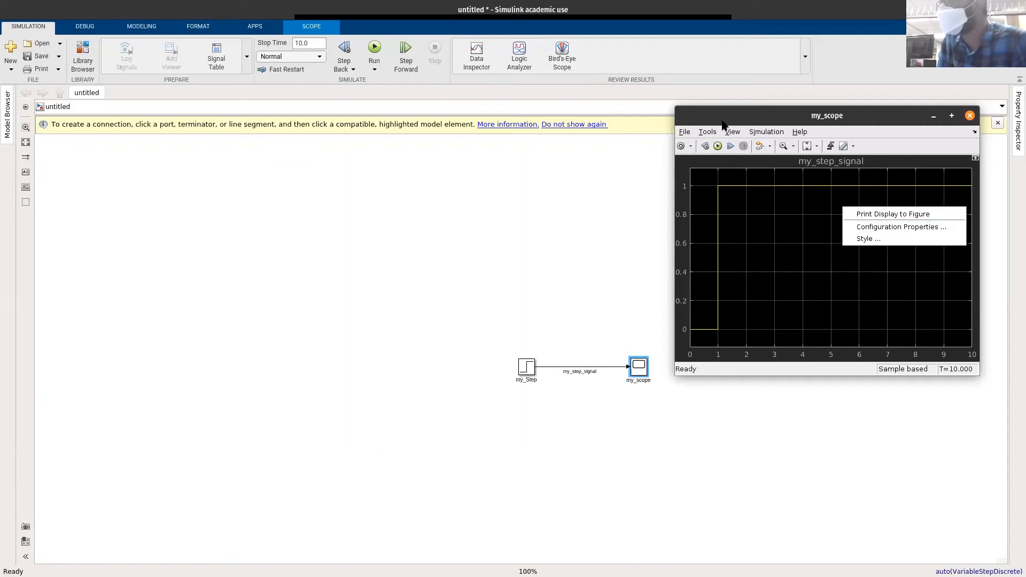
{"action": "left_click", "coordinate": [731, 131]}
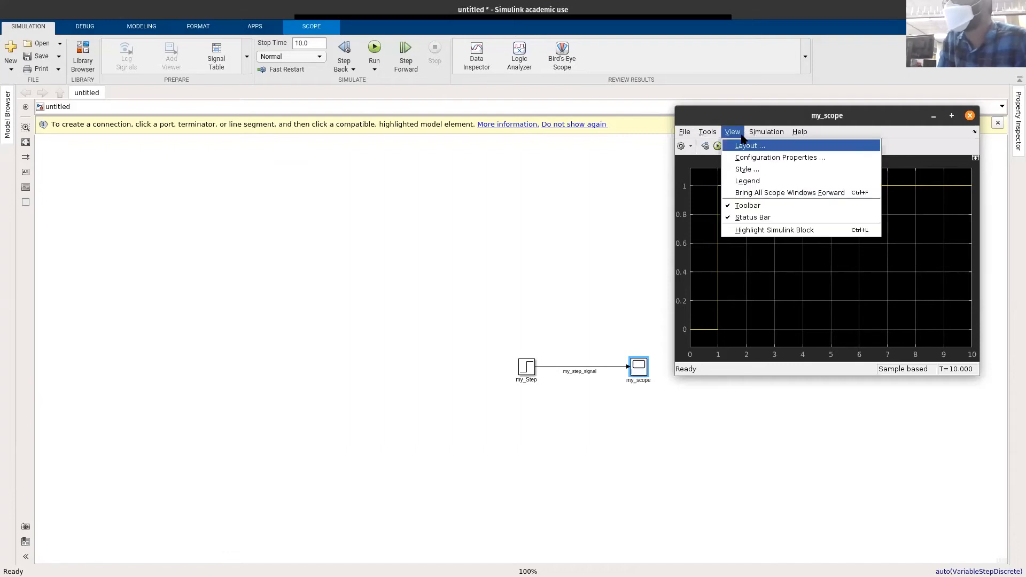
{"action": "mouse_move", "coordinate": [747, 145]}
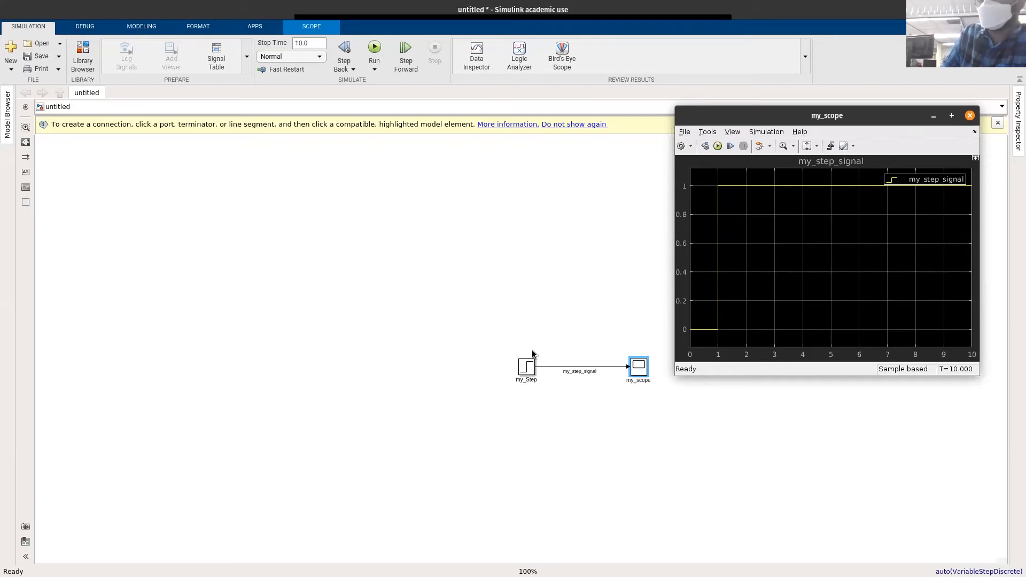
{"action": "mouse_move", "coordinate": [509, 379]}
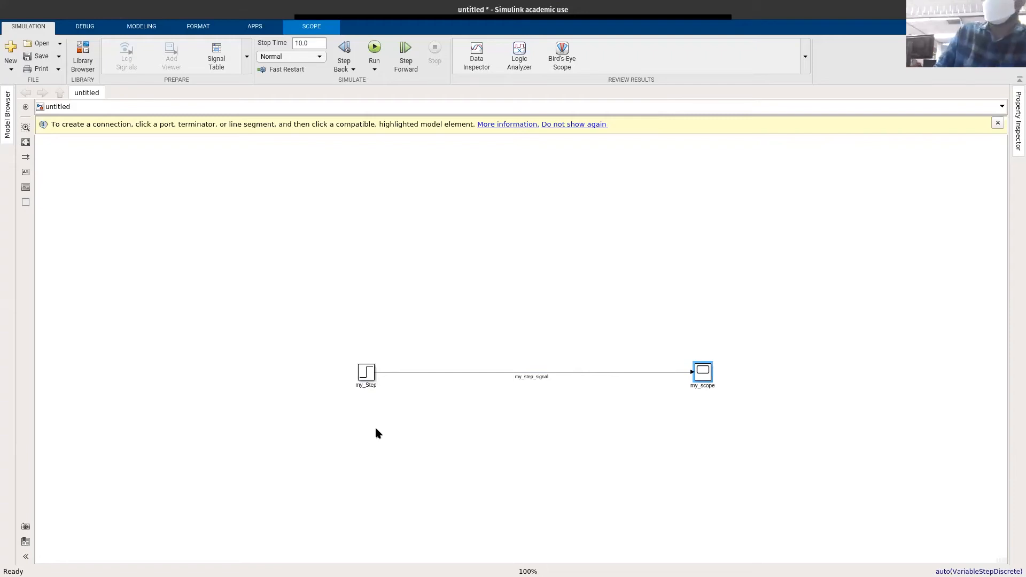
{"action": "mouse_move", "coordinate": [468, 424]}
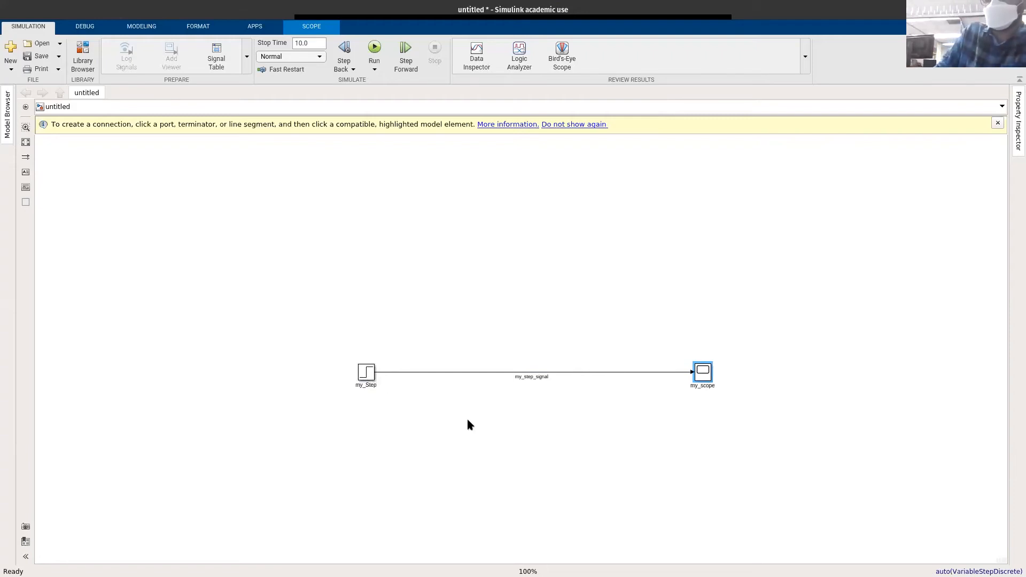
{"action": "mouse_move", "coordinate": [547, 419]}
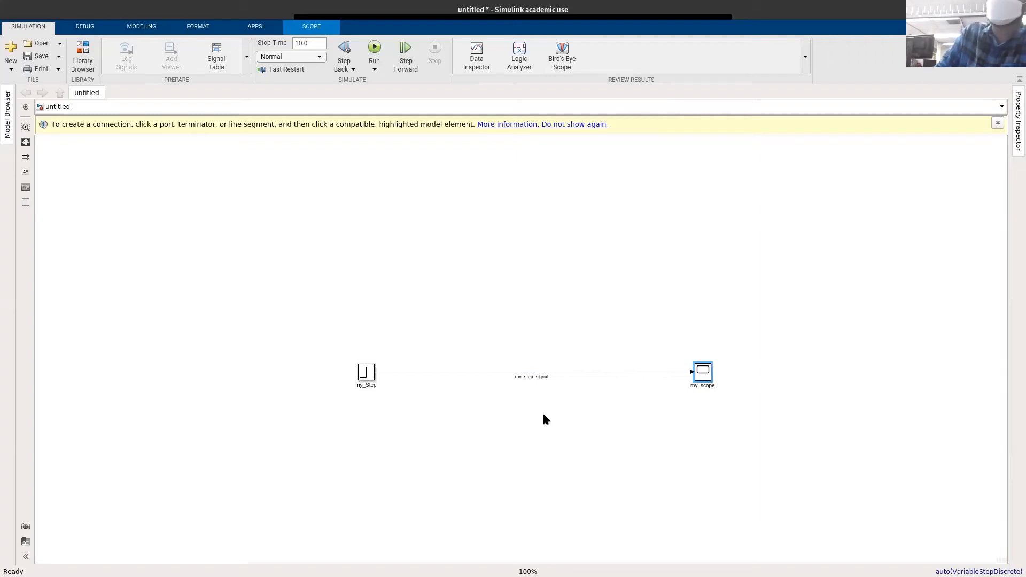
Detach the my_step_signal line from the Scope input so it dangles unconnected
{"action": "left_click", "coordinate": [541, 479]}
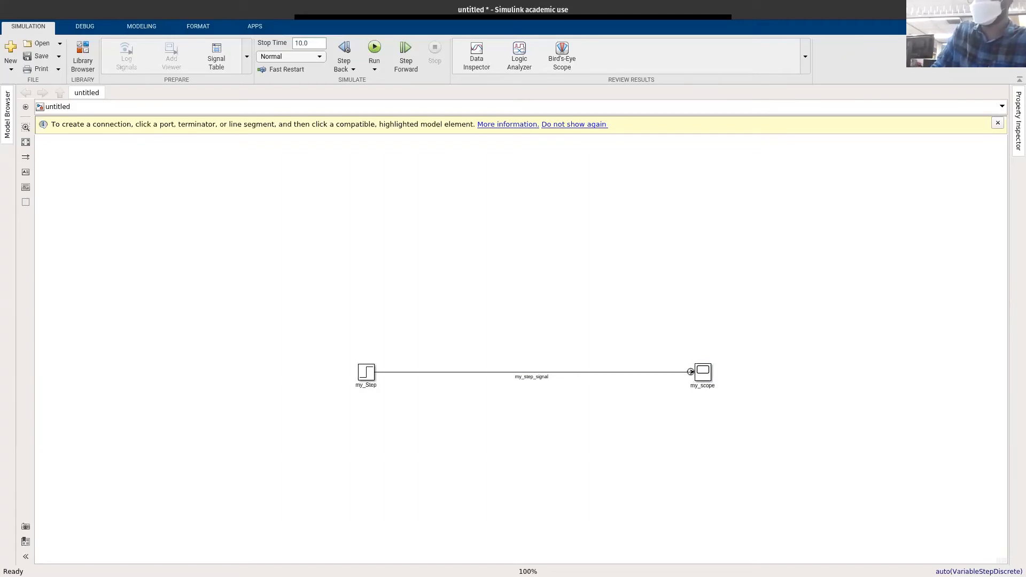
{"action": "left_click", "coordinate": [530, 372]}
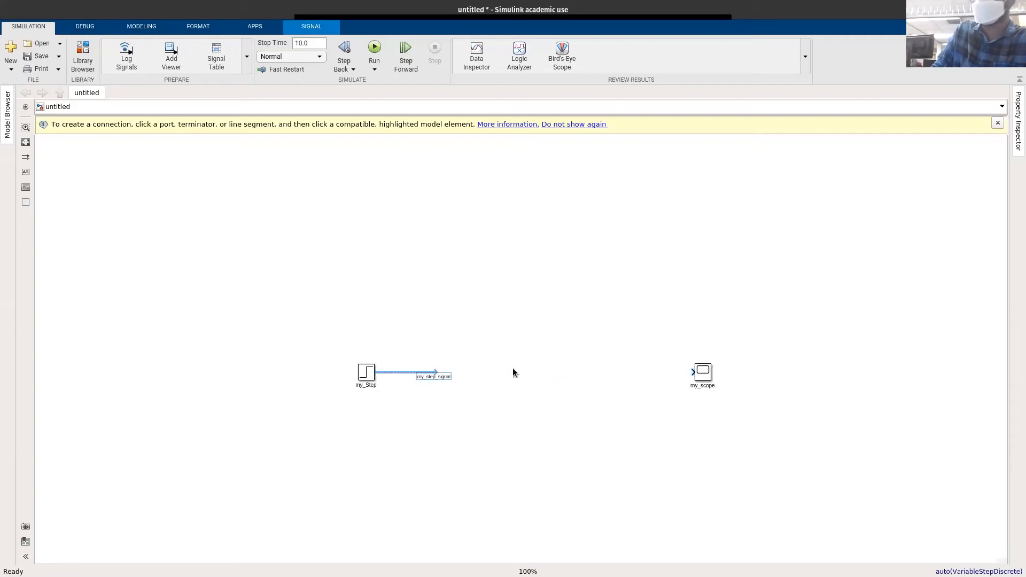
{"action": "left_click", "coordinate": [693, 372]}
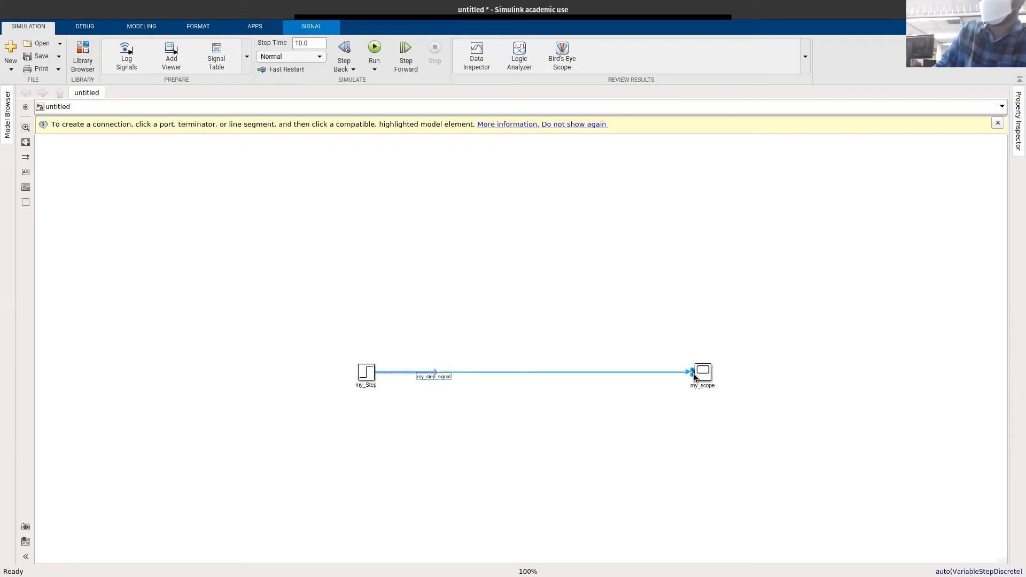
Run the simulation from the Scope window to confirm it receives no signal, then dismiss it
{"action": "double_click", "coordinate": [703, 372]}
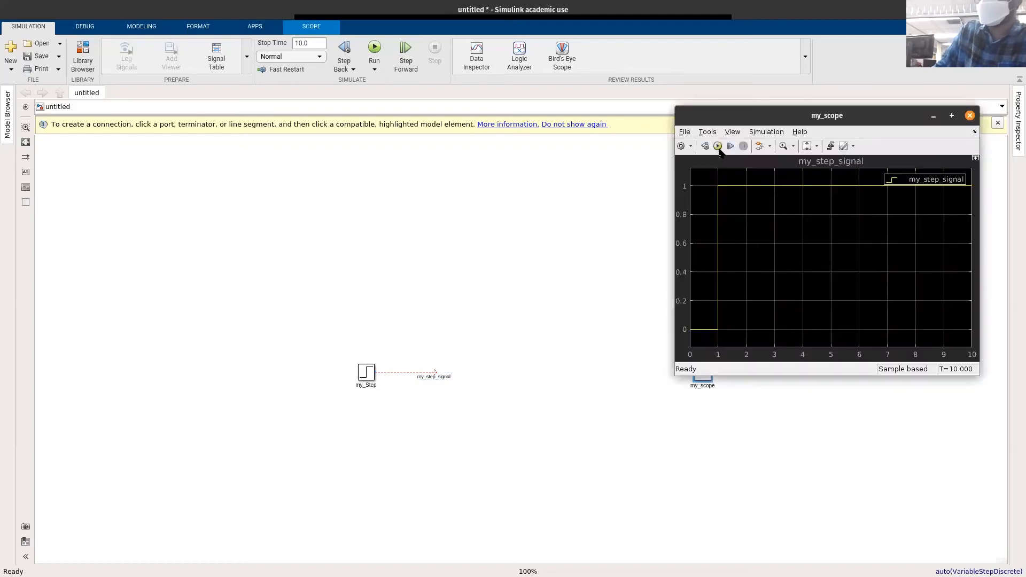
{"action": "left_click", "coordinate": [717, 147]}
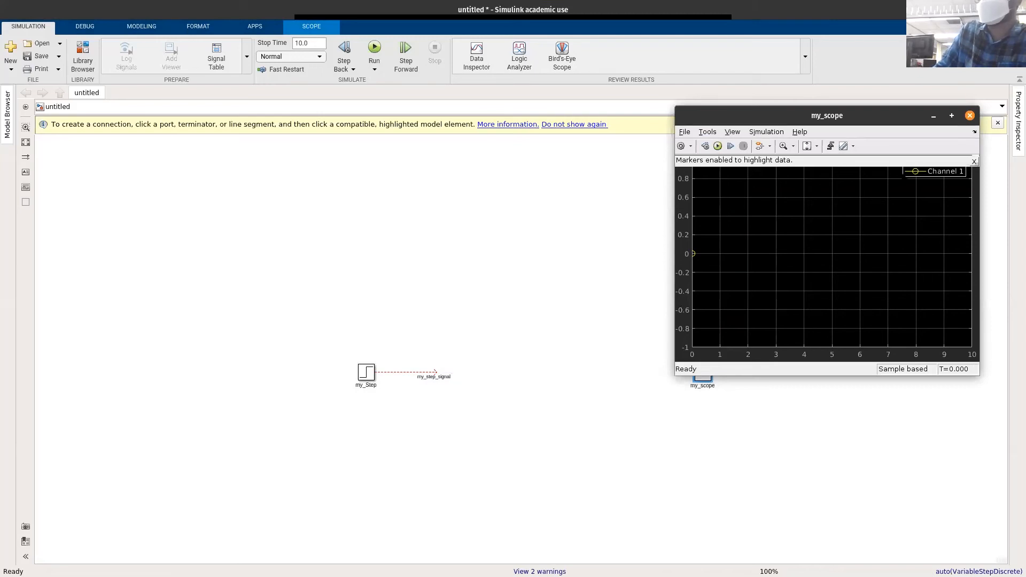
{"action": "left_click", "coordinate": [969, 116]}
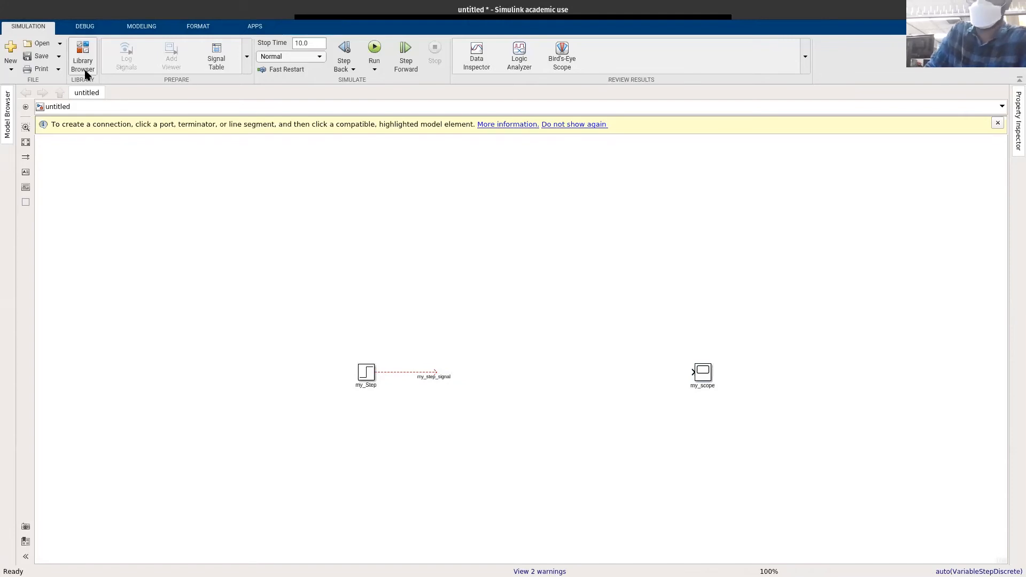
Search the Library Browser for 'transfer' and add a Transfer Fcn block to the model
{"action": "left_click", "coordinate": [83, 56]}
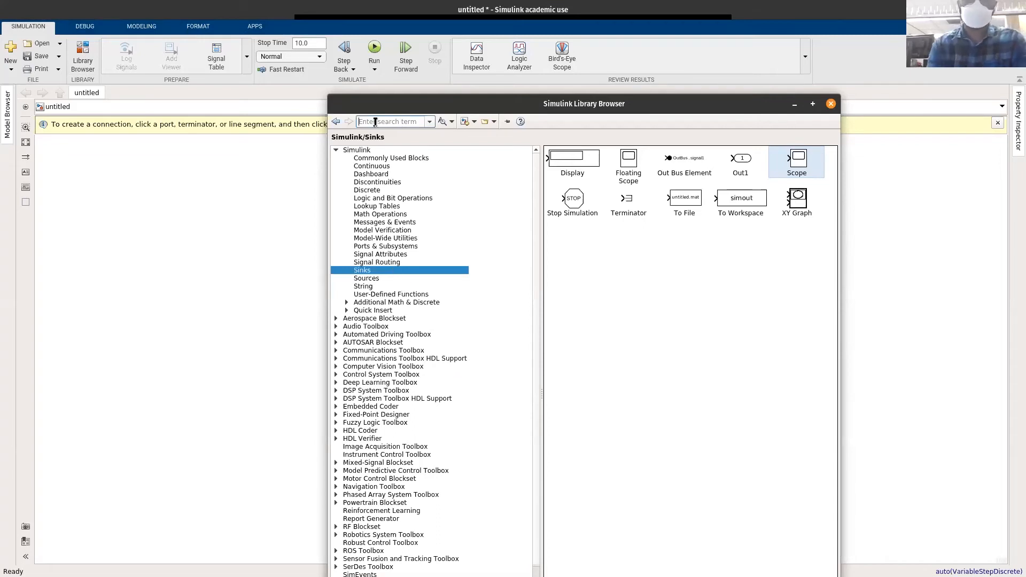
{"action": "type", "text": "tens"}
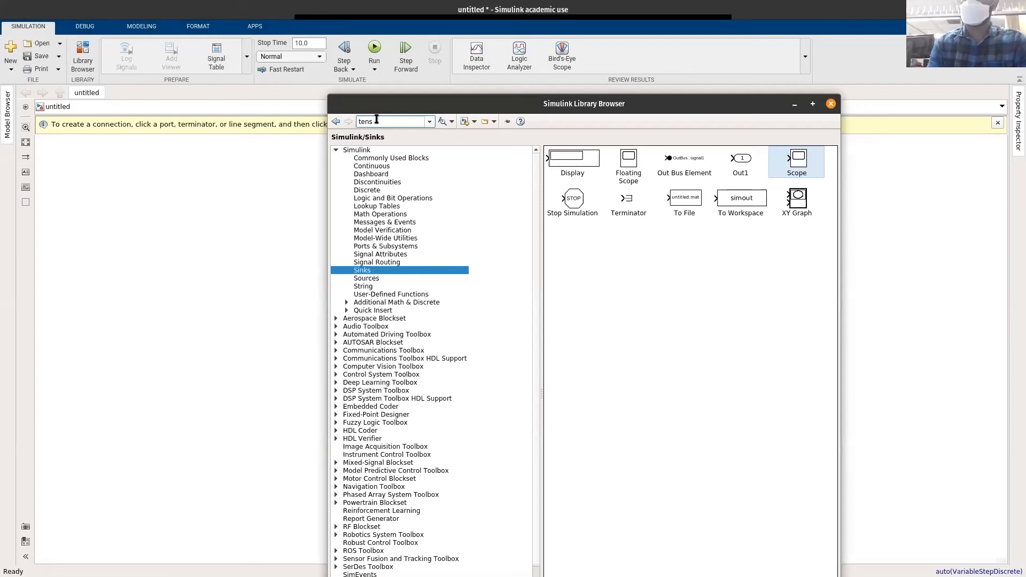
{"action": "type", "text": "treansfer"}
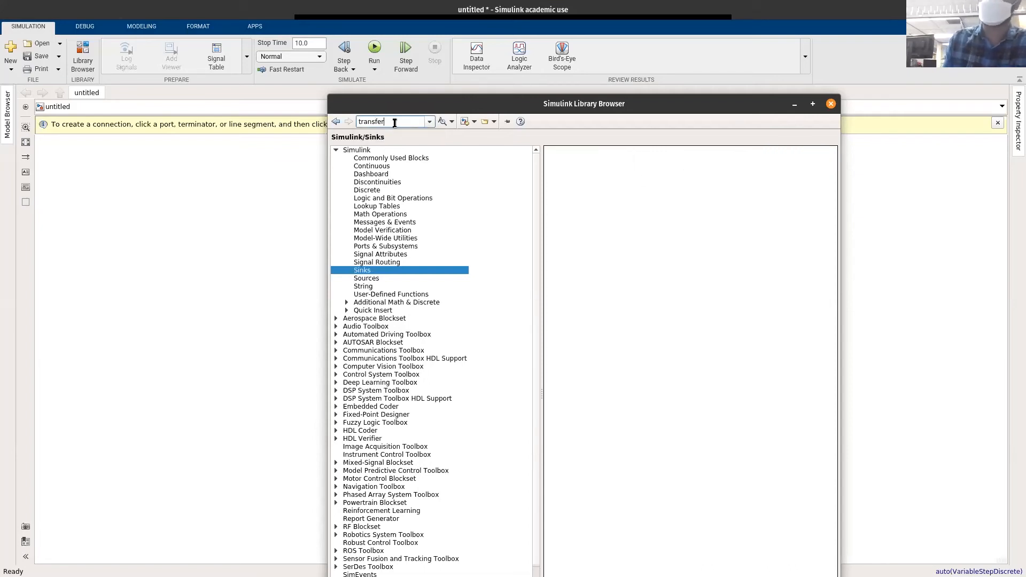
{"action": "key", "text": "Return"}
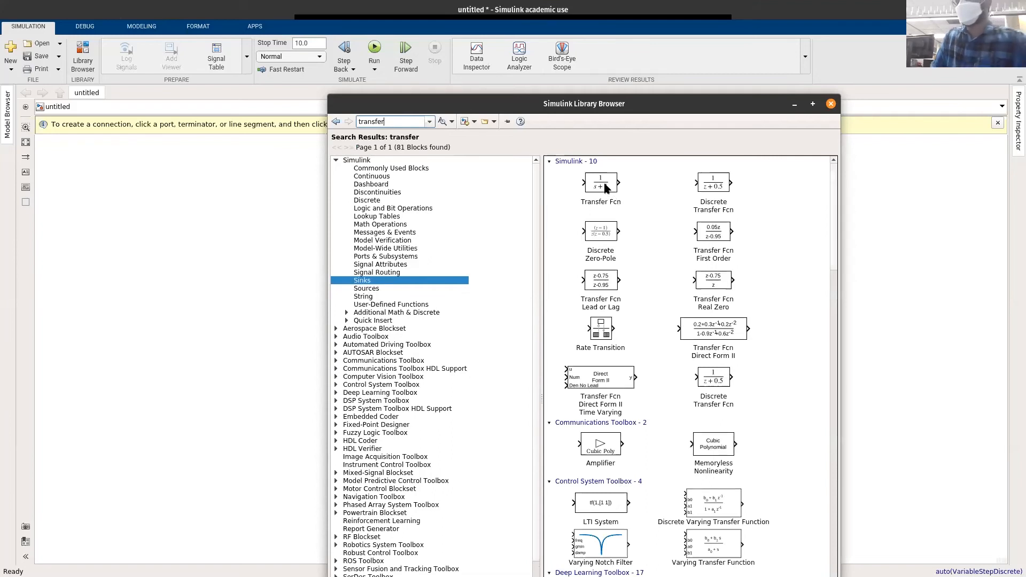
{"action": "right_click", "coordinate": [600, 183]}
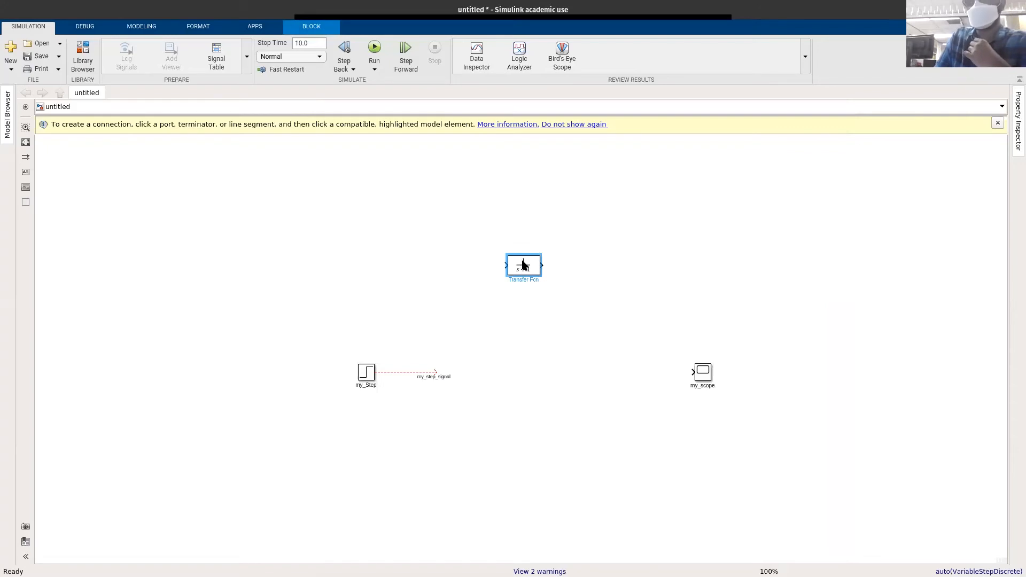
{"action": "mouse_move", "coordinate": [497, 241]}
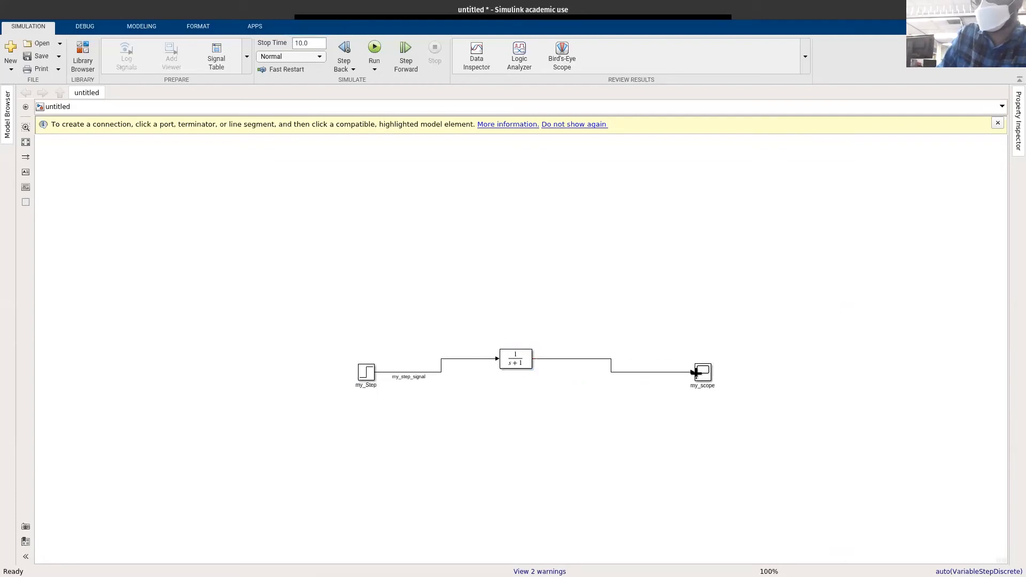
{"action": "mouse_move", "coordinate": [503, 357]}
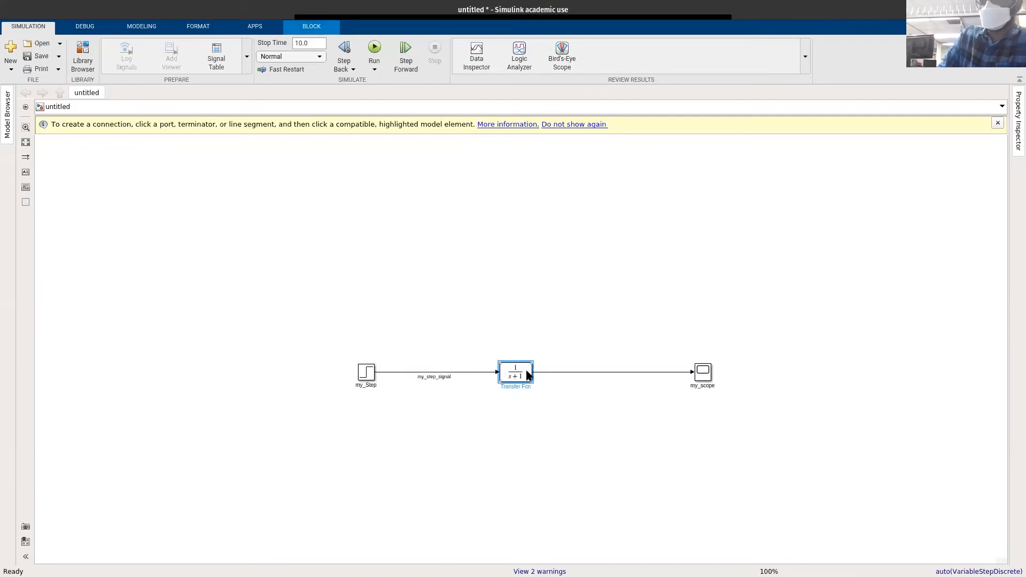
{"action": "mouse_move", "coordinate": [525, 327]}
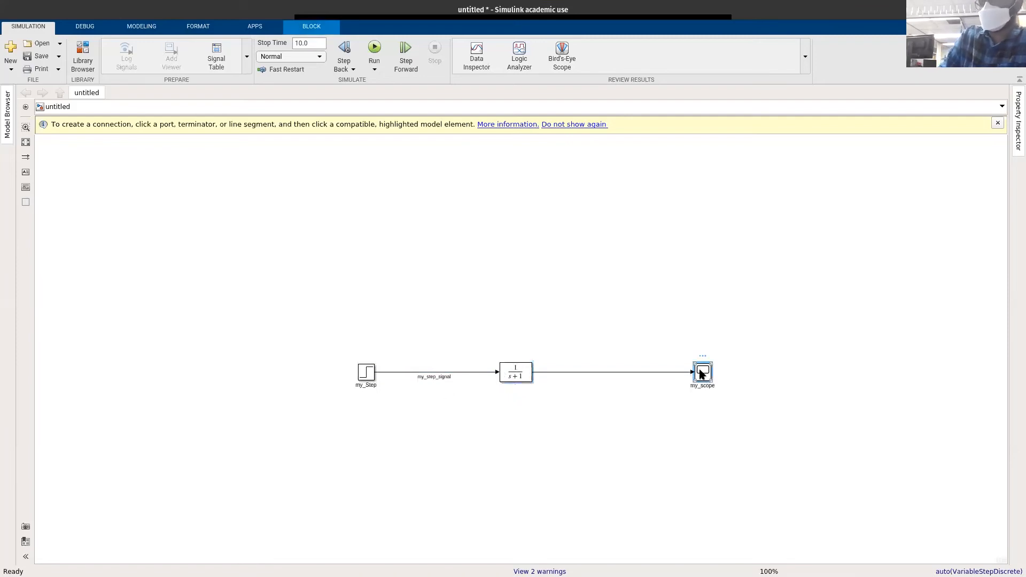
View the 1/(s+1) rising step response in my_scope, then dismiss the plot
{"action": "double_click", "coordinate": [702, 372]}
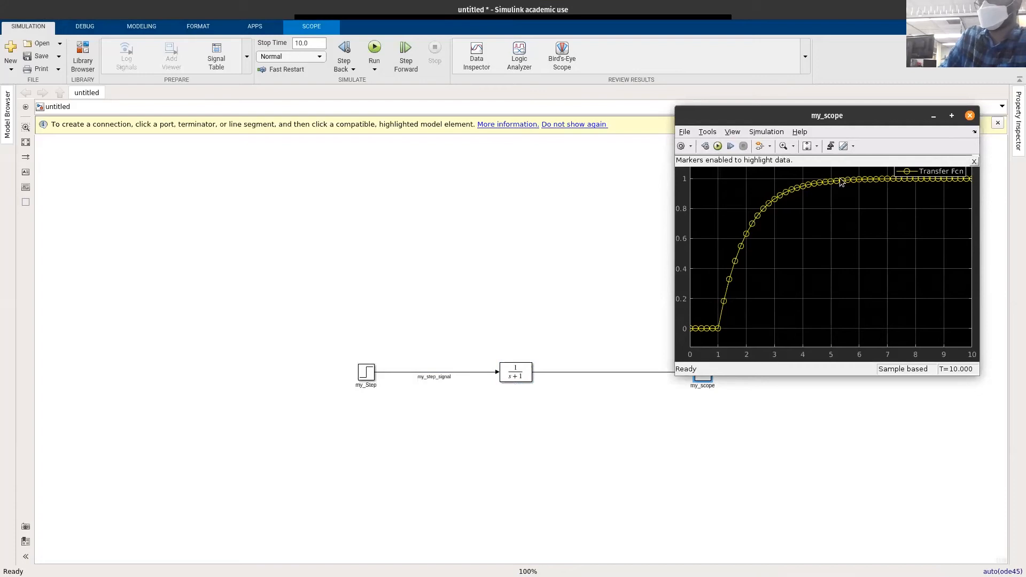
{"action": "mouse_move", "coordinate": [901, 243]}
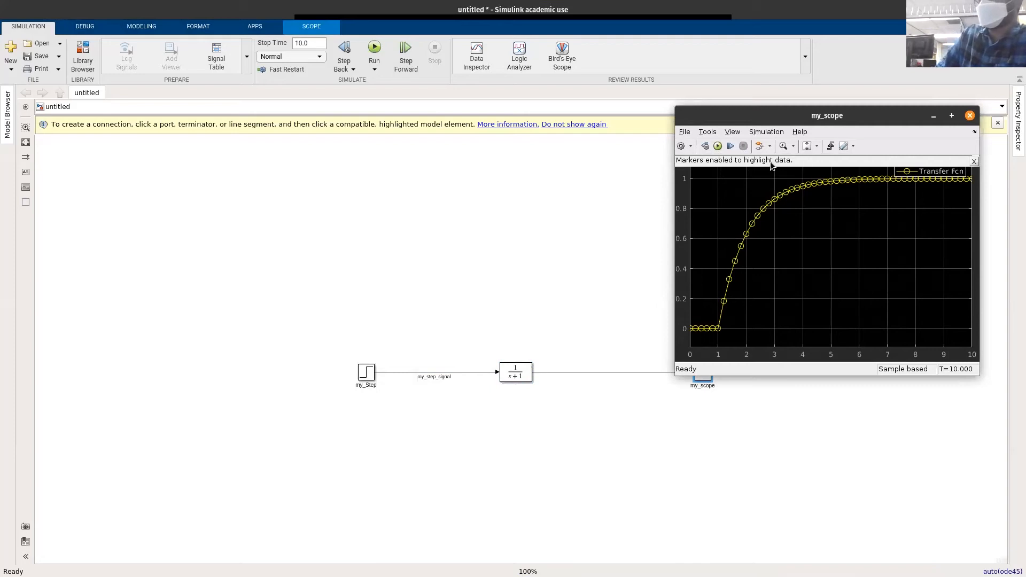
{"action": "mouse_move", "coordinate": [917, 155]}
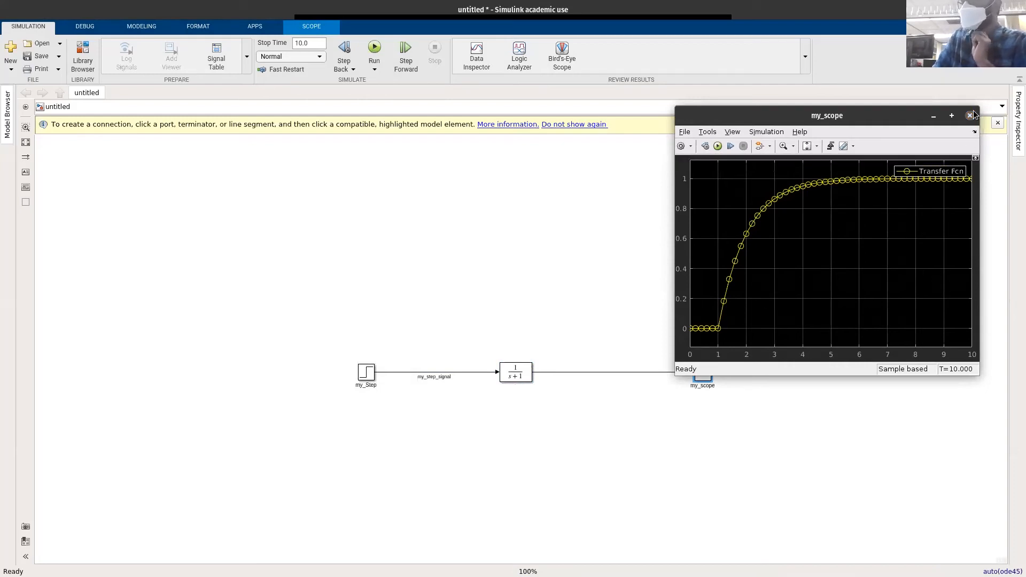
{"action": "left_click", "coordinate": [971, 115]}
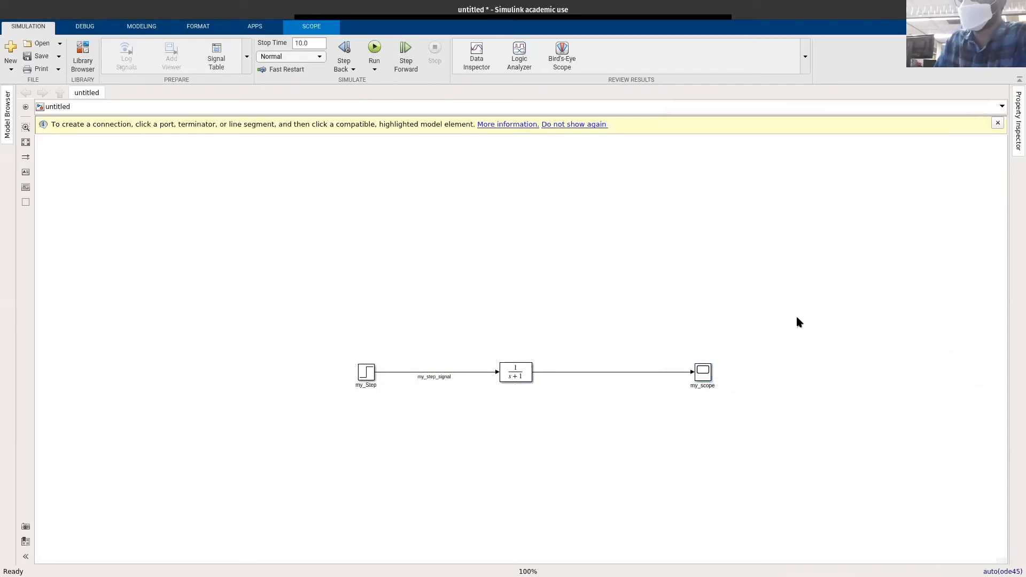
{"action": "left_click", "coordinate": [432, 373]}
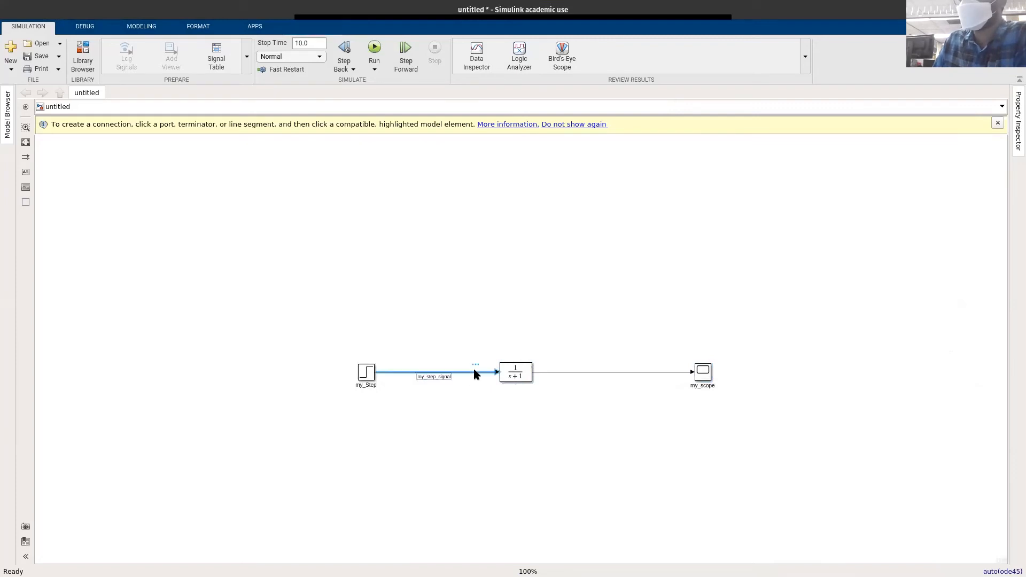
{"action": "left_click", "coordinate": [435, 373]}
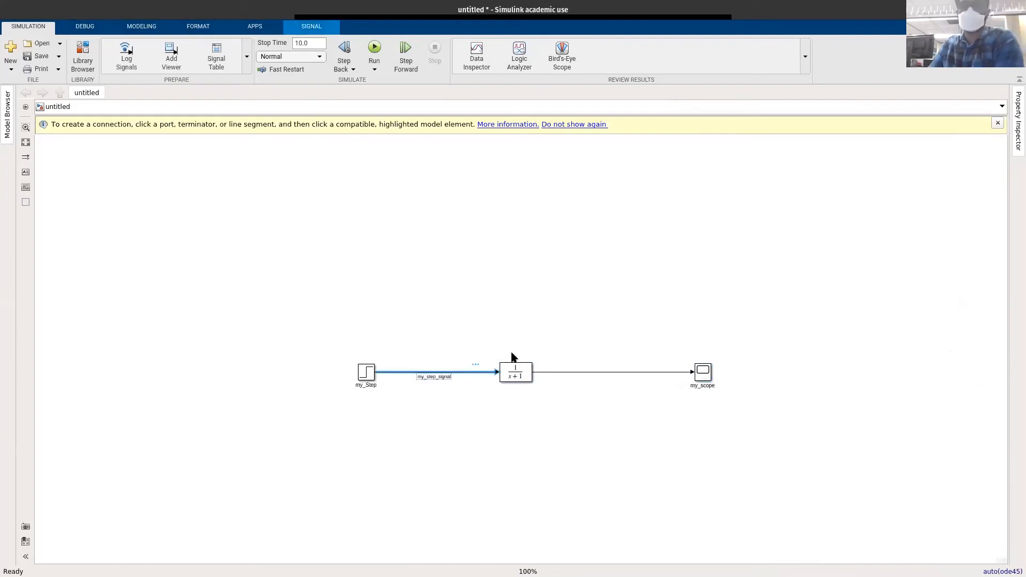
{"action": "mouse_move", "coordinate": [486, 365]}
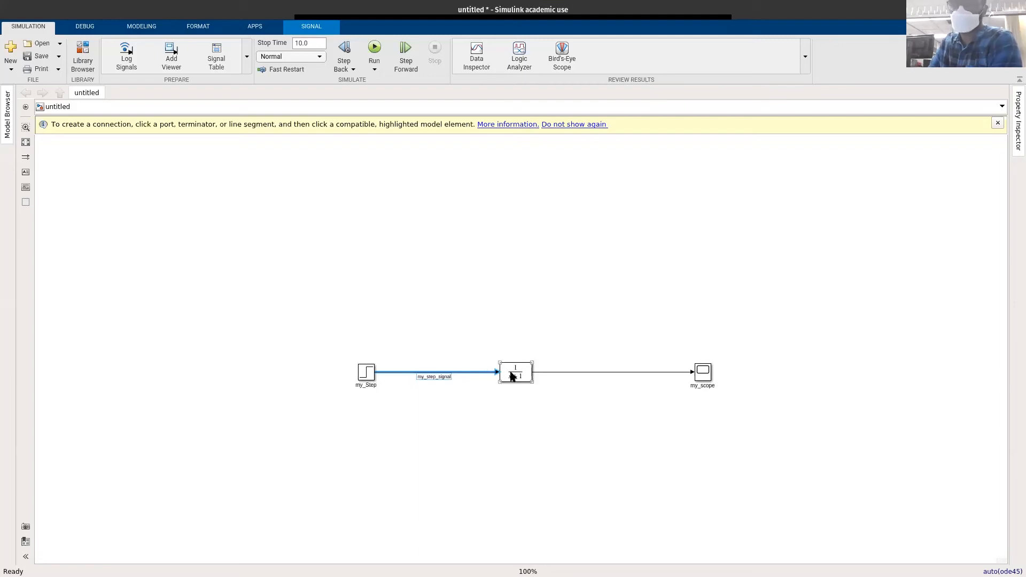
{"action": "double_click", "coordinate": [515, 374]}
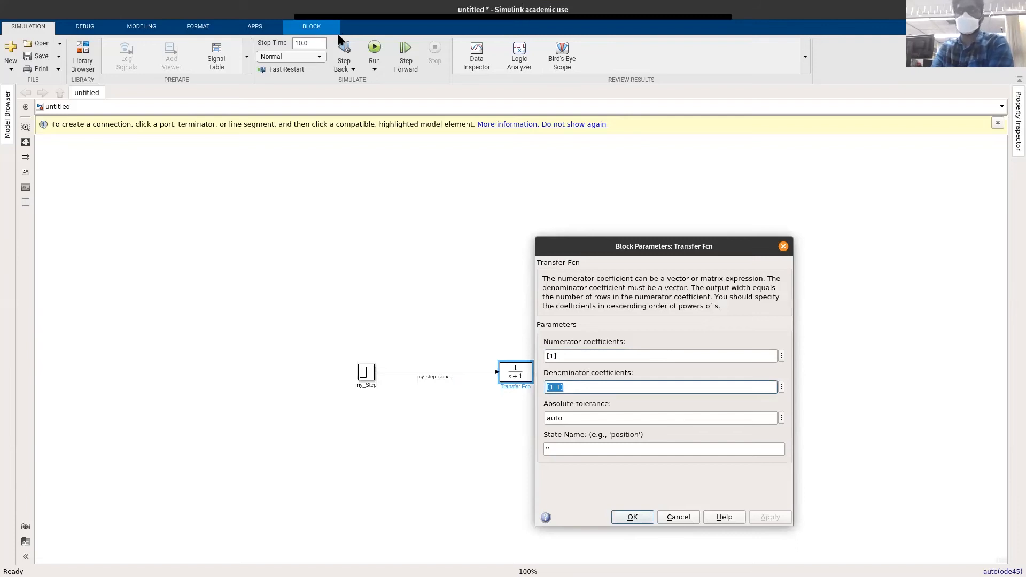
{"action": "mouse_move", "coordinate": [308, 174]}
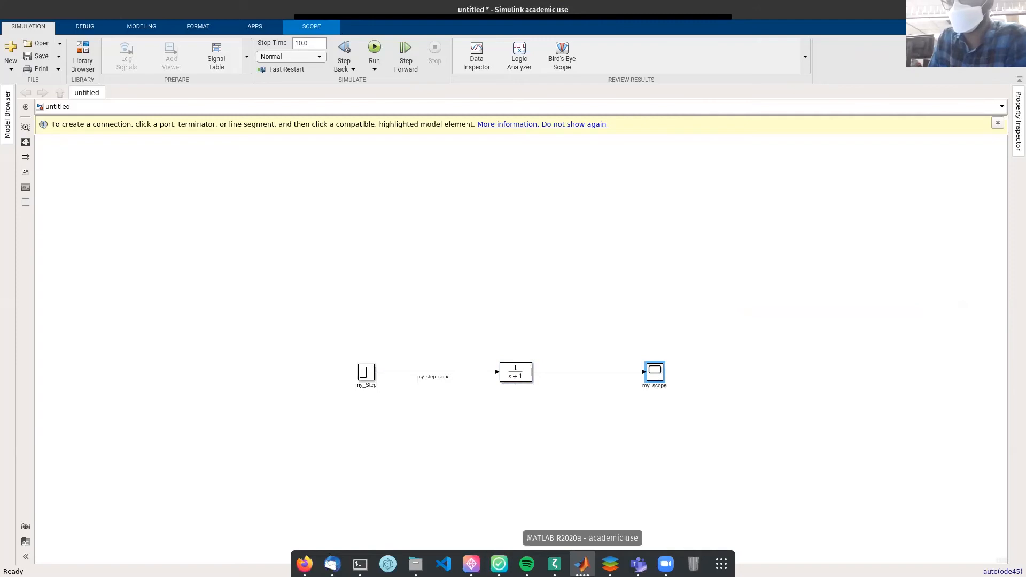
{"action": "double_click", "coordinate": [515, 372]}
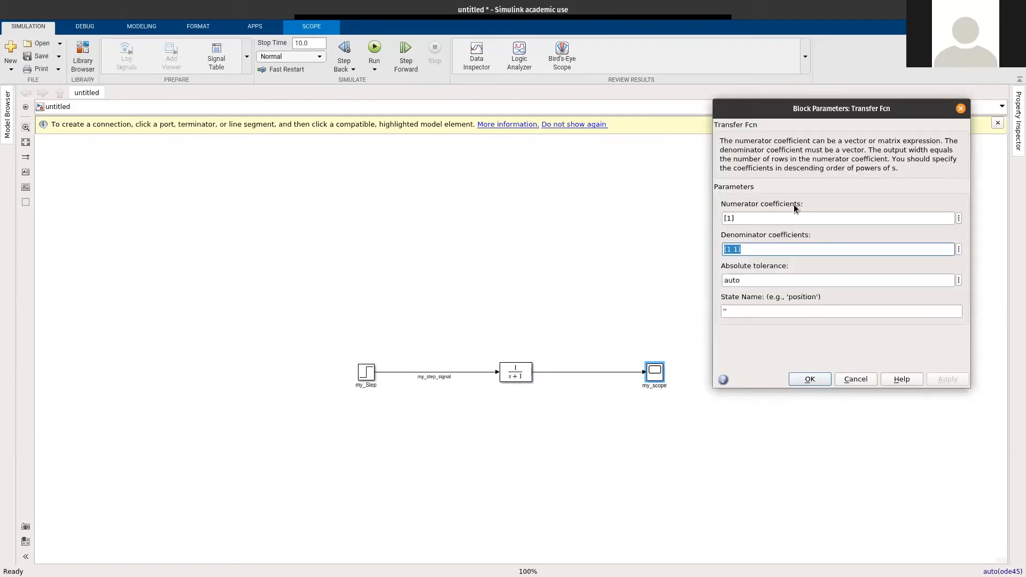
{"action": "mouse_move", "coordinate": [483, 391]}
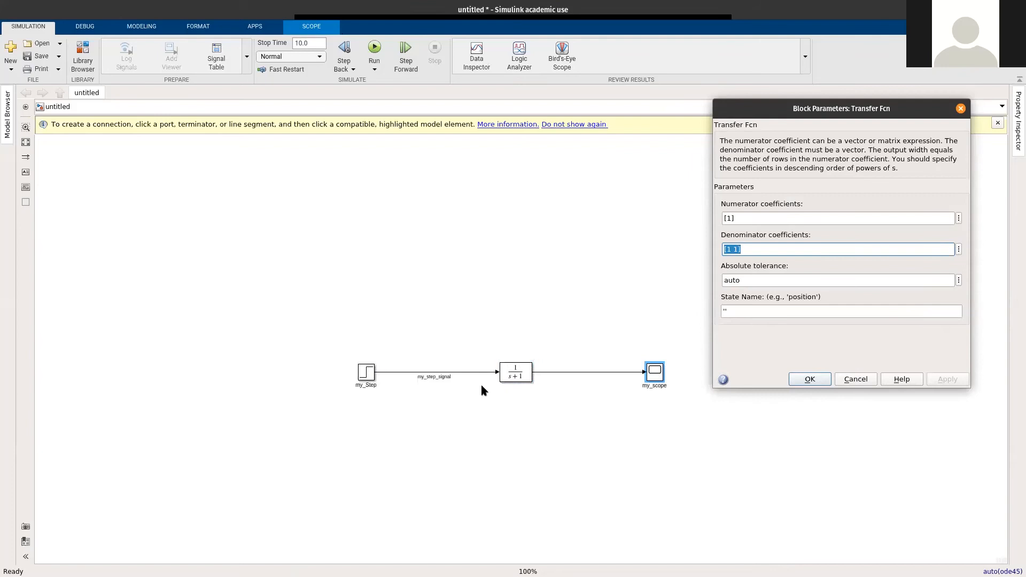
{"action": "left_click", "coordinate": [810, 378]}
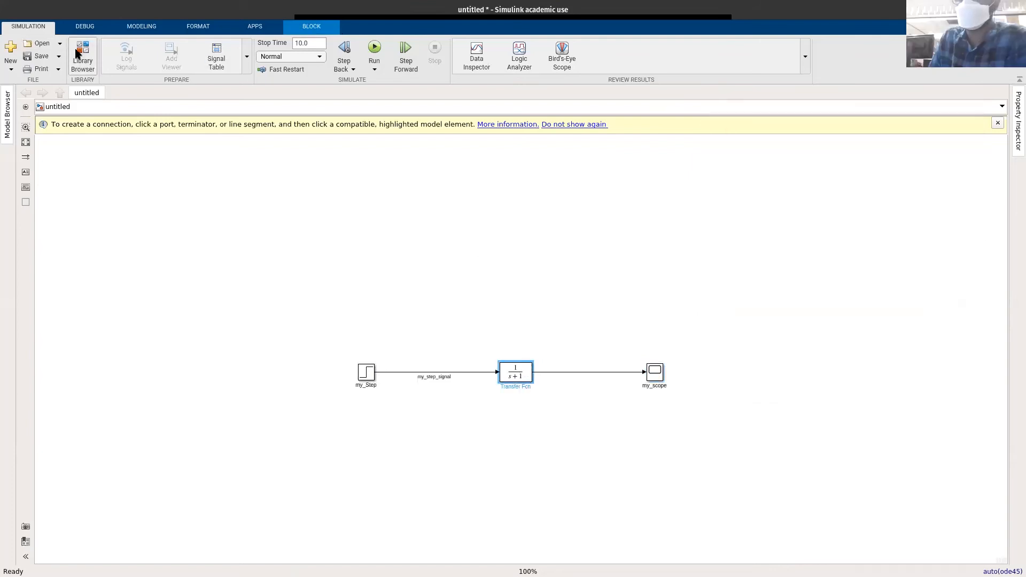
{"action": "left_click", "coordinate": [82, 56]}
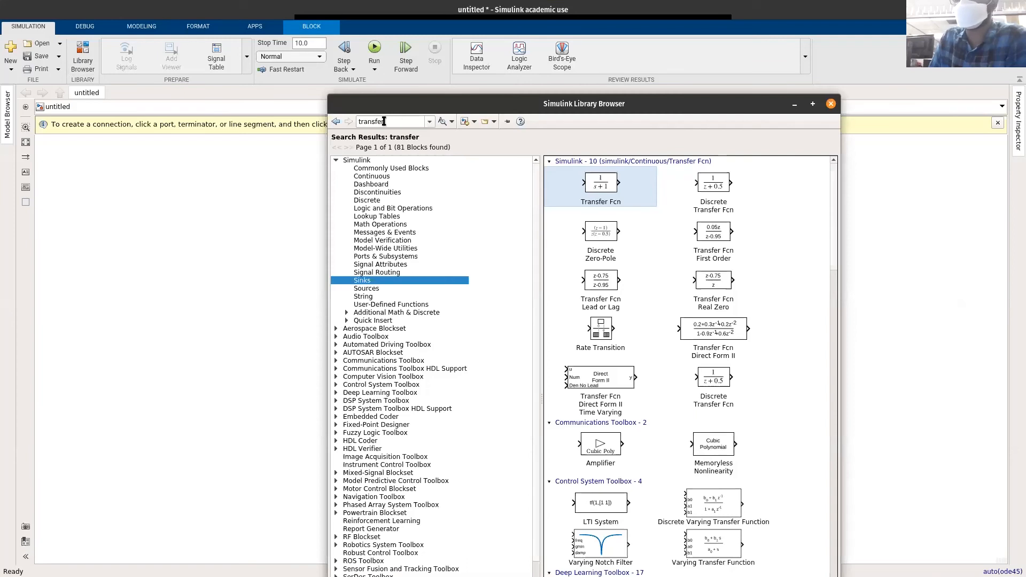
{"action": "mouse_move", "coordinate": [392, 122]}
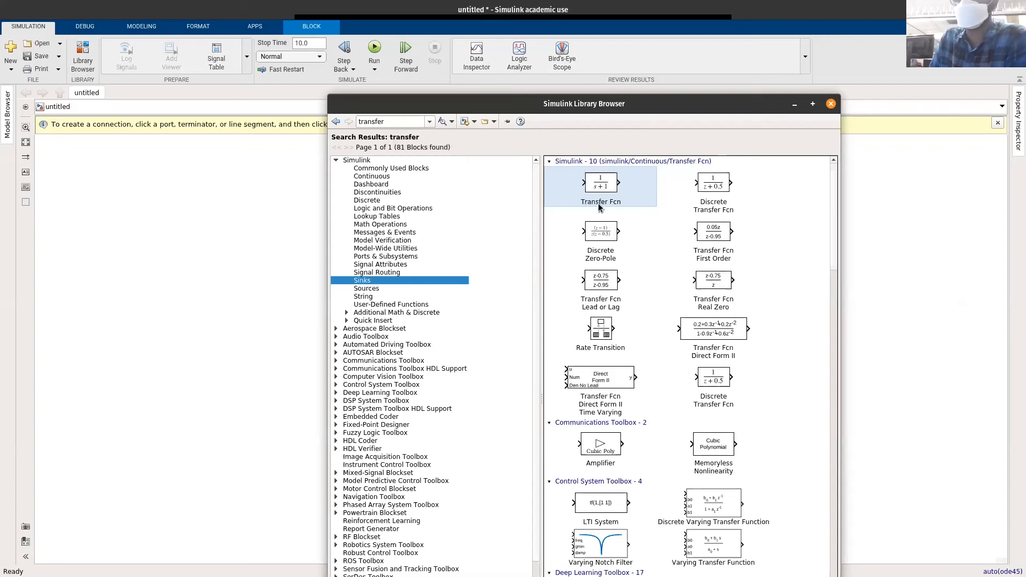
{"action": "mouse_move", "coordinate": [600, 185]}
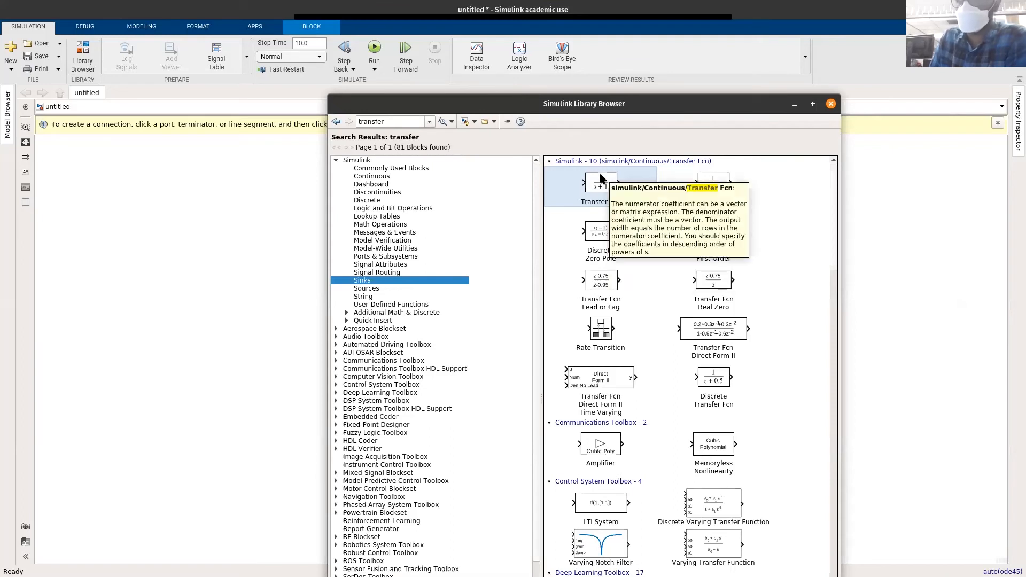
{"action": "right_click", "coordinate": [600, 186]}
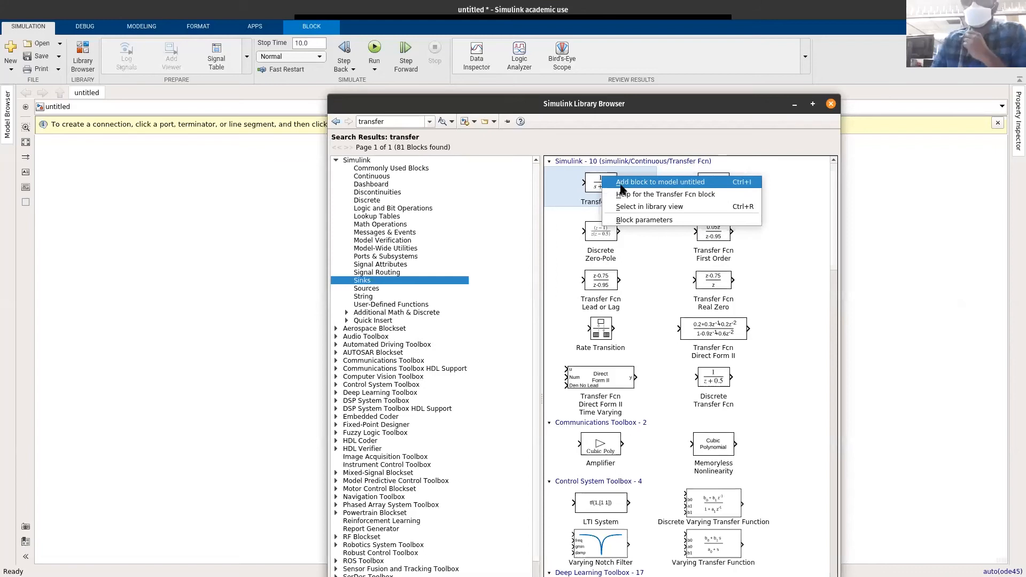
{"action": "mouse_move", "coordinate": [619, 188]}
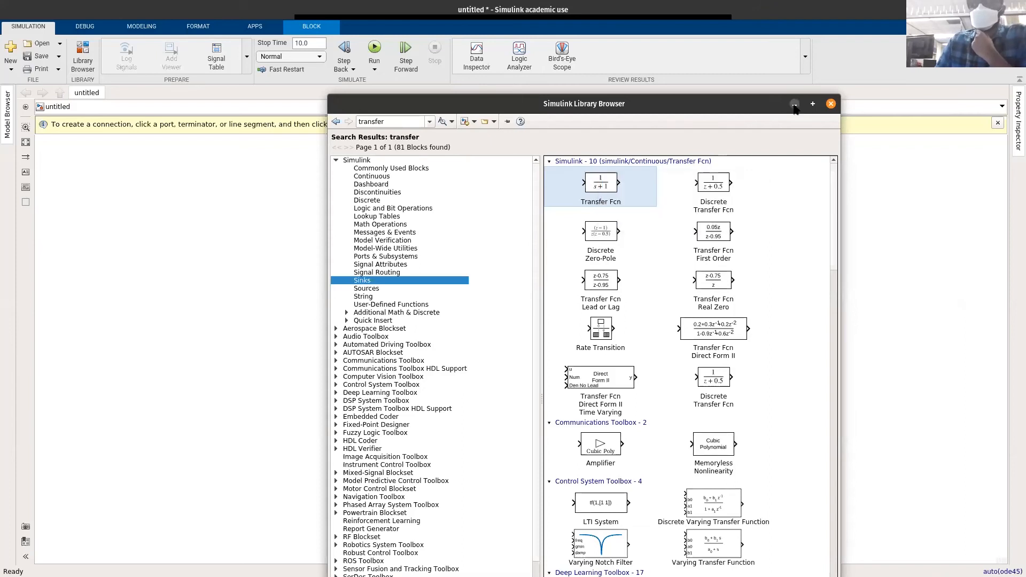
{"action": "left_click", "coordinate": [831, 104]}
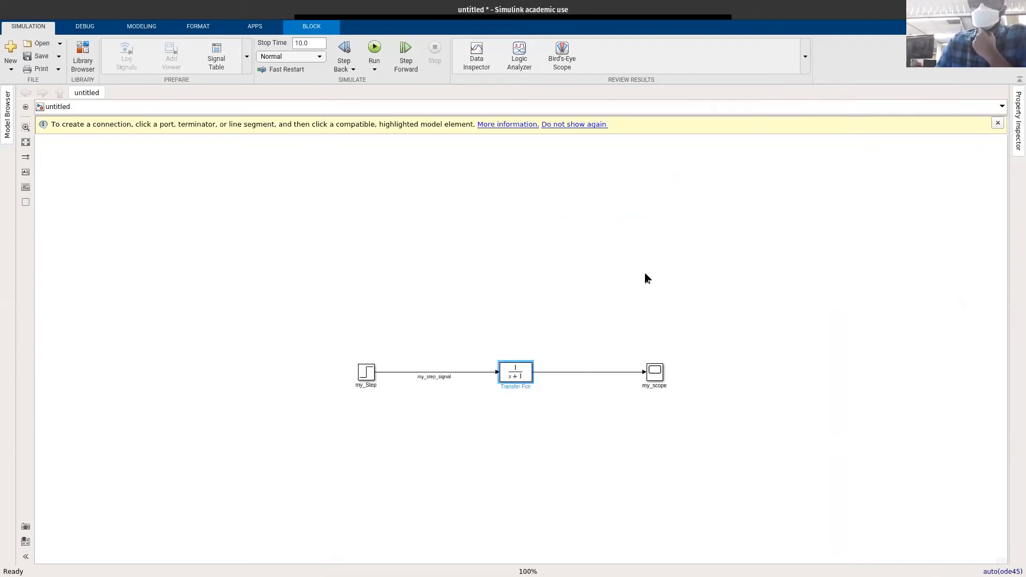
{"action": "left_click", "coordinate": [614, 226]}
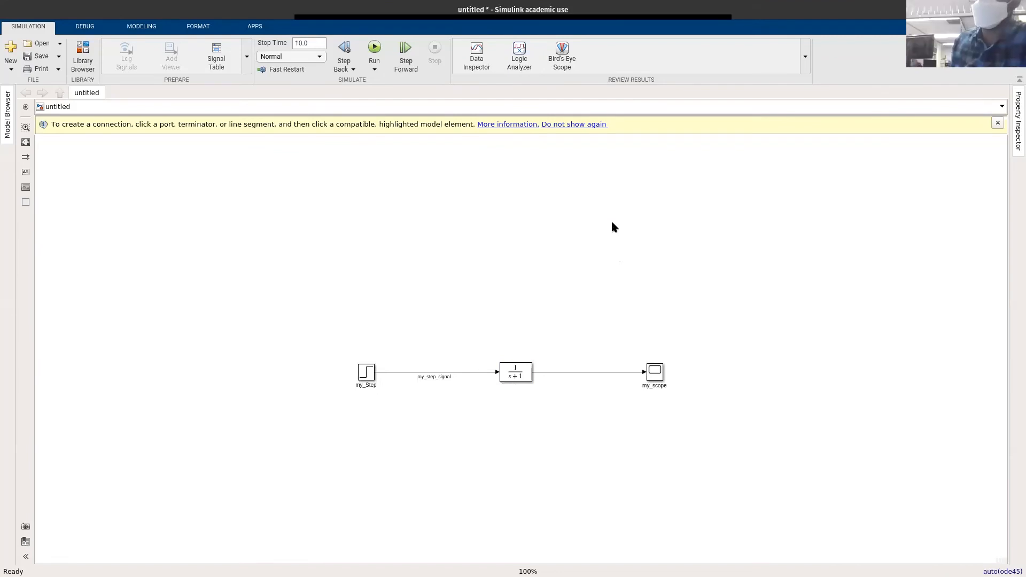
{"action": "mouse_move", "coordinate": [572, 237]}
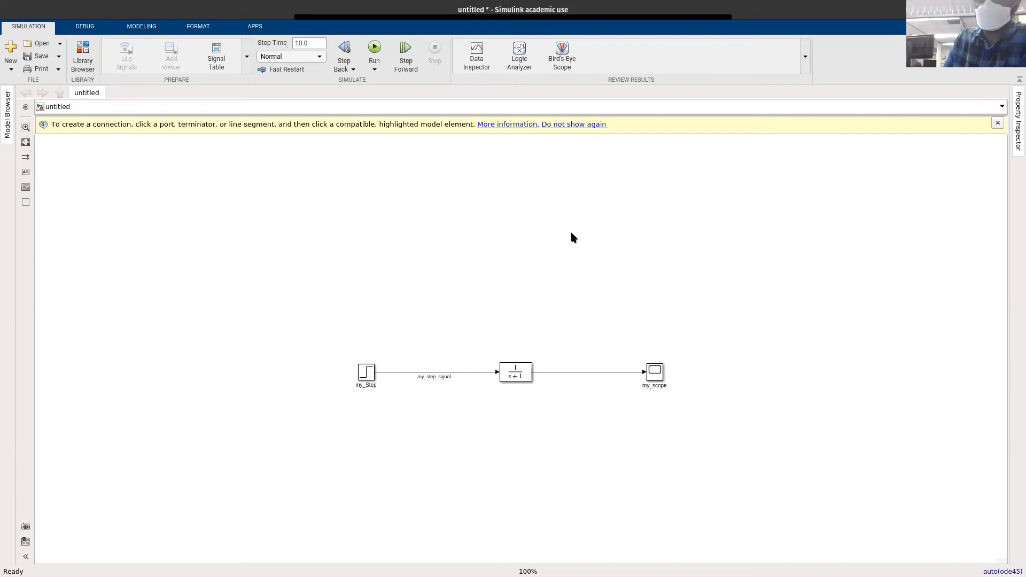
{"action": "mouse_move", "coordinate": [497, 383]}
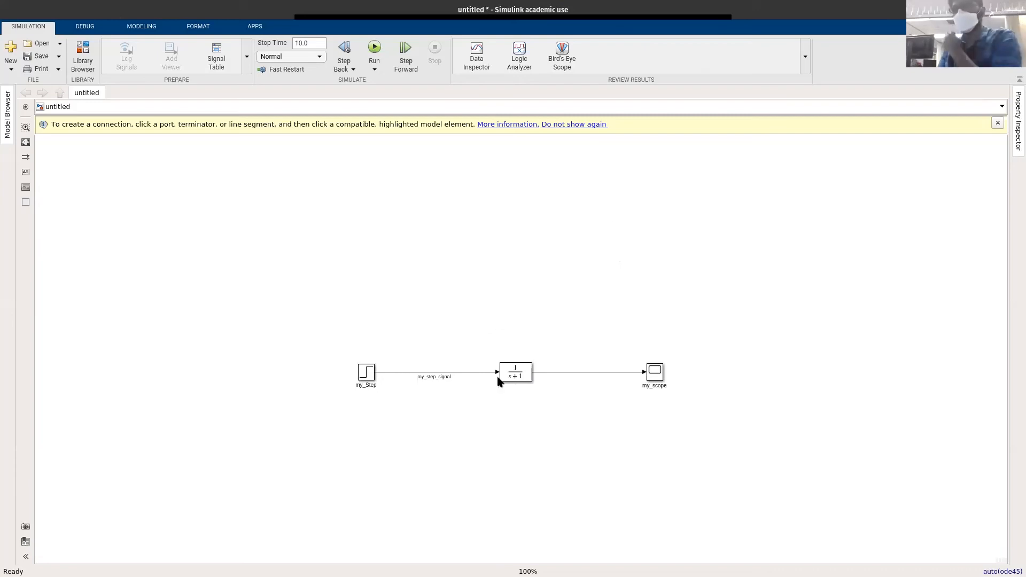
Set the Transfer Fcn denominator coefficients to [1 1 1], giving 1/(s²+s+1)
{"action": "double_click", "coordinate": [515, 374]}
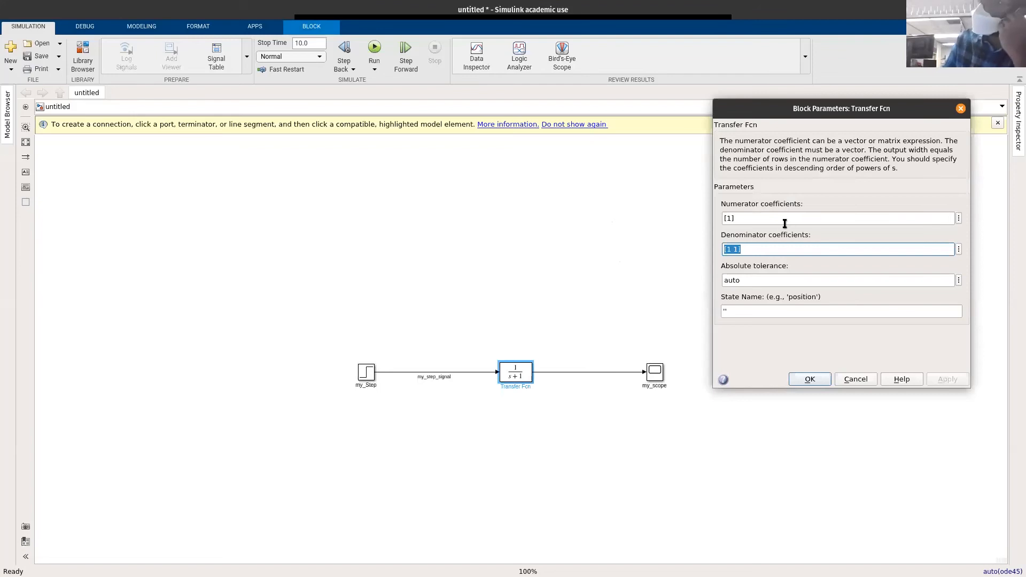
{"action": "mouse_move", "coordinate": [550, 357]}
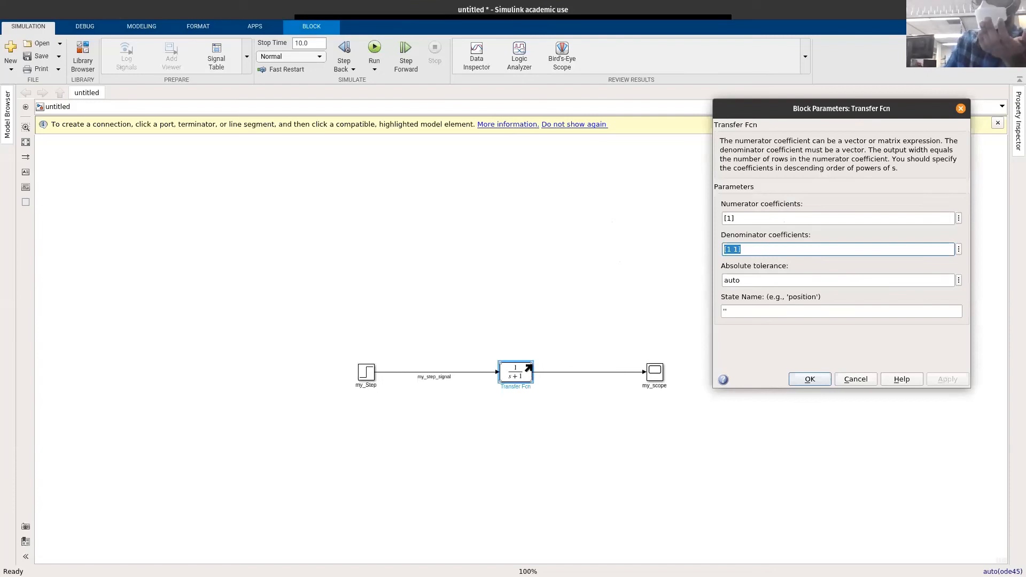
{"action": "mouse_move", "coordinate": [576, 386]}
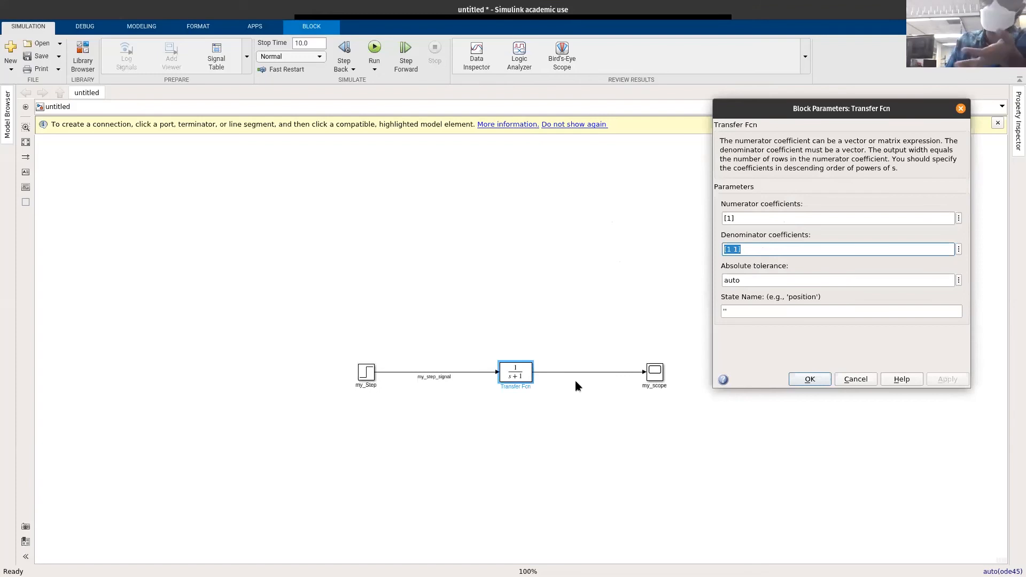
{"action": "mouse_move", "coordinate": [745, 211]}
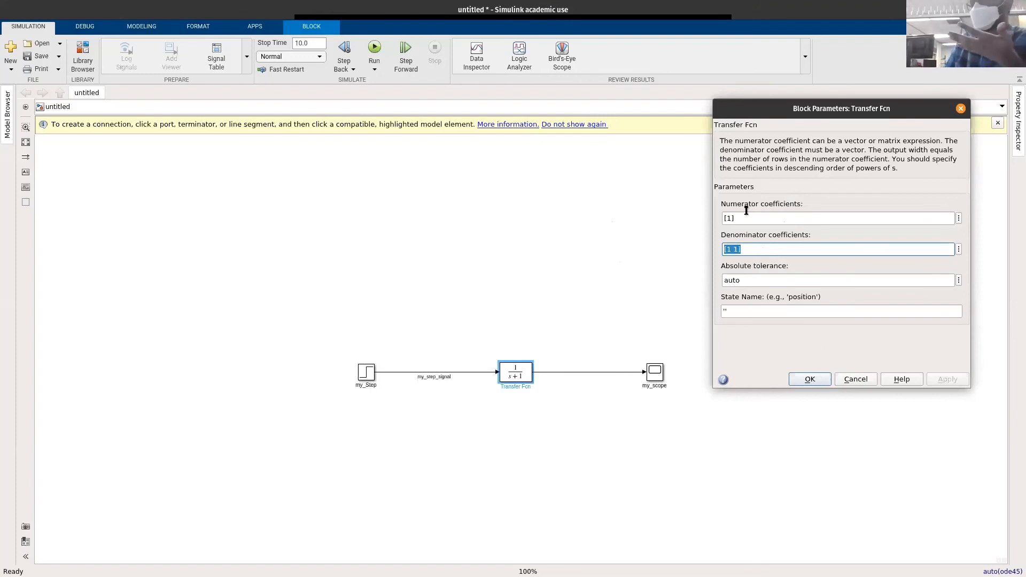
{"action": "mouse_move", "coordinate": [754, 215]}
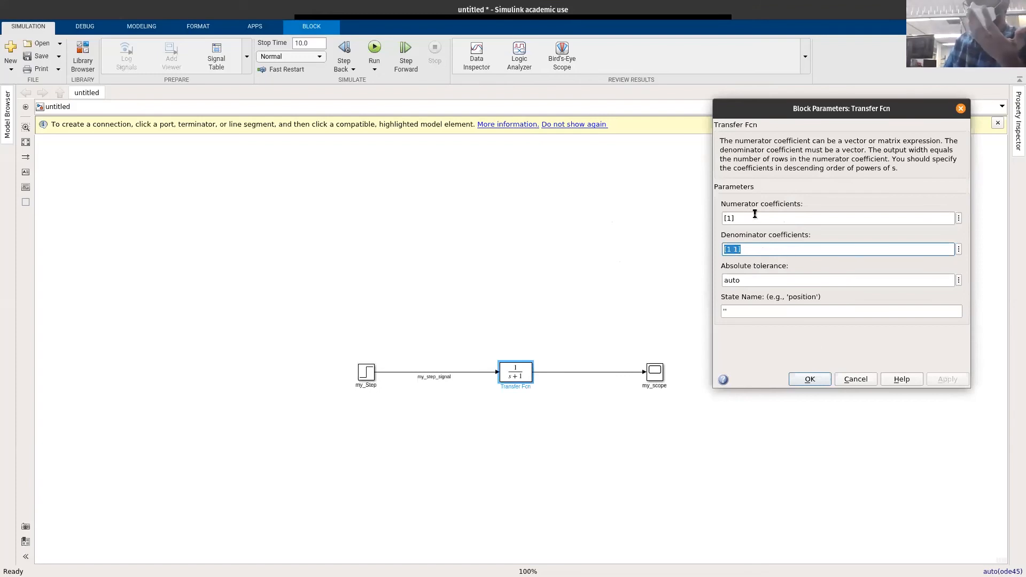
{"action": "mouse_move", "coordinate": [569, 311]}
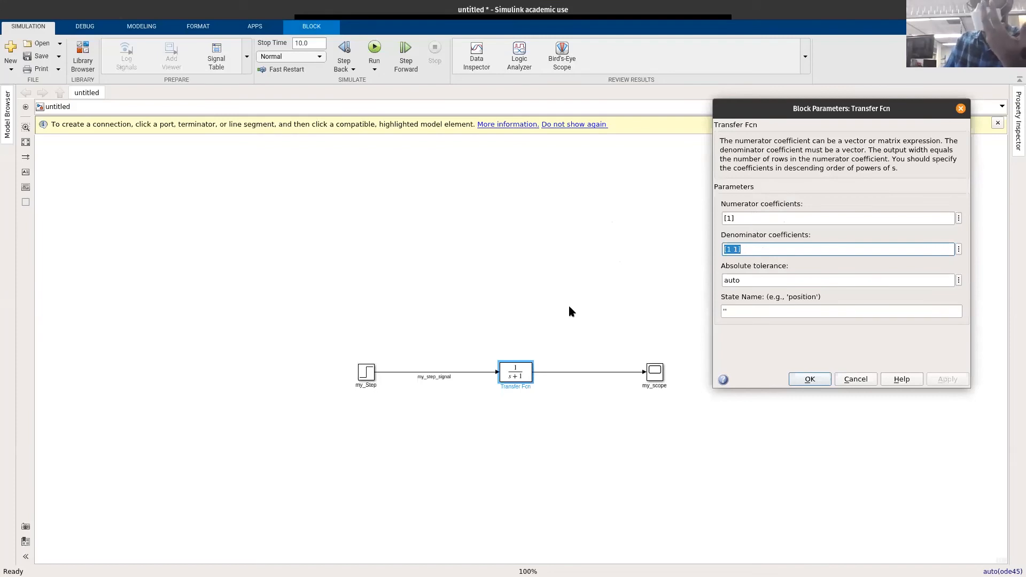
{"action": "mouse_move", "coordinate": [577, 317]}
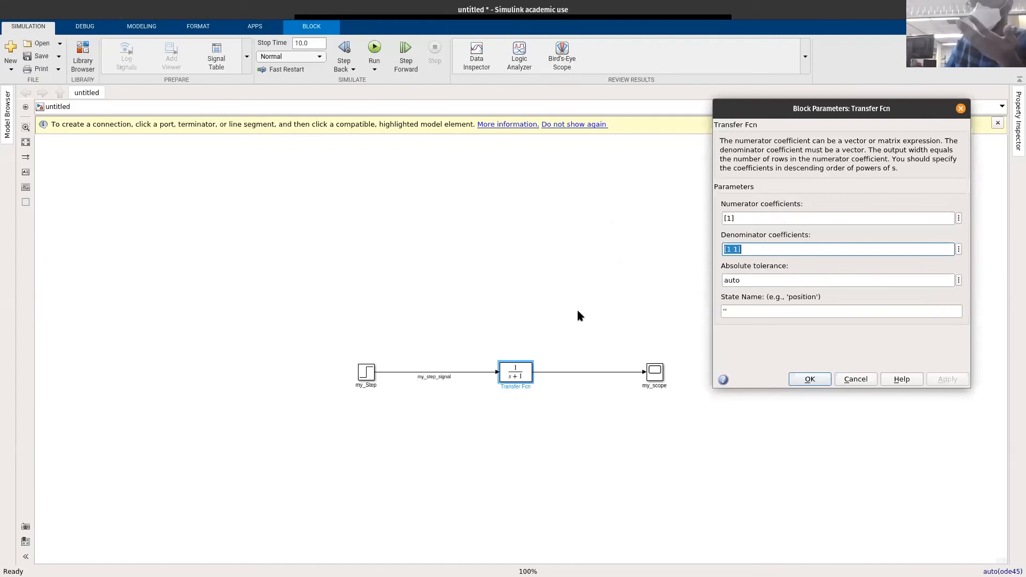
{"action": "mouse_move", "coordinate": [638, 301]}
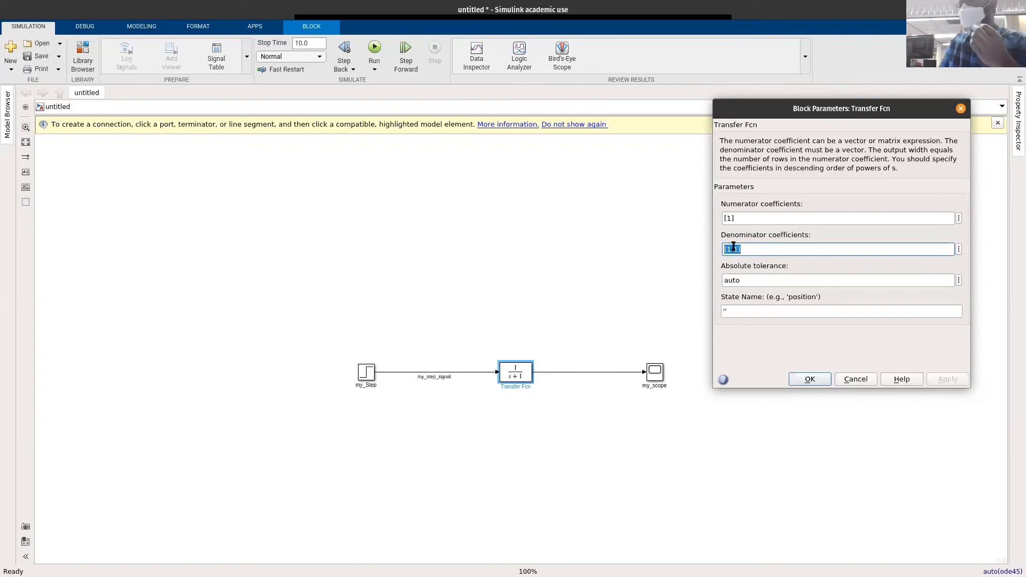
{"action": "type", "text": "[1 1]"}
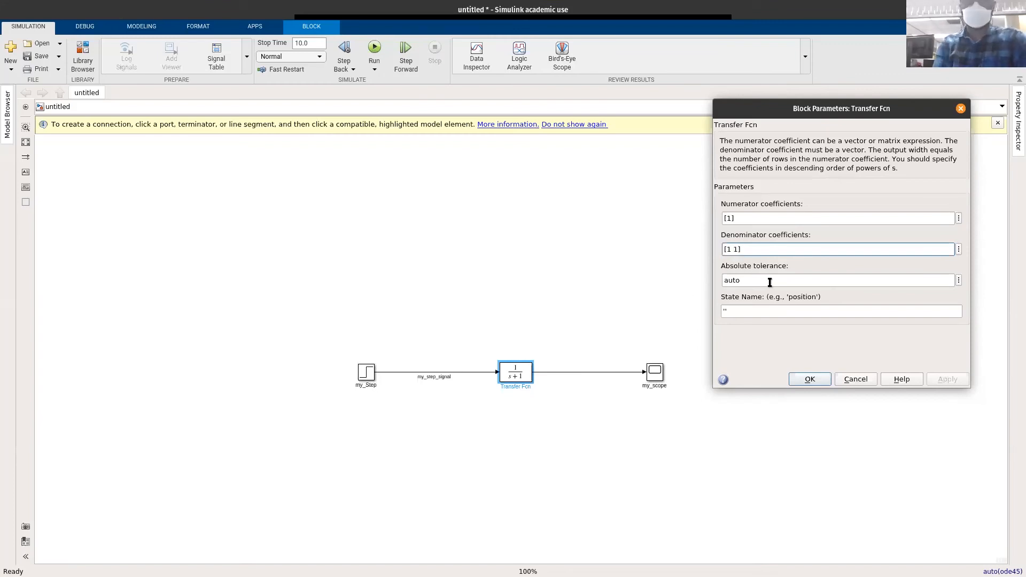
{"action": "type", "text": "1"}
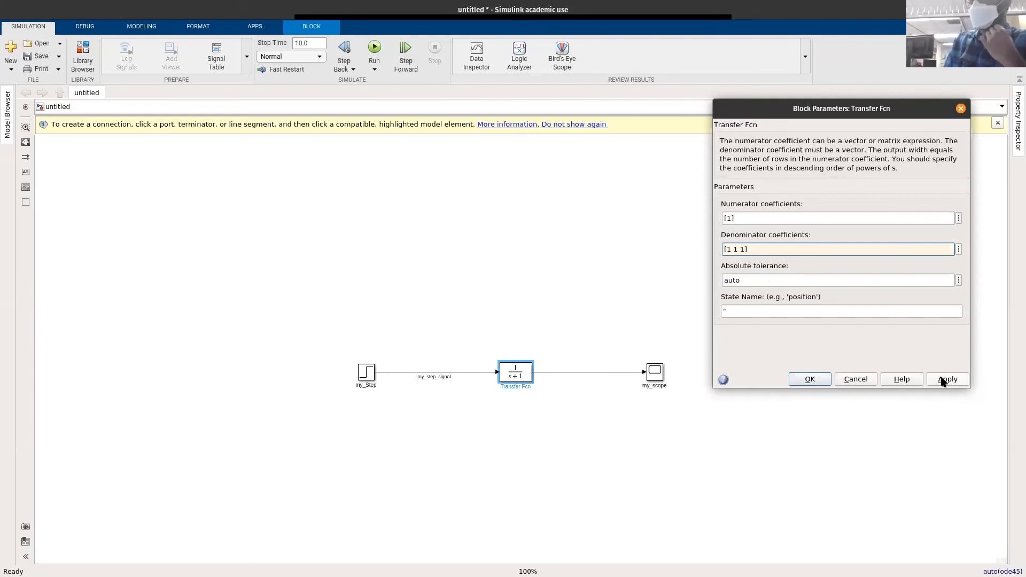
{"action": "left_click", "coordinate": [810, 378]}
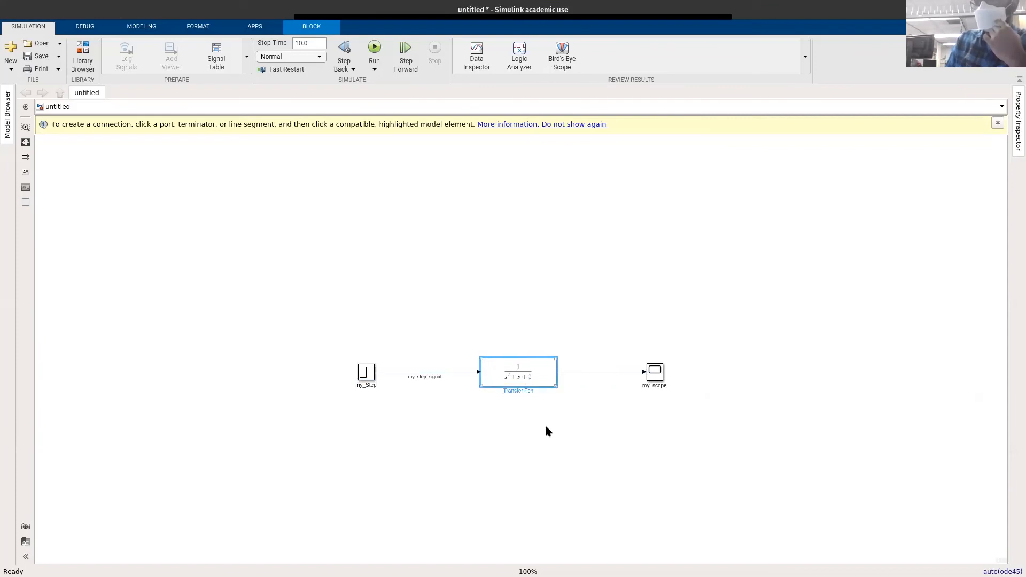
{"action": "mouse_move", "coordinate": [507, 386]}
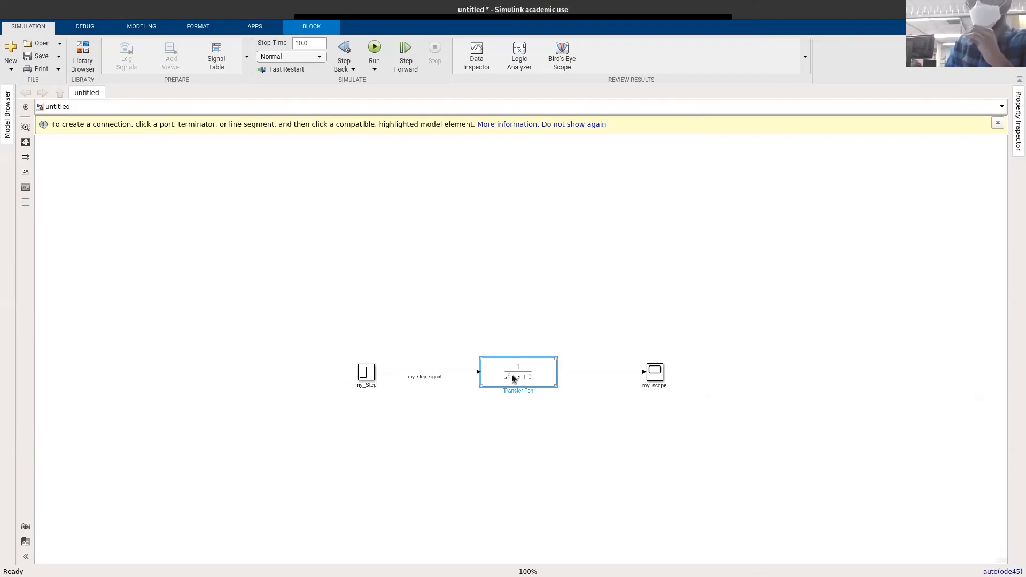
{"action": "double_click", "coordinate": [517, 372]}
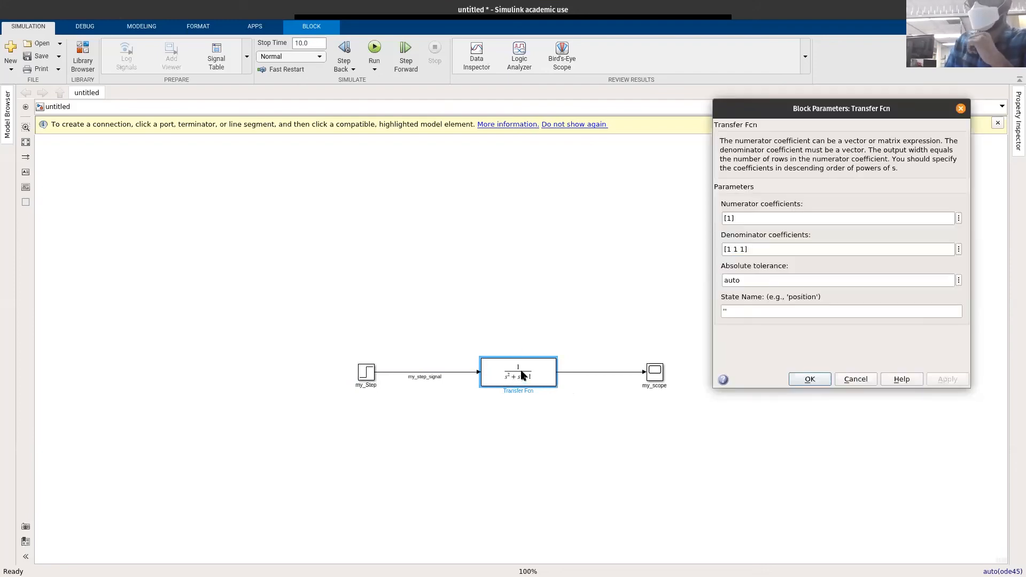
{"action": "left_click", "coordinate": [751, 218]}
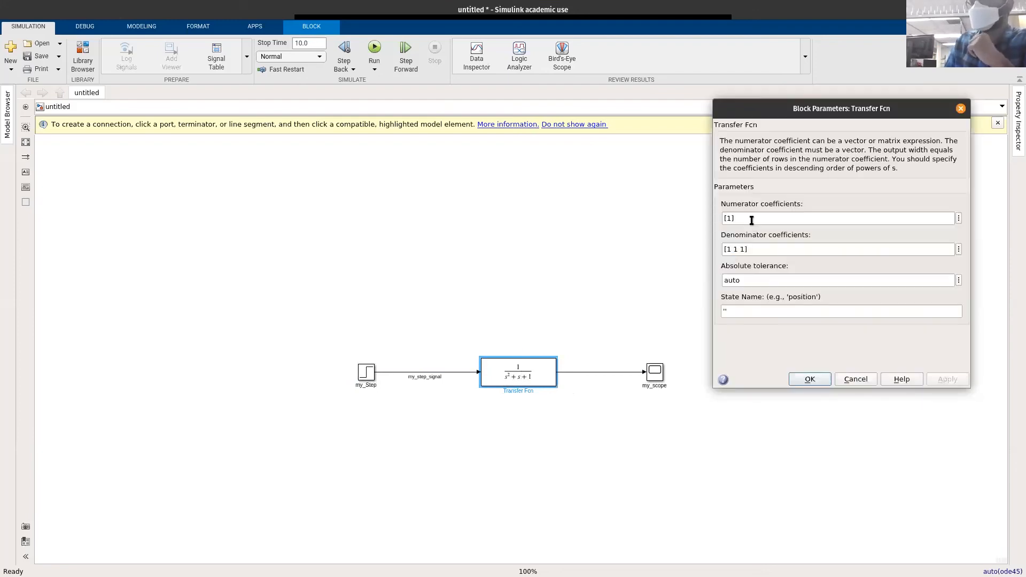
{"action": "mouse_move", "coordinate": [735, 351]}
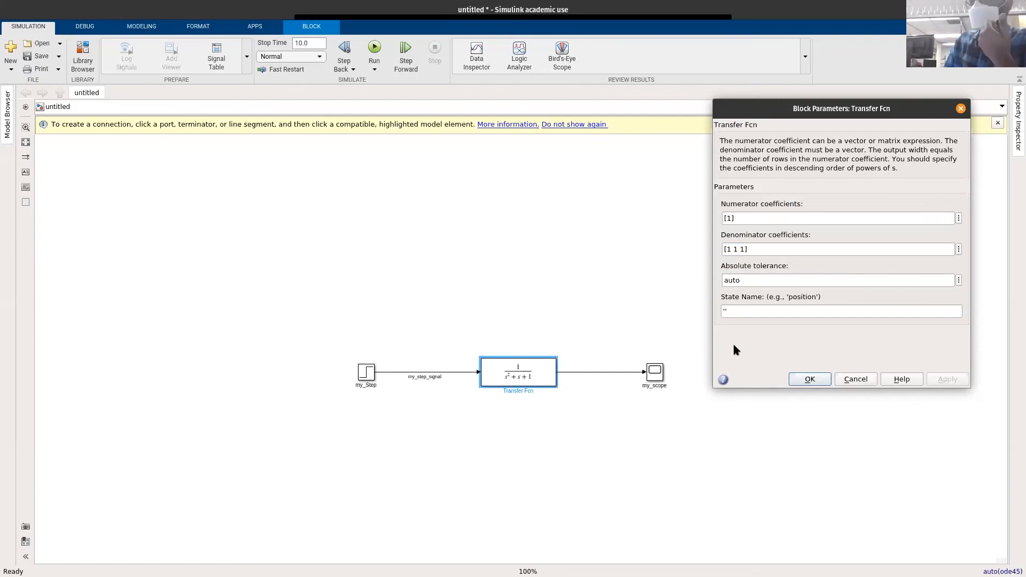
{"action": "mouse_move", "coordinate": [809, 383]}
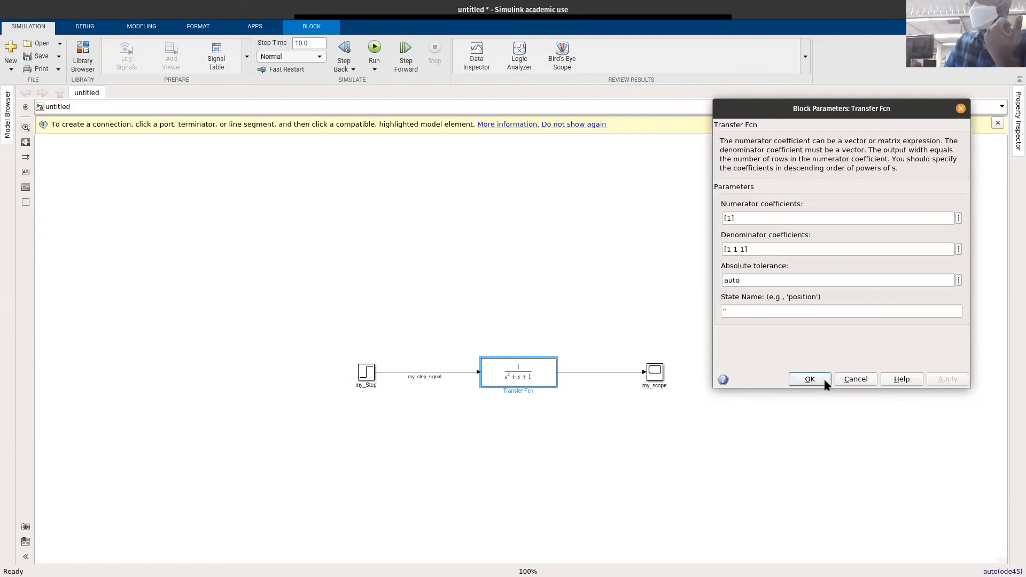
{"action": "left_click", "coordinate": [809, 378]}
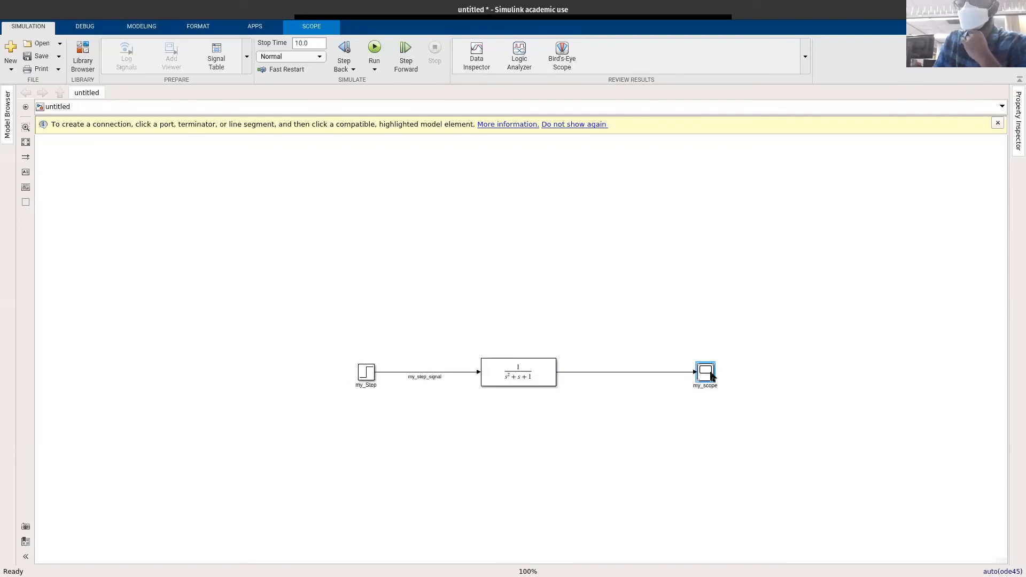
Rerun so my_scope plots the 1/(s²+s+1) response overshooting near 1.16, and check its View options
{"action": "double_click", "coordinate": [704, 372]}
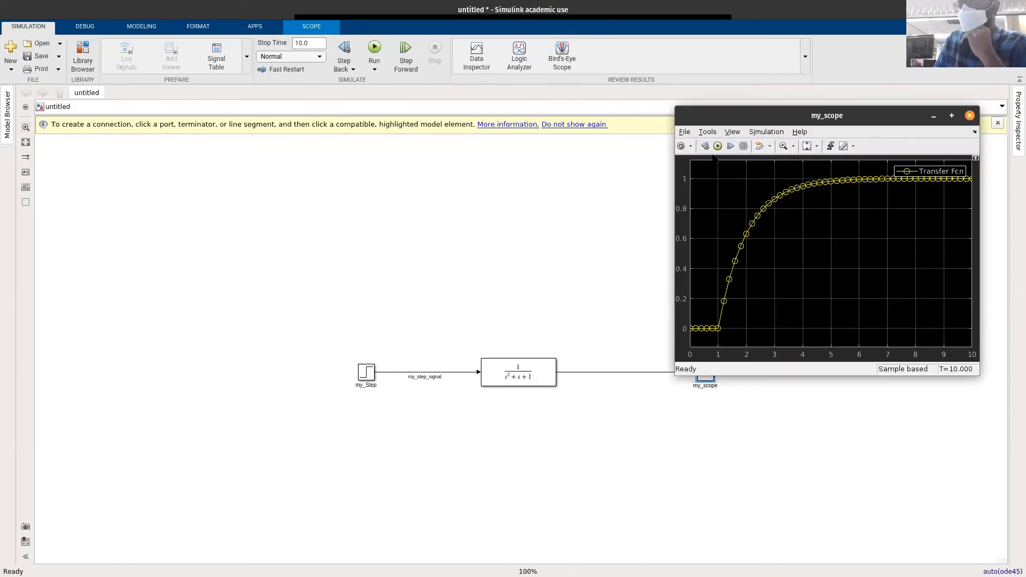
{"action": "left_click", "coordinate": [374, 49]}
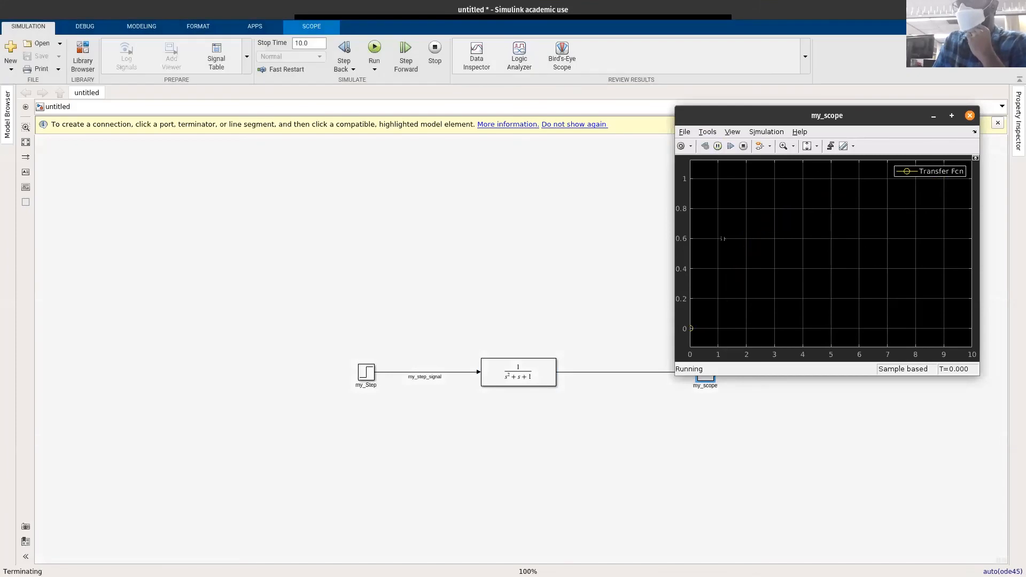
{"action": "left_click", "coordinate": [374, 50]}
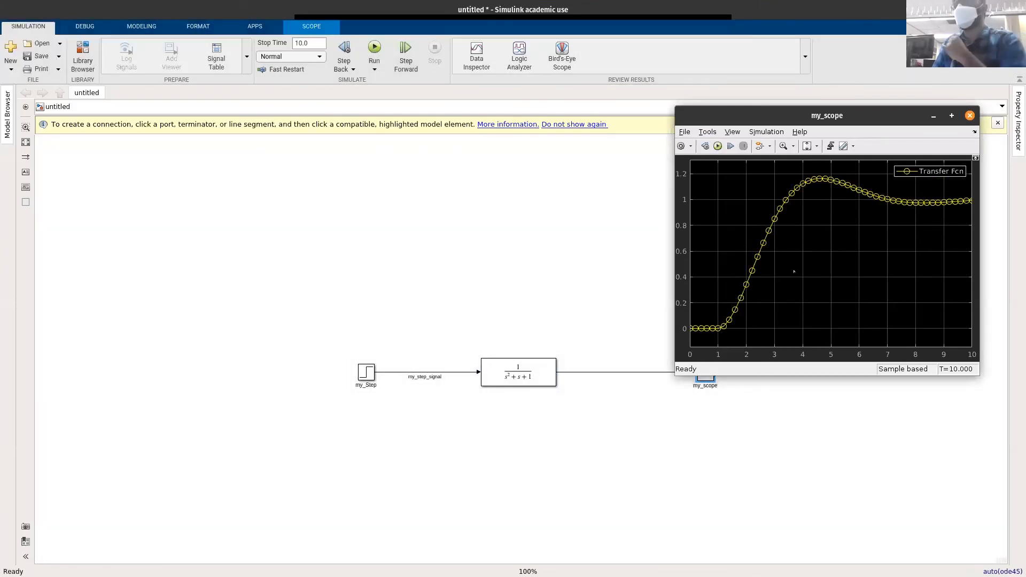
{"action": "mouse_move", "coordinate": [588, 395]}
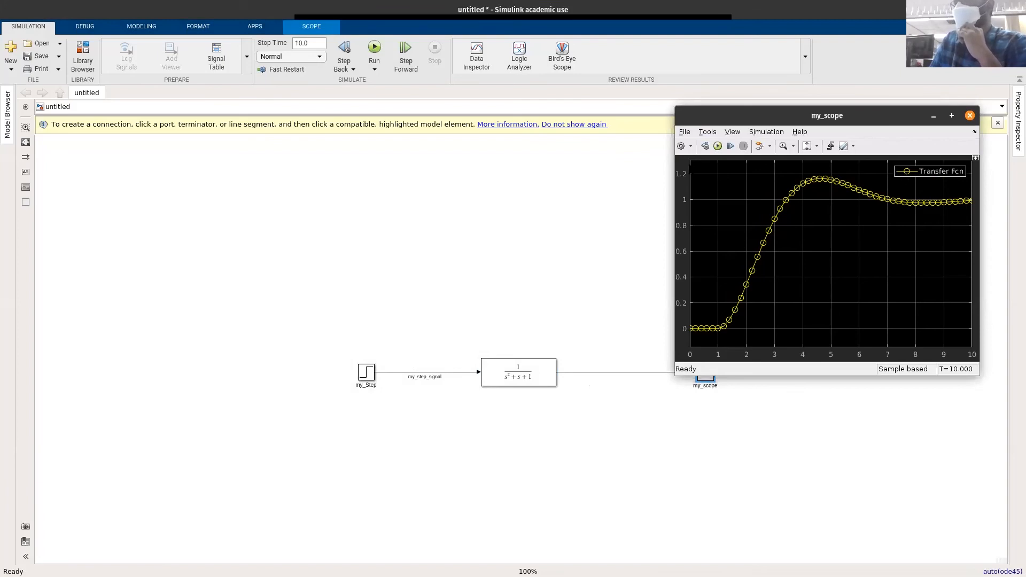
{"action": "left_click", "coordinate": [731, 131]}
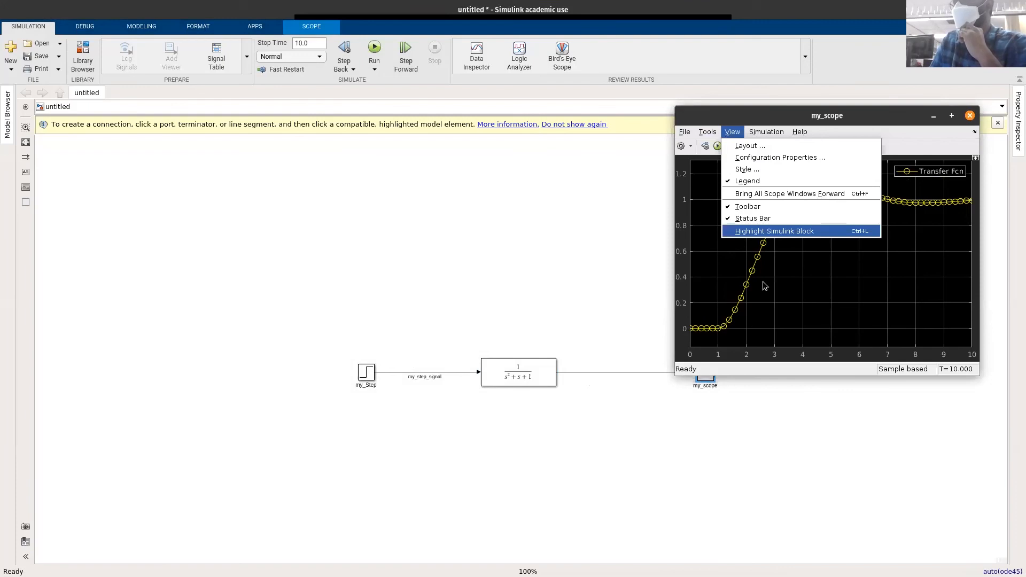
{"action": "mouse_move", "coordinate": [823, 293]}
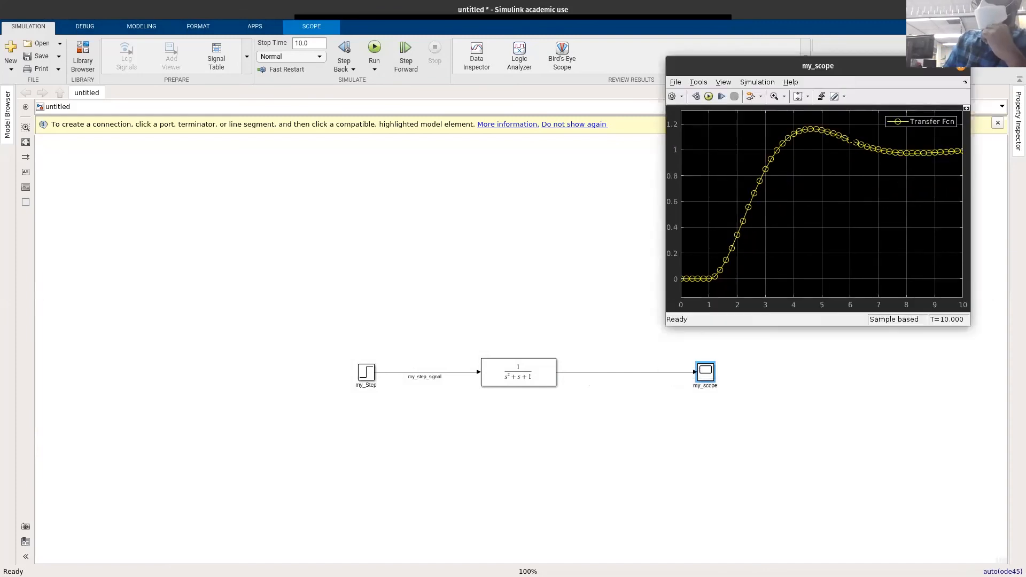
{"action": "mouse_move", "coordinate": [437, 340]}
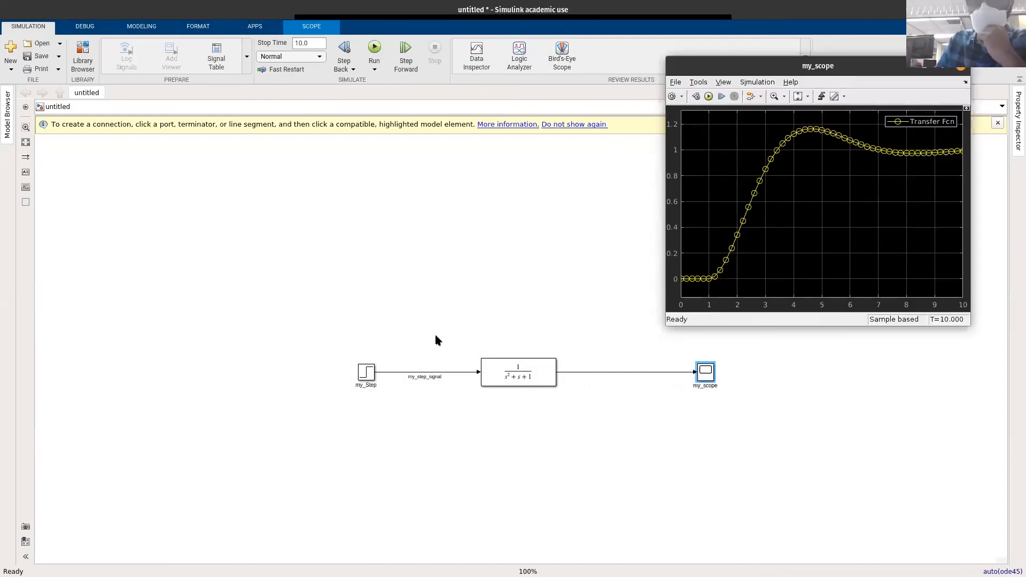
{"action": "mouse_move", "coordinate": [460, 366]}
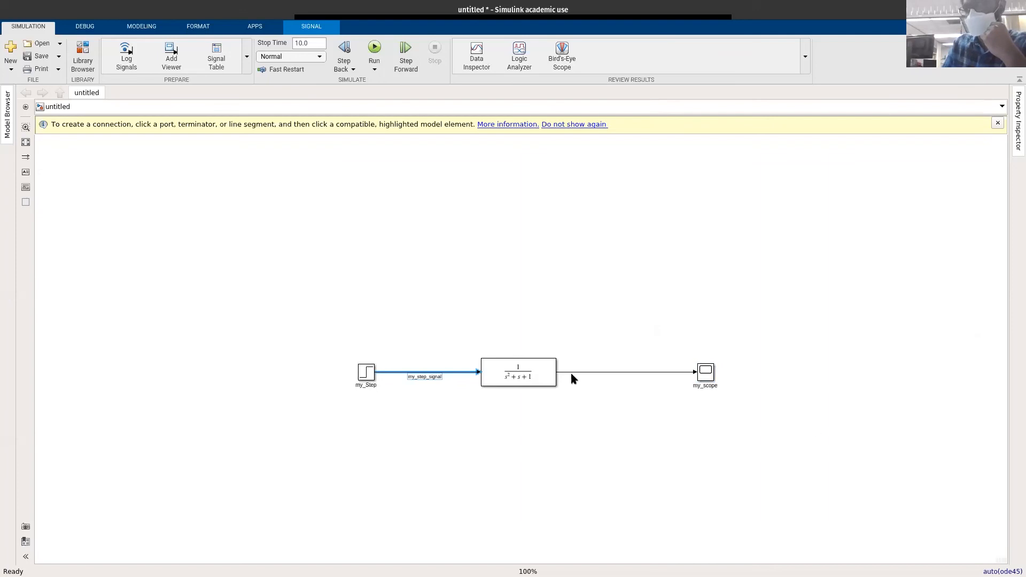
Start a branch line off my_step_signal toward a second my_scope input
{"action": "left_click", "coordinate": [518, 372]}
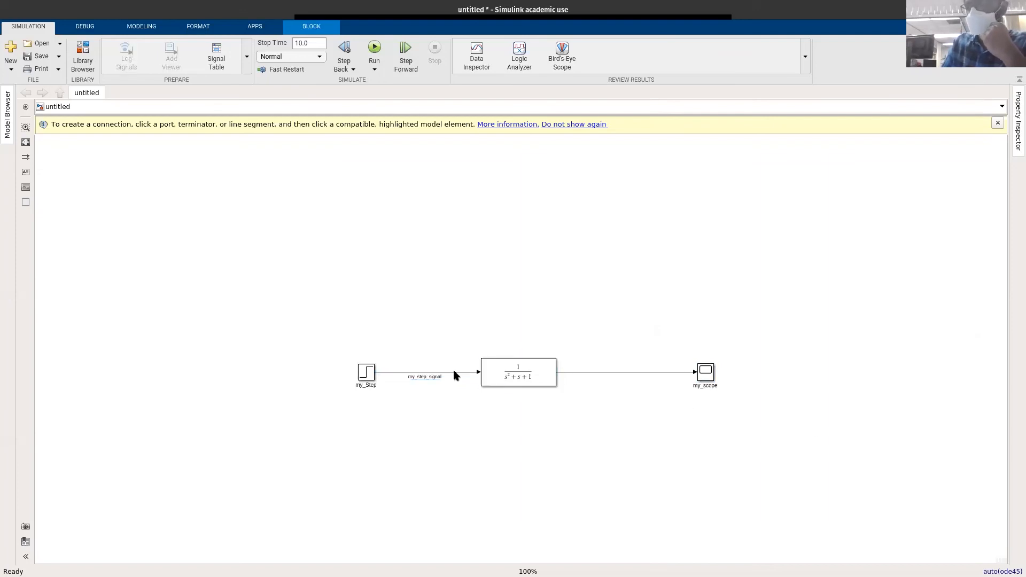
{"action": "right_click", "coordinate": [425, 376]}
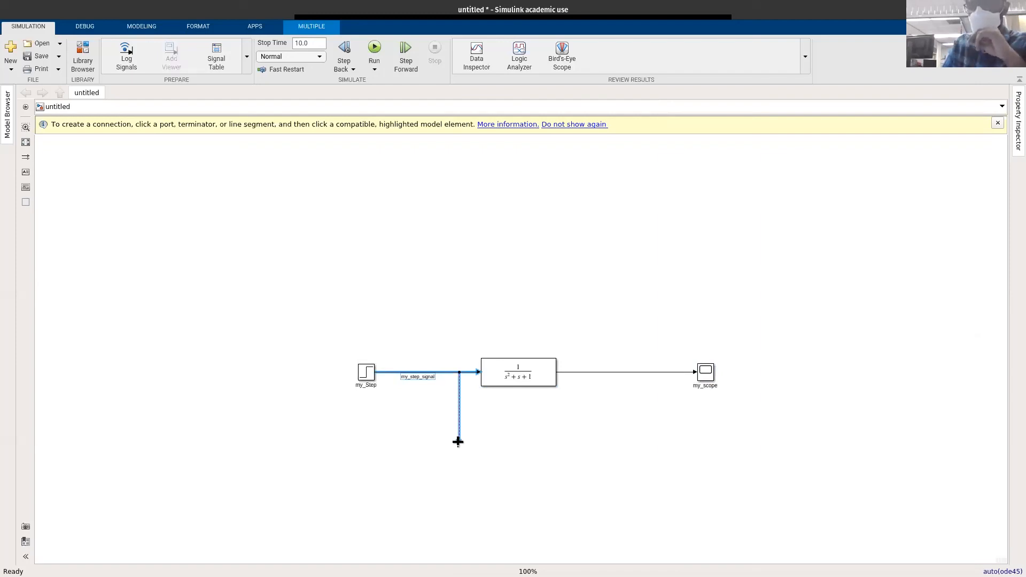
{"action": "mouse_move", "coordinate": [478, 443]}
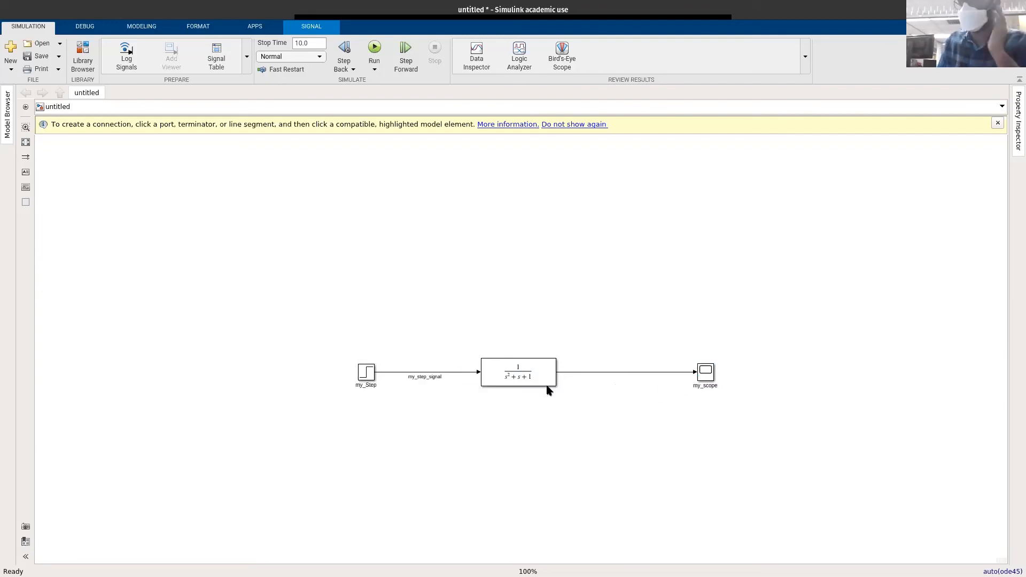
{"action": "left_click", "coordinate": [425, 372]}
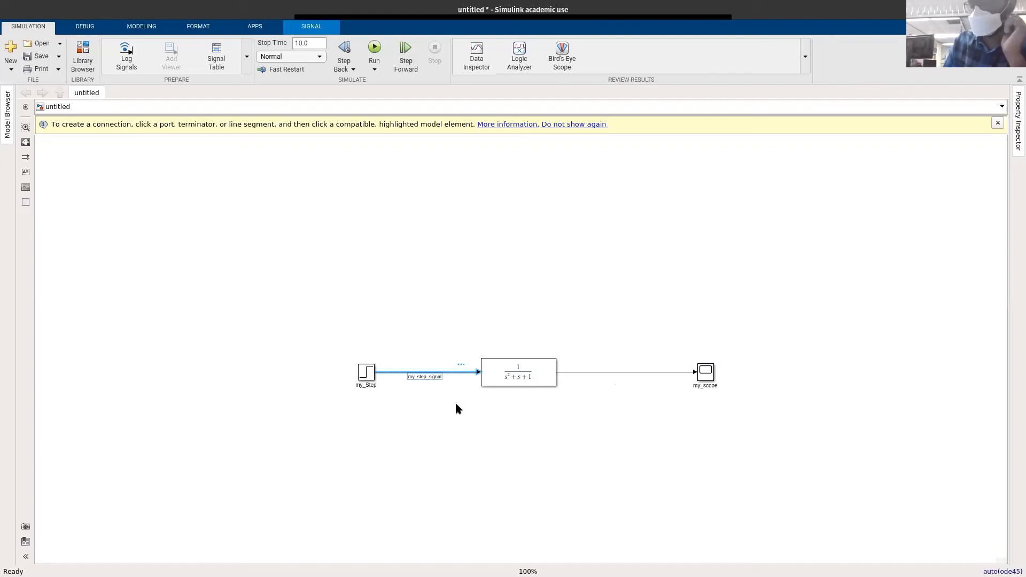
{"action": "mouse_move", "coordinate": [468, 372]}
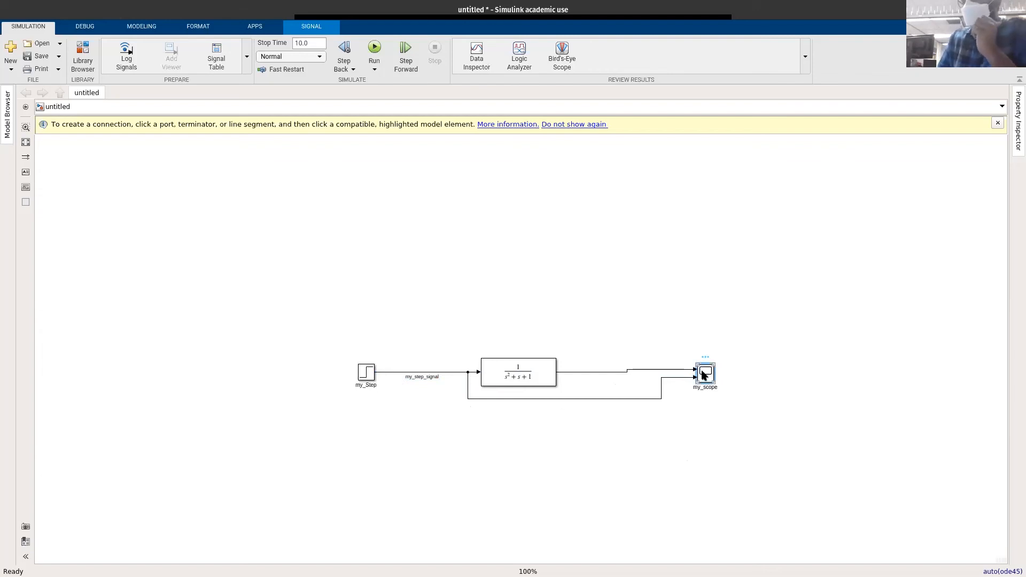
Rerun so my_scope plots the step input alongside the 1/(s²+s+1) response
{"action": "double_click", "coordinate": [705, 372]}
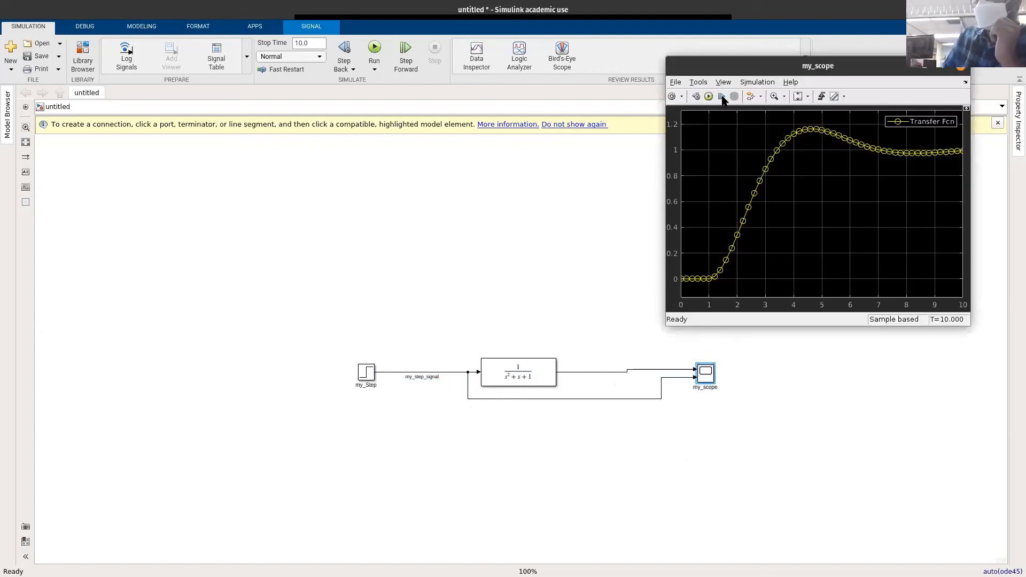
{"action": "left_click", "coordinate": [709, 97]}
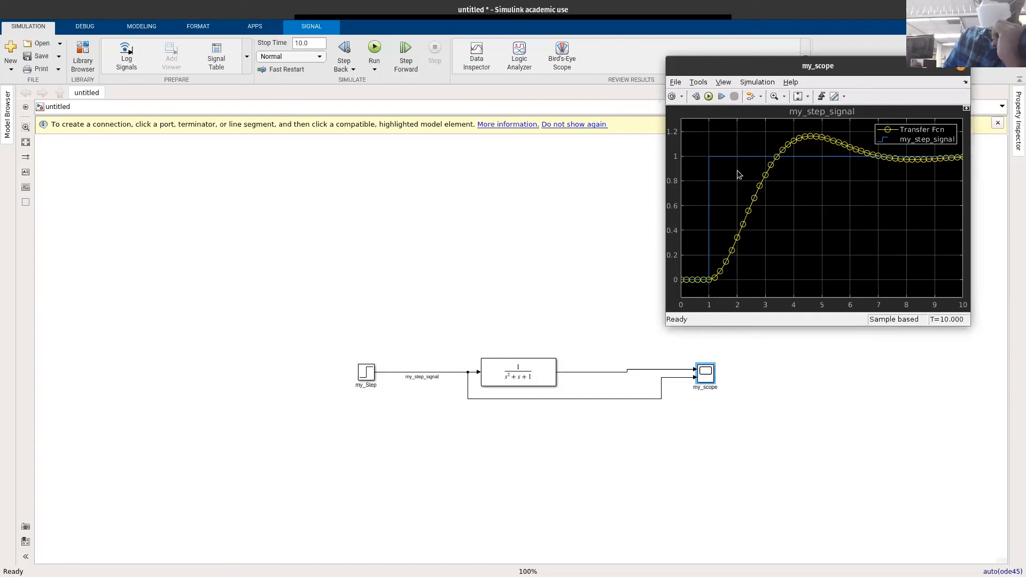
{"action": "mouse_move", "coordinate": [981, 165]}
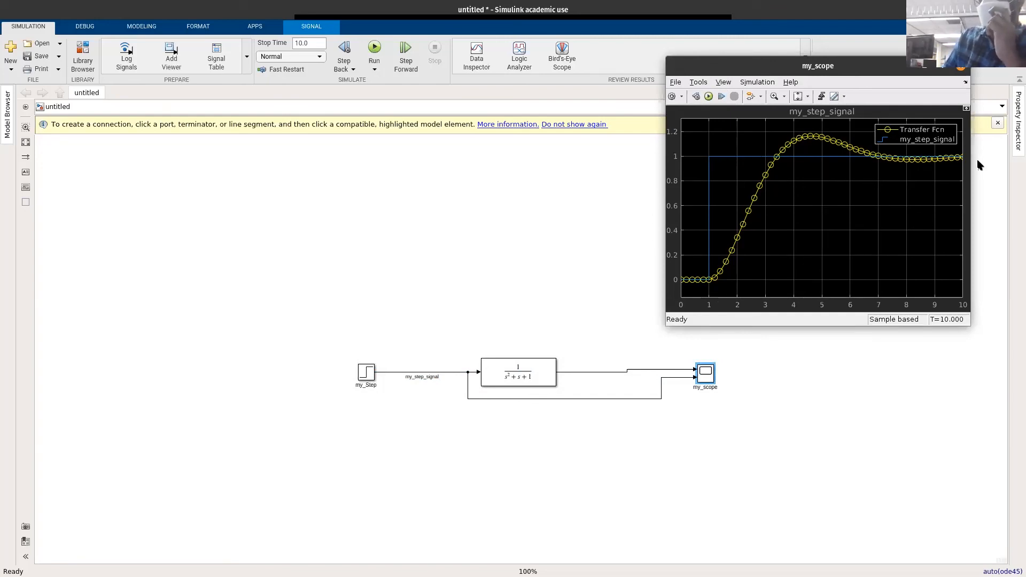
{"action": "mouse_move", "coordinate": [849, 193]}
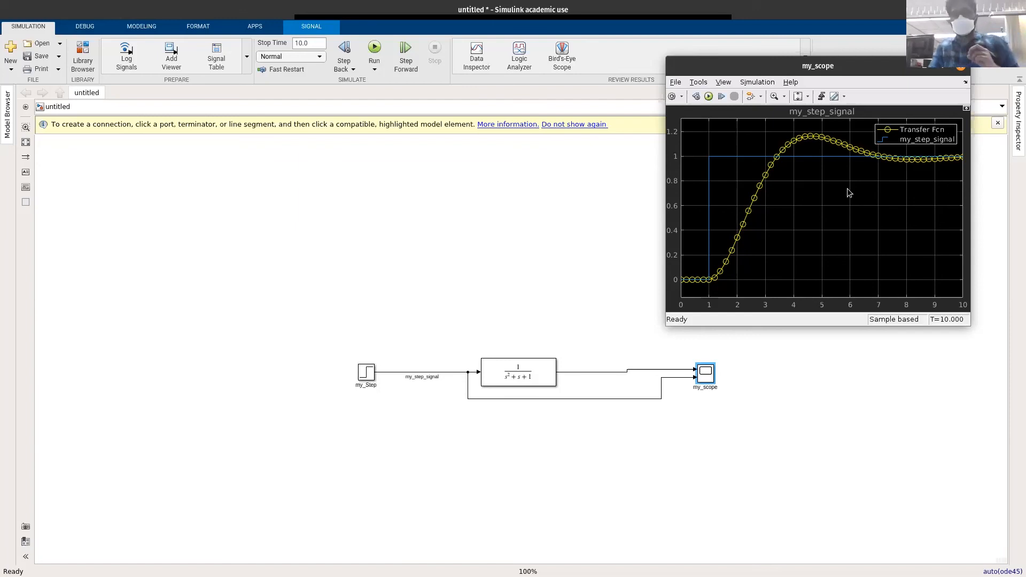
{"action": "mouse_move", "coordinate": [365, 267]}
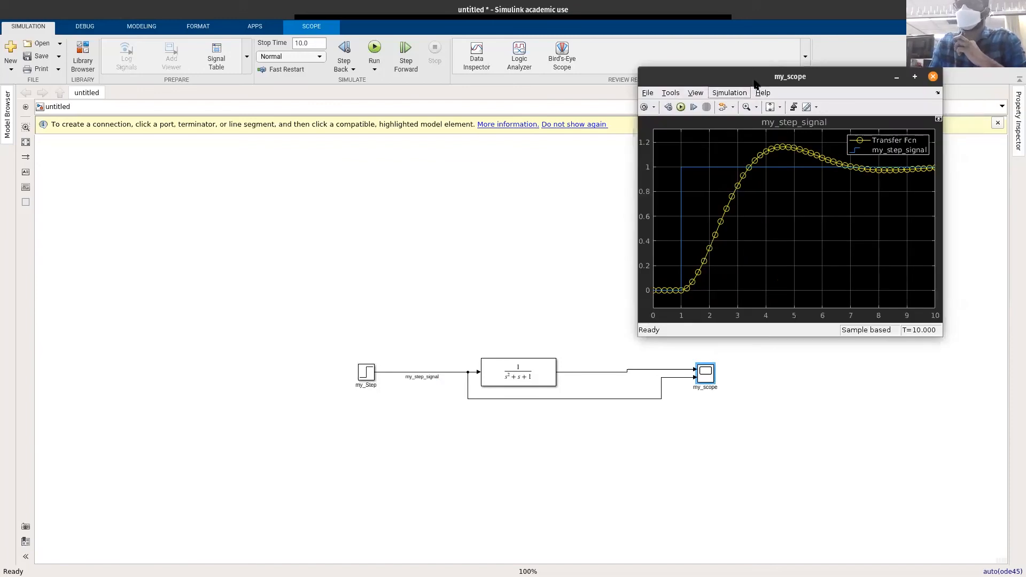
{"action": "mouse_move", "coordinate": [68, 40]}
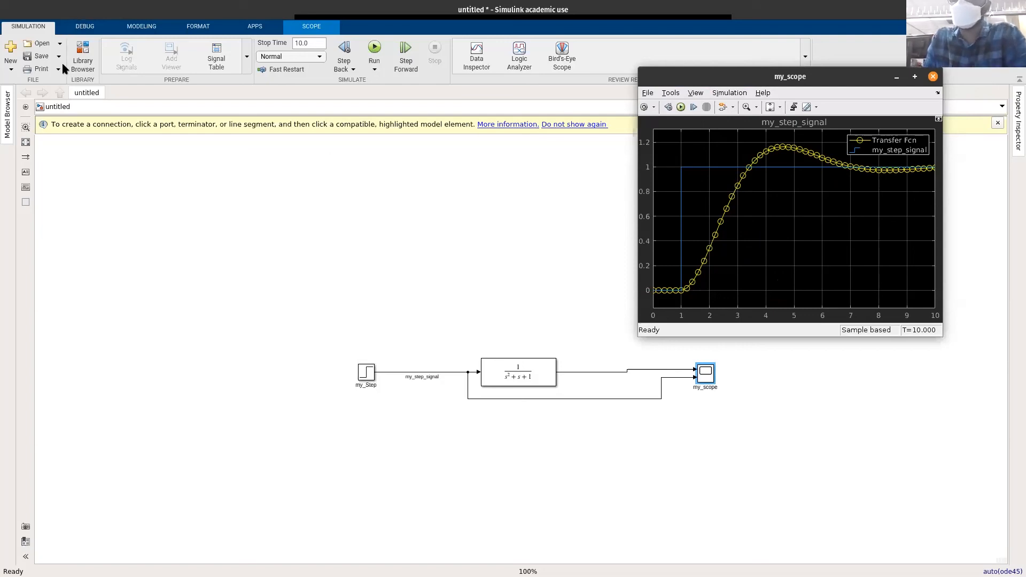
Save the model as week4_class.slx in the week 4 folder and return to the MATLAB desktop
{"action": "left_click", "coordinate": [931, 76]}
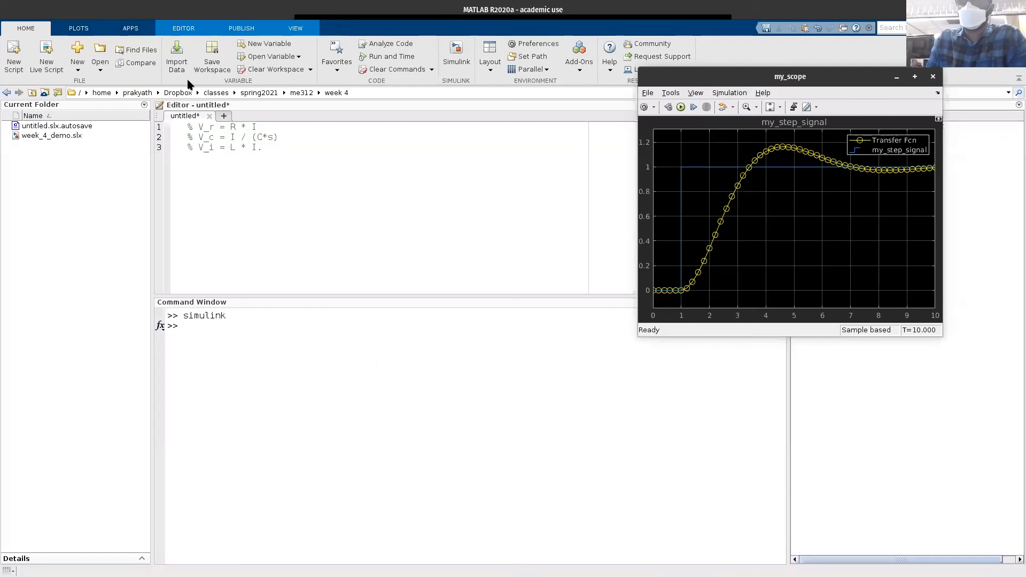
{"action": "mouse_move", "coordinate": [190, 83]}
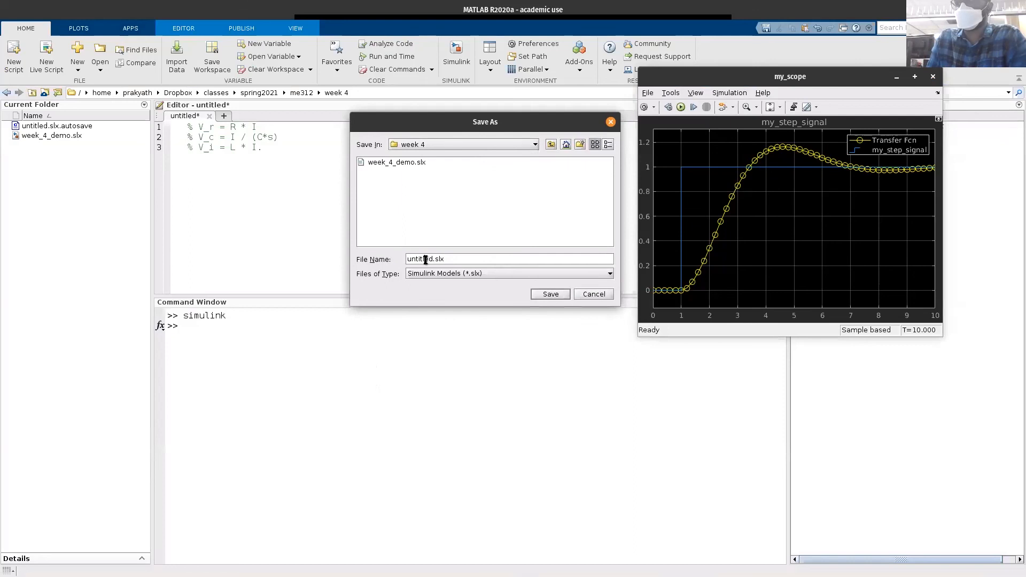
{"action": "key", "text": "BackSpace"}
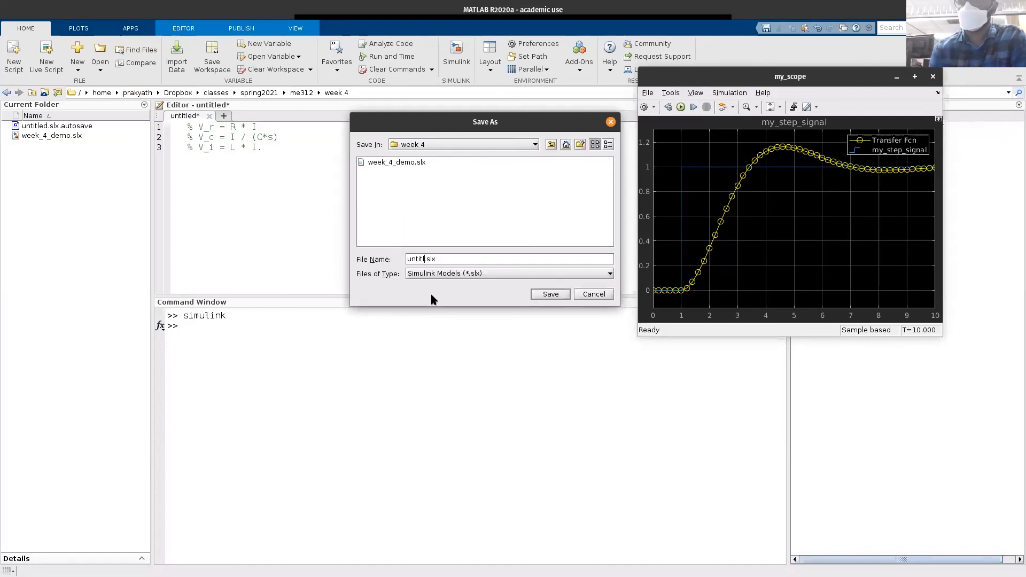
{"action": "type", "text": "we.slx"}
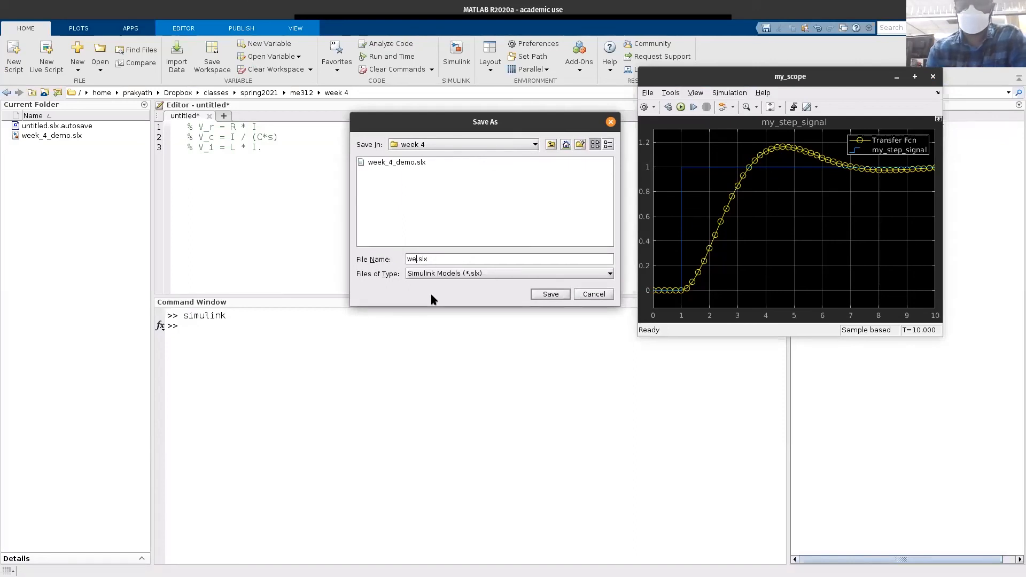
{"action": "type", "text": "week4_cl"}
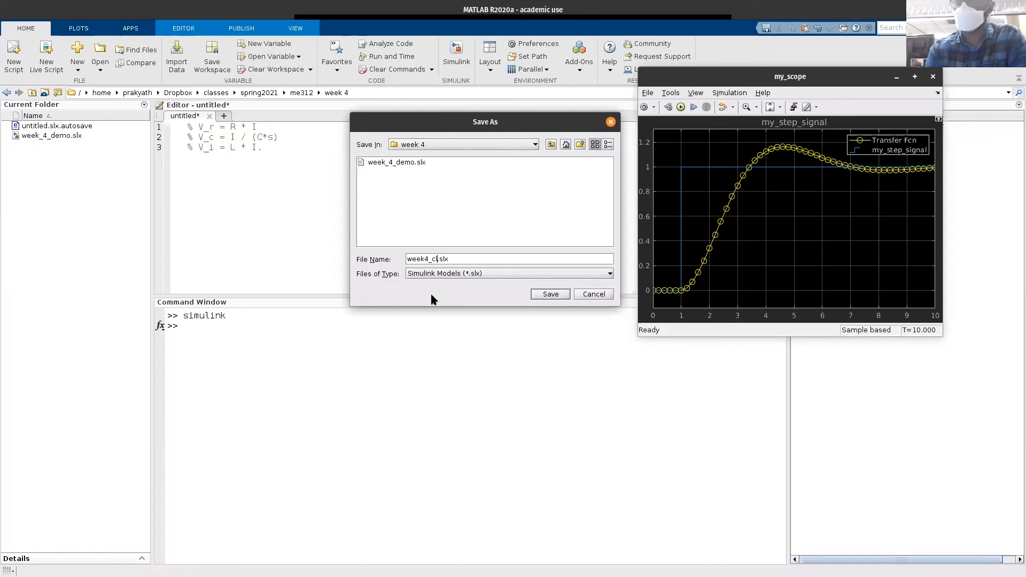
{"action": "type", "text": "ass"}
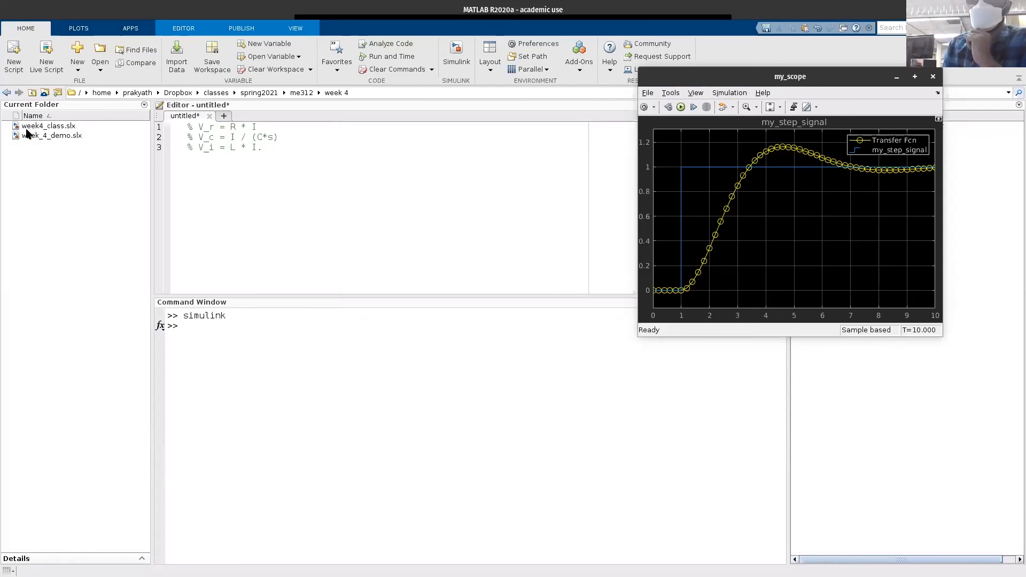
{"action": "left_click", "coordinate": [932, 76]}
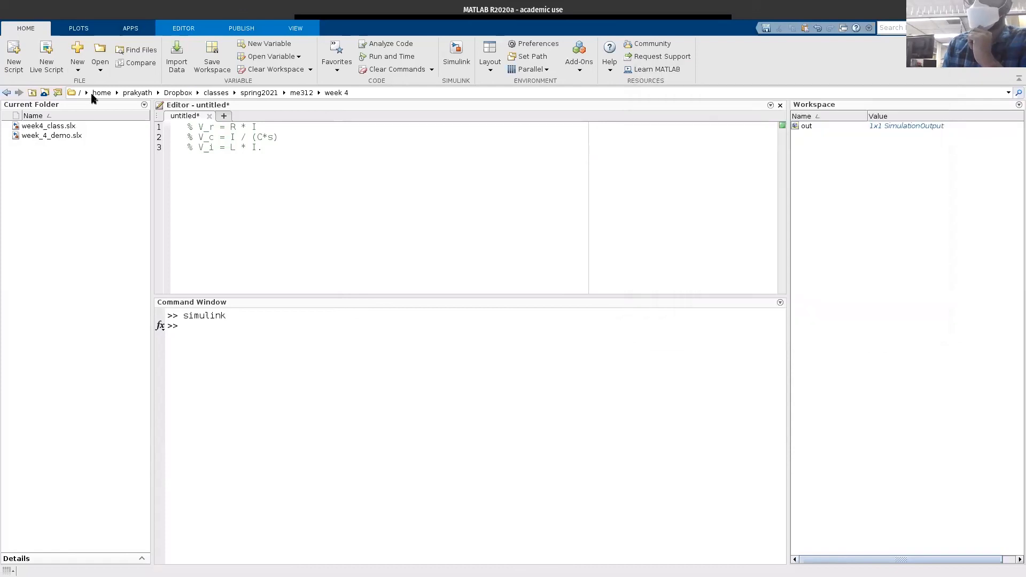
{"action": "mouse_move", "coordinate": [75, 160]}
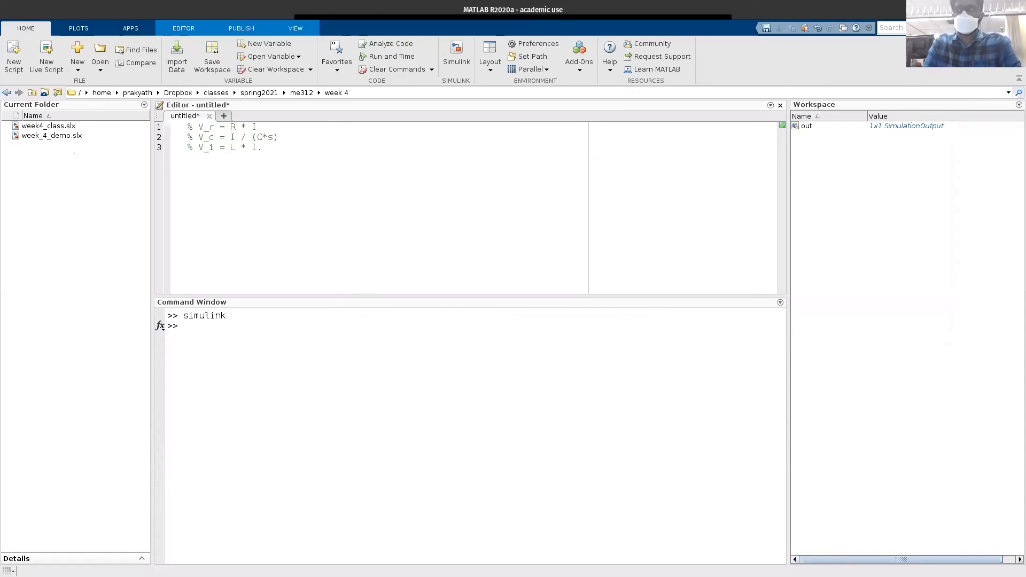
{"action": "mouse_move", "coordinate": [255, 259]}
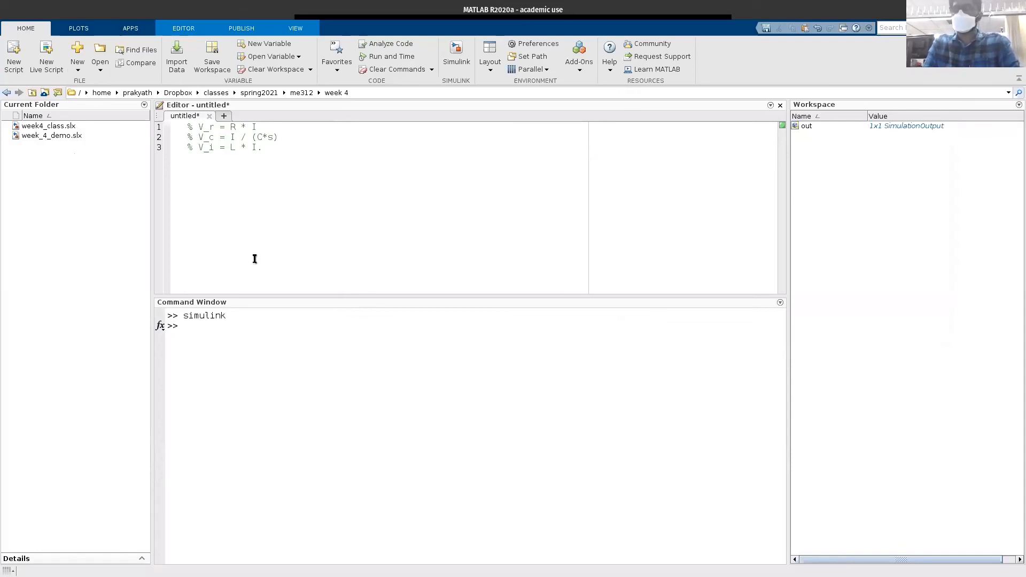